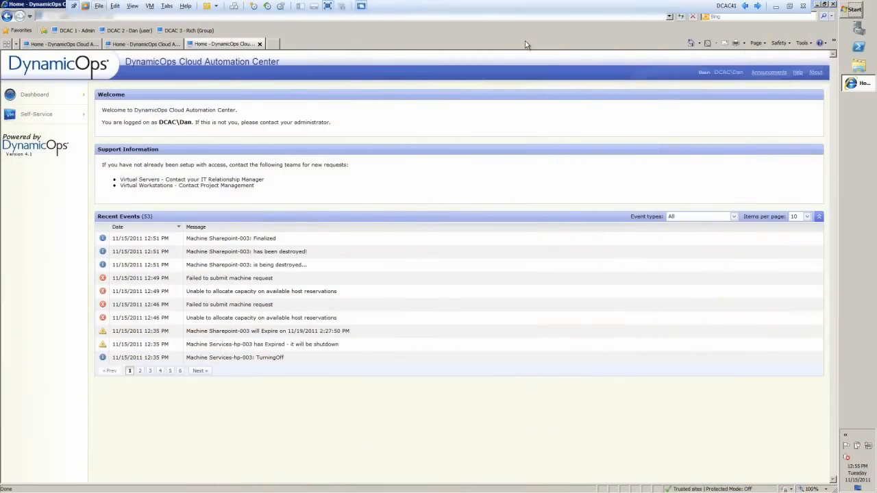
pyautogui.moveTo(515, 43)
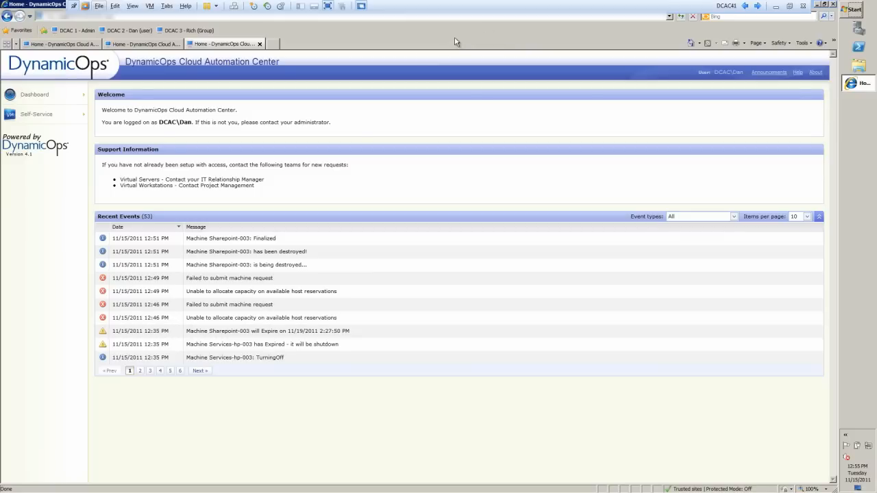
pyautogui.moveTo(331, 47)
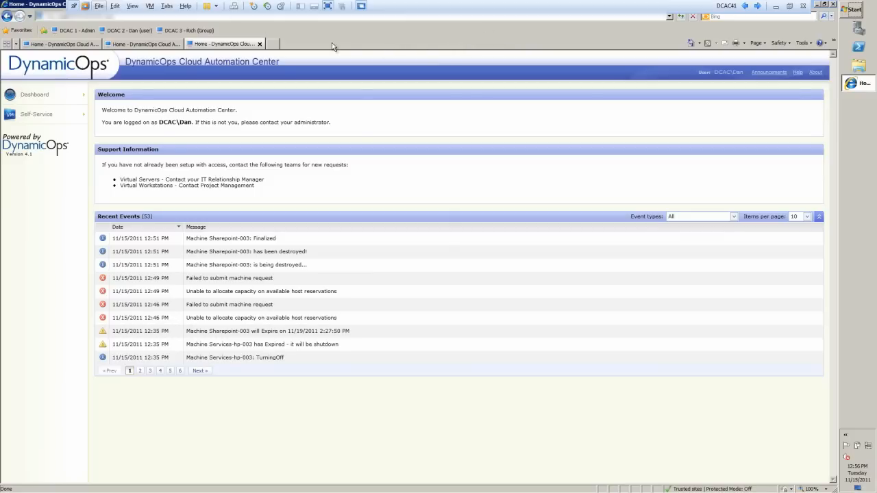
pyautogui.moveTo(349, 43)
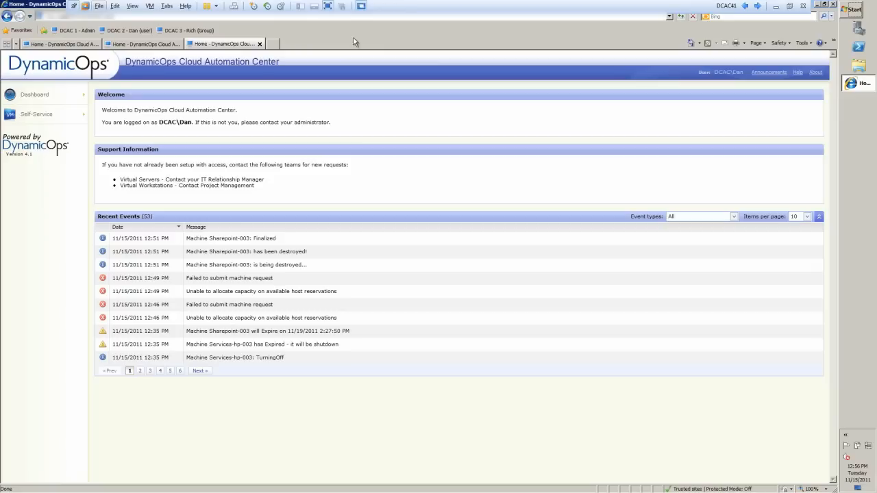
pyautogui.moveTo(359, 38)
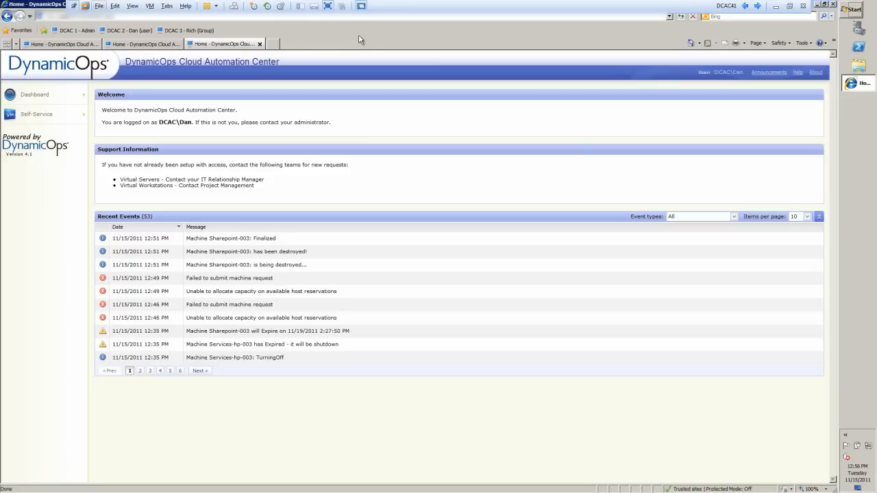
pyautogui.moveTo(352, 48)
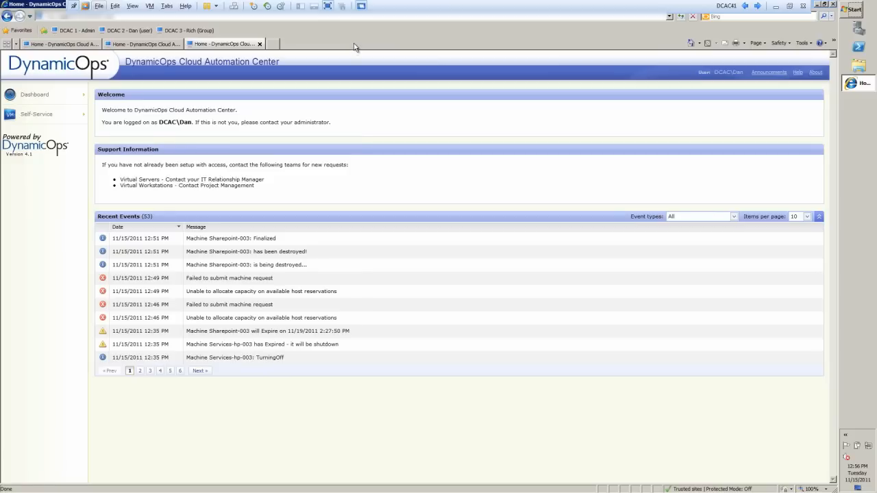
pyautogui.moveTo(469, 185)
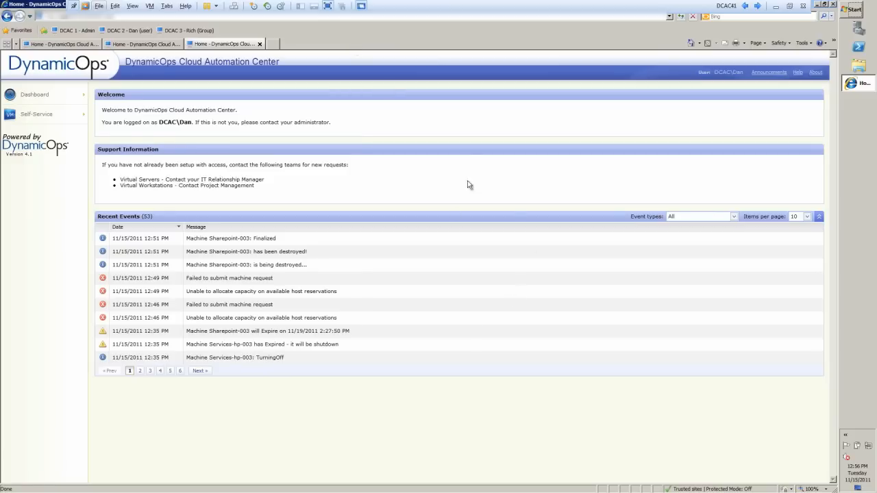
pyautogui.moveTo(405, 167)
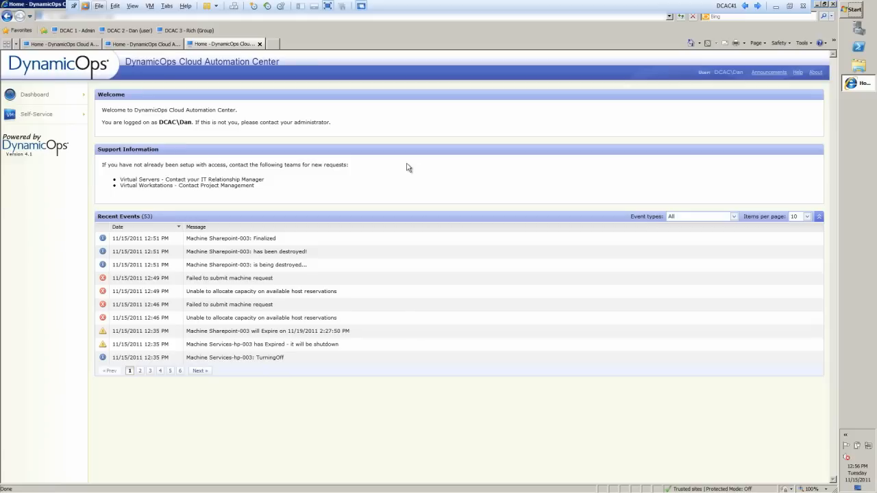
pyautogui.moveTo(502, 214)
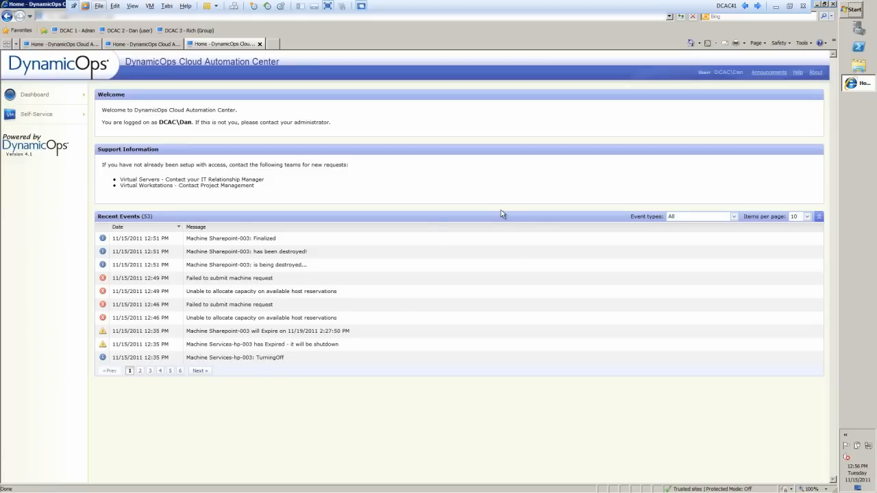
pyautogui.moveTo(226, 157)
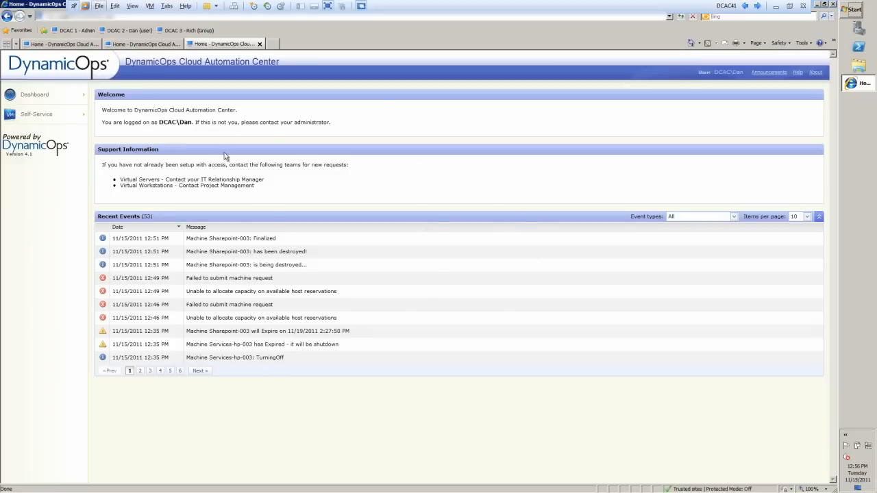
pyautogui.moveTo(227, 239)
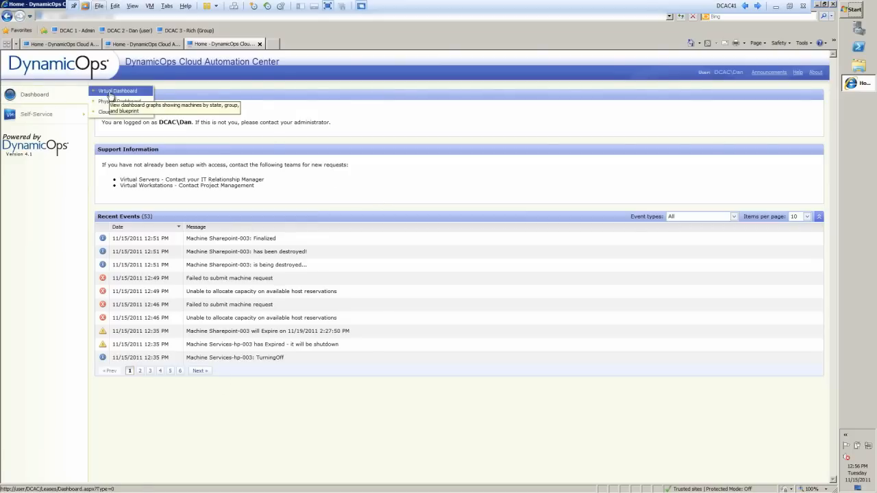
# View the Virtual, Physical and Cloud Dashboards in turn, ending on the cloud machine charts.
pyautogui.click(117, 91)
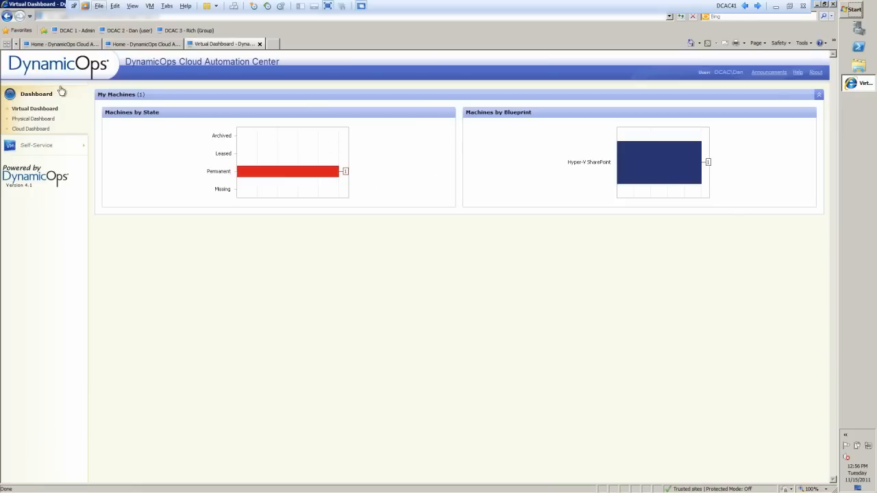
pyautogui.click(33, 118)
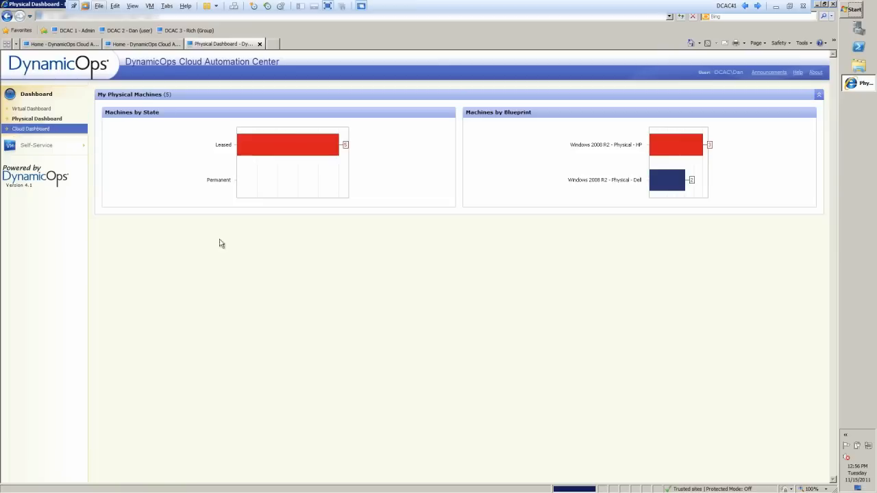
pyautogui.moveTo(307, 298)
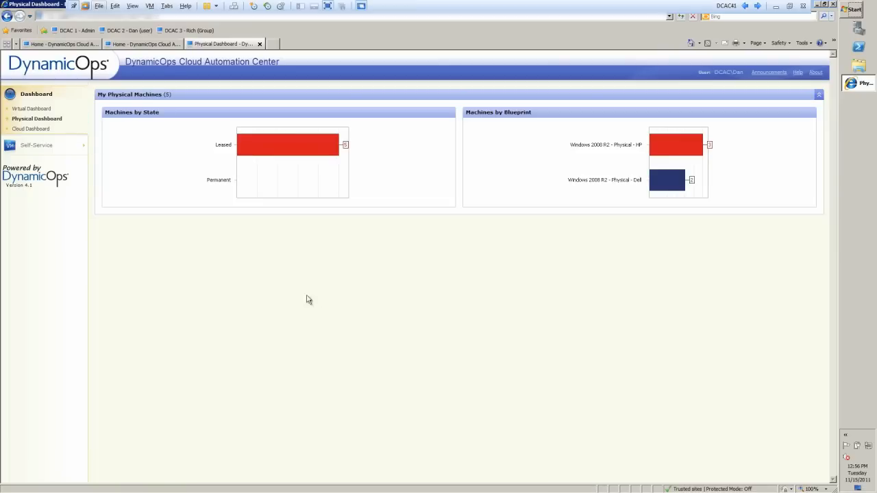
pyautogui.click(33, 129)
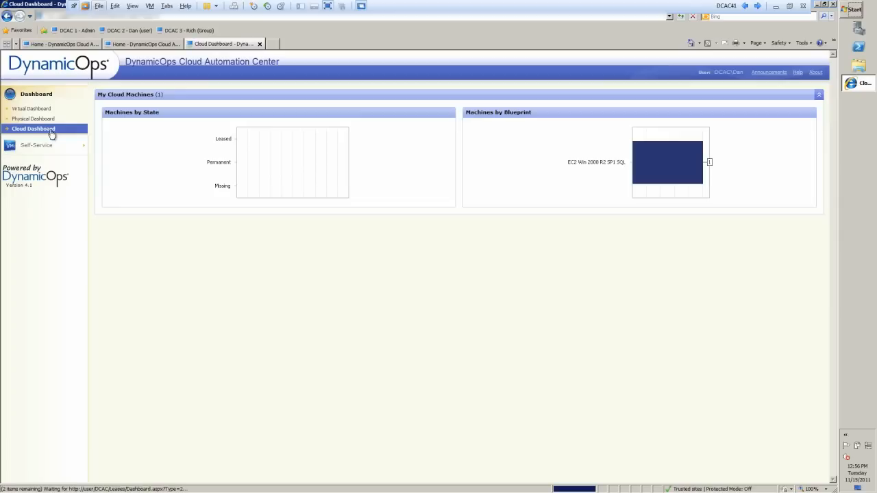
pyautogui.moveTo(36, 146)
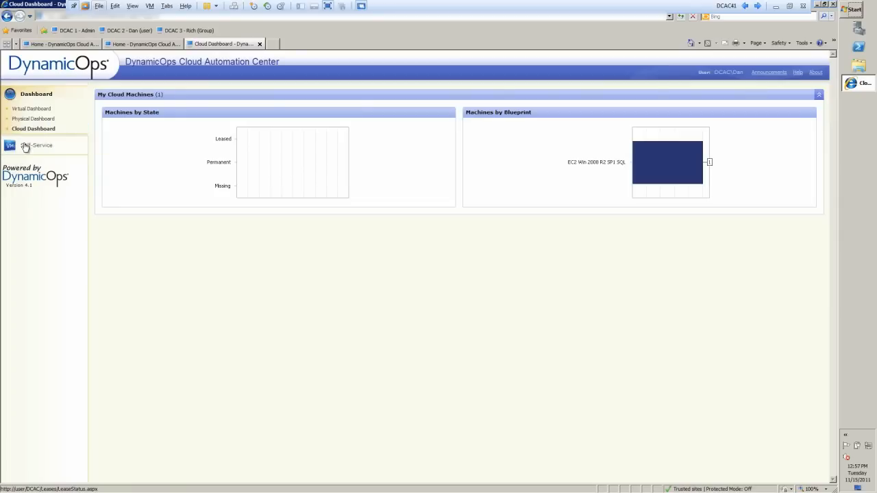
# Show My Machines under Self-Service and check the third machine's action menu.
pyautogui.click(36, 145)
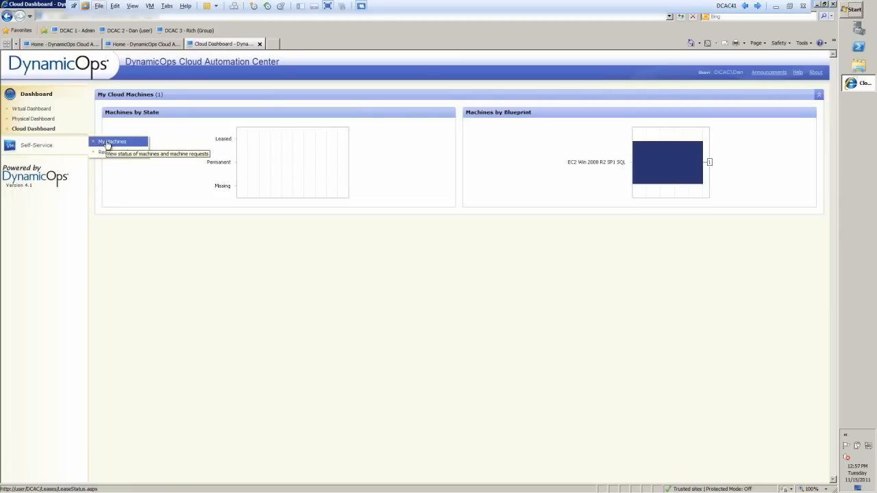
pyautogui.click(115, 142)
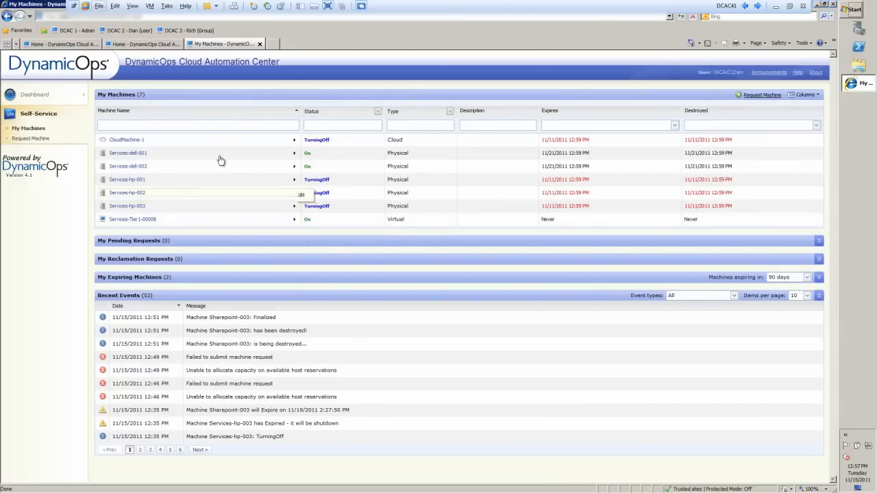
pyautogui.click(294, 166)
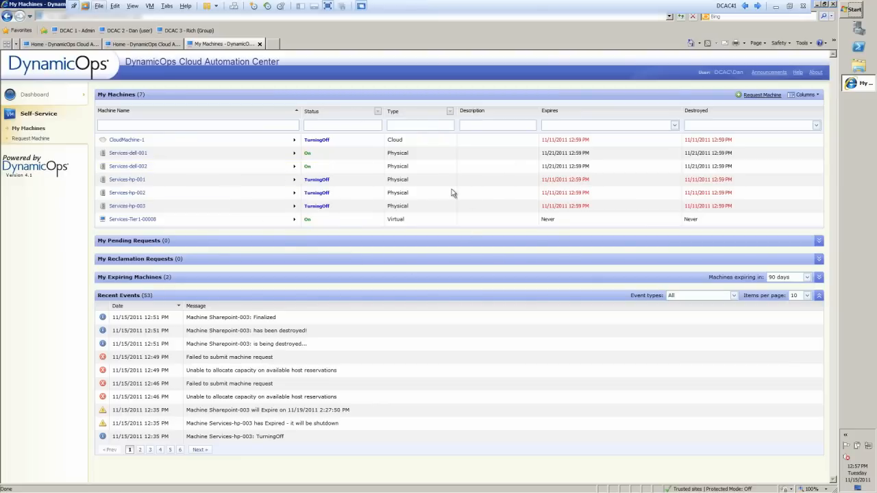
pyautogui.moveTo(408, 225)
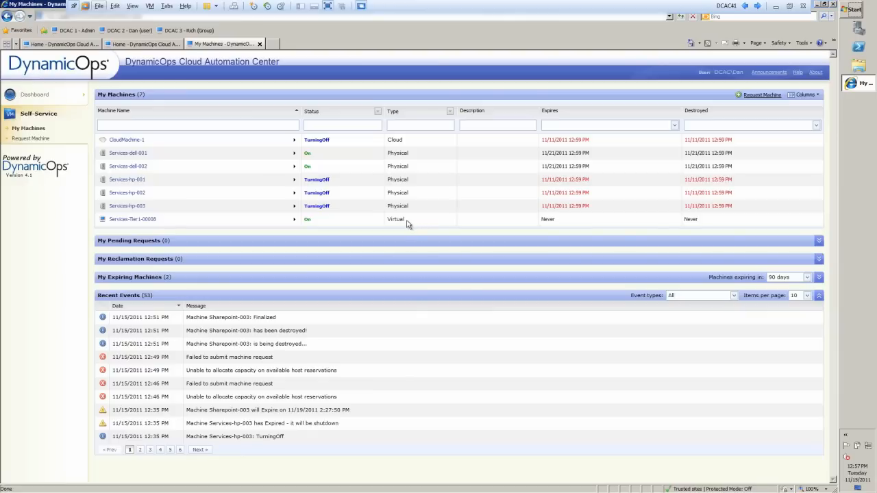
pyautogui.moveTo(411, 144)
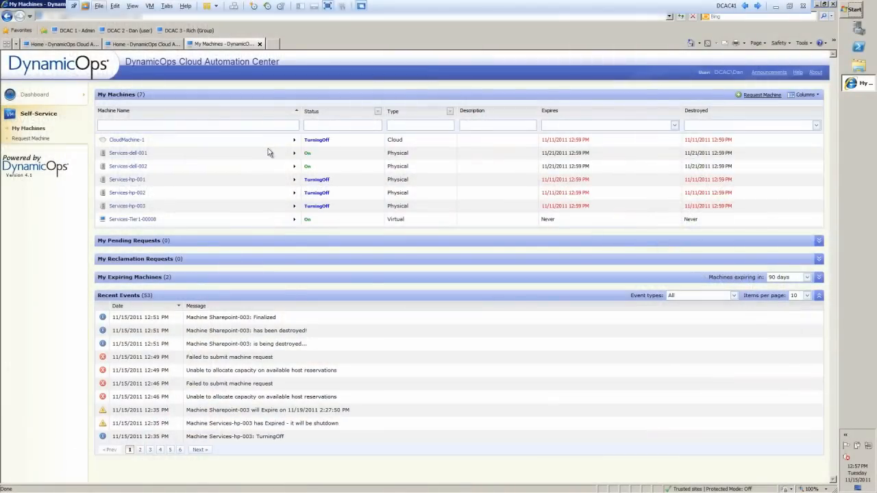
pyautogui.click(294, 167)
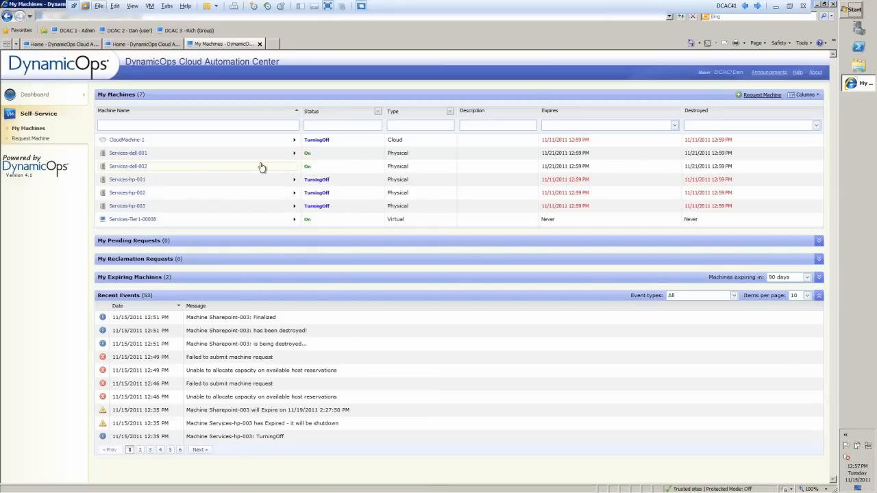
pyautogui.click(293, 166)
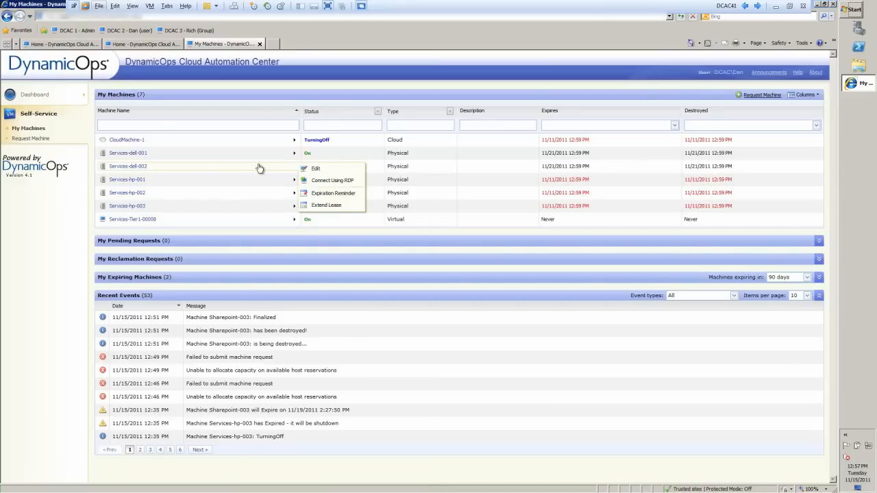
pyautogui.moveTo(236, 169)
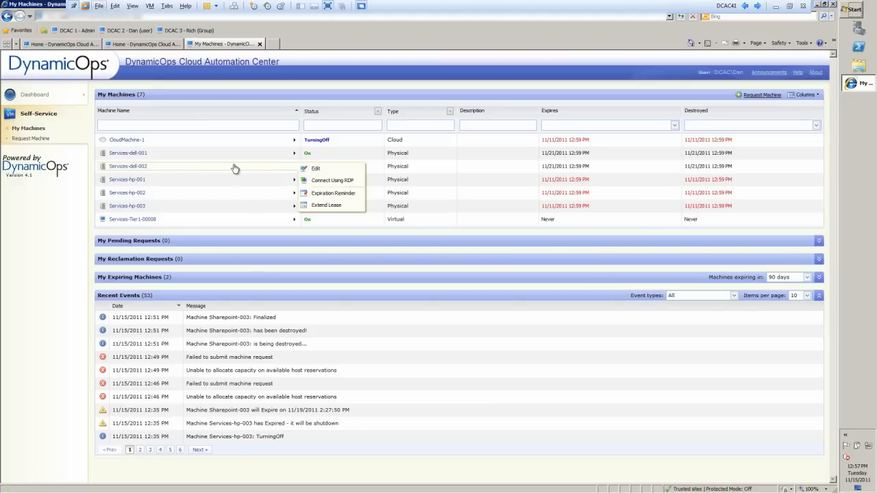
pyautogui.click(74, 230)
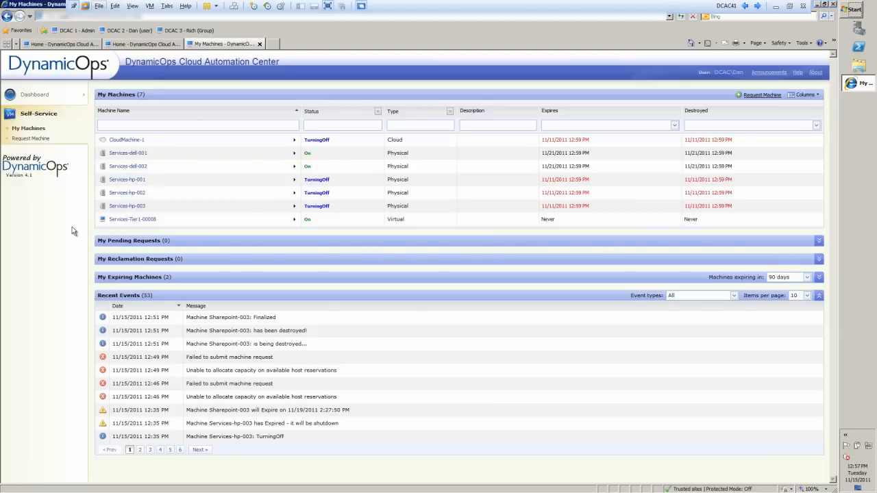
pyautogui.moveTo(25, 148)
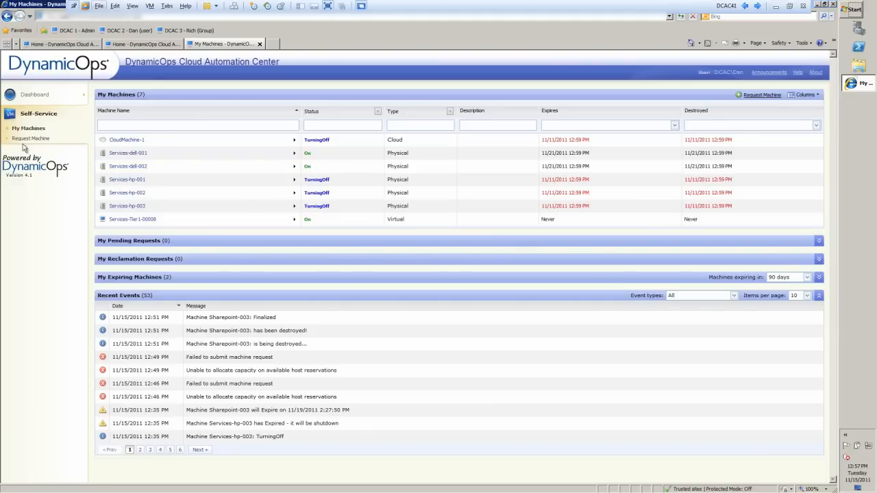
# Go to Request Machine and expand the Consulting Services blueprint group.
pyautogui.click(30, 137)
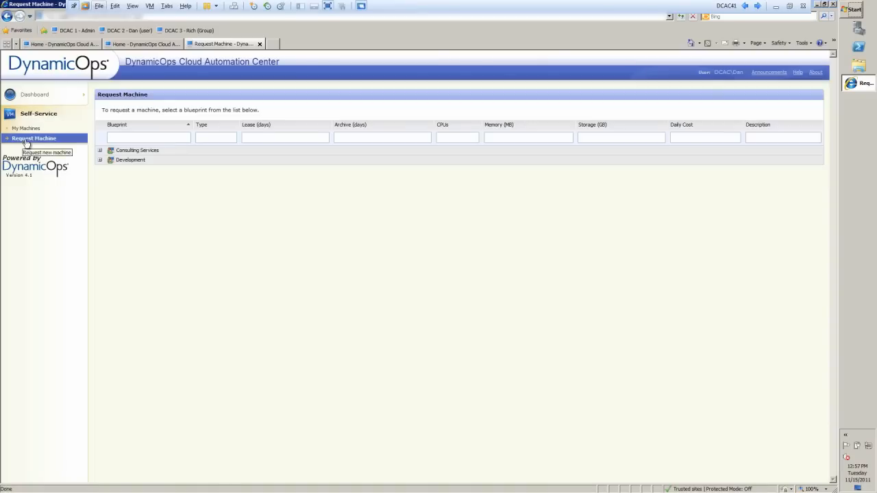
pyautogui.moveTo(132, 167)
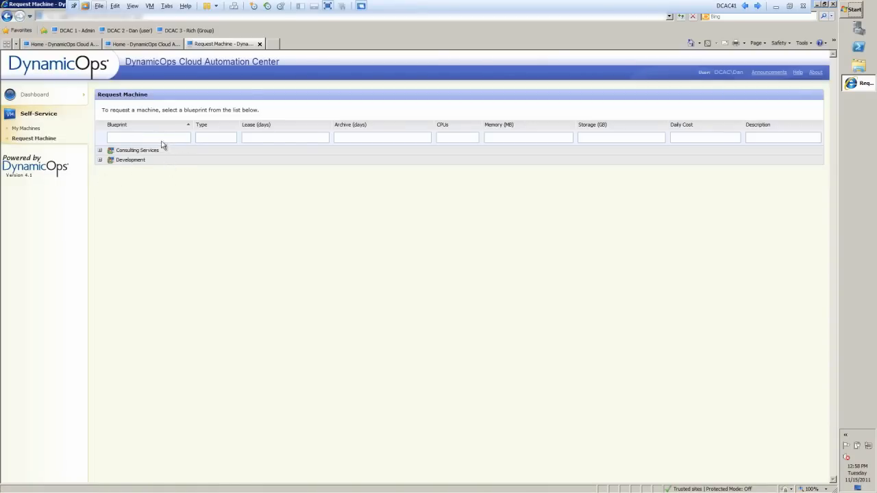
pyautogui.moveTo(112, 196)
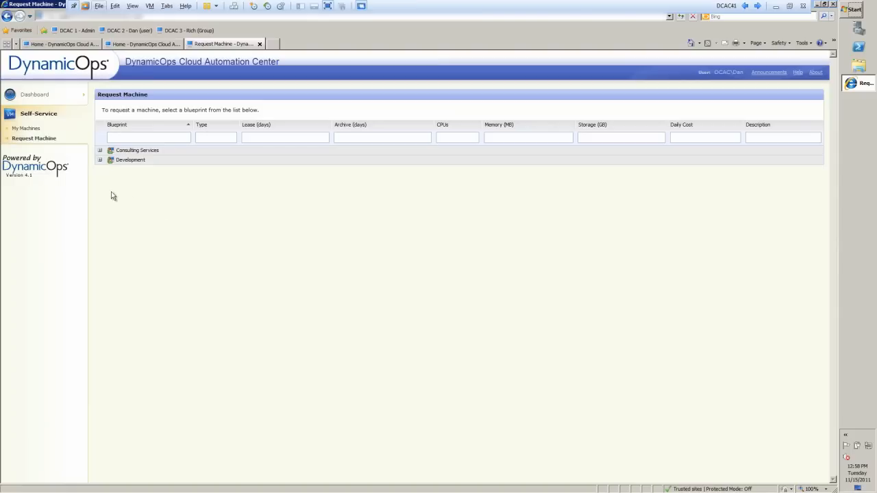
pyautogui.click(100, 150)
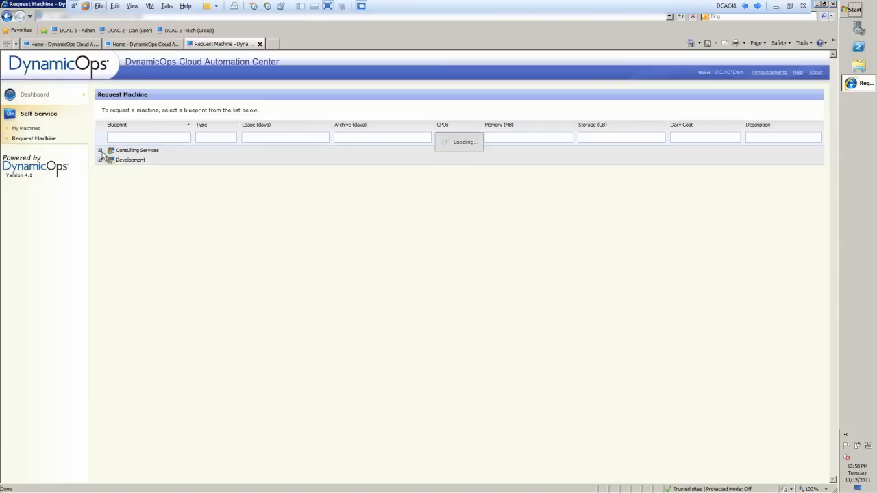
pyautogui.click(102, 149)
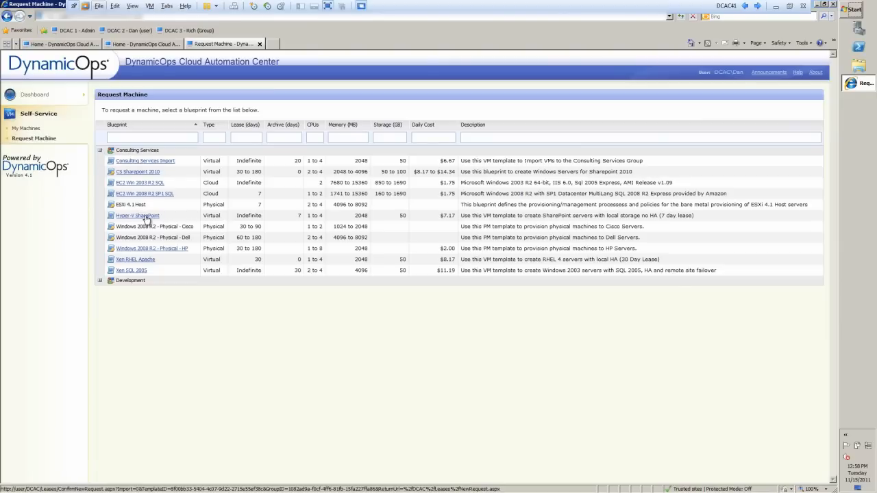
pyautogui.moveTo(165, 204)
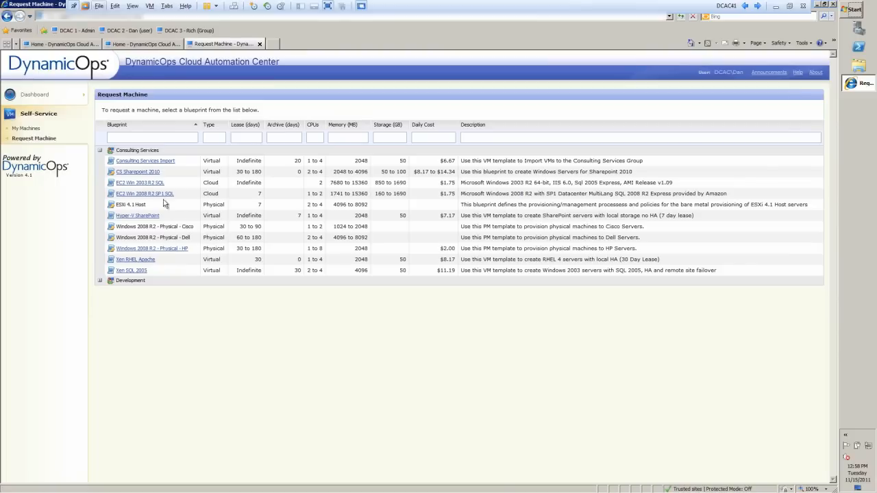
pyautogui.moveTo(156, 217)
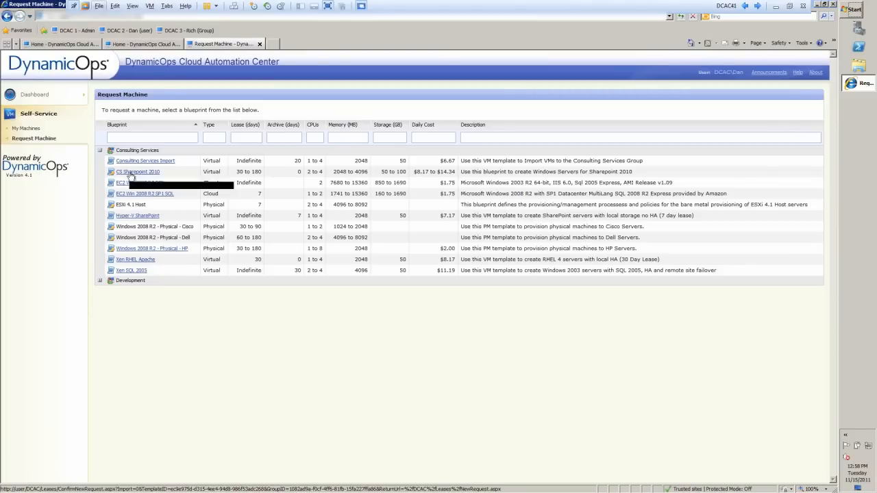
# Request a CS Sharepoint 2010 machine with 4096 MB memory, description 'I need this for testing' and a web-part reason.
pyautogui.click(137, 171)
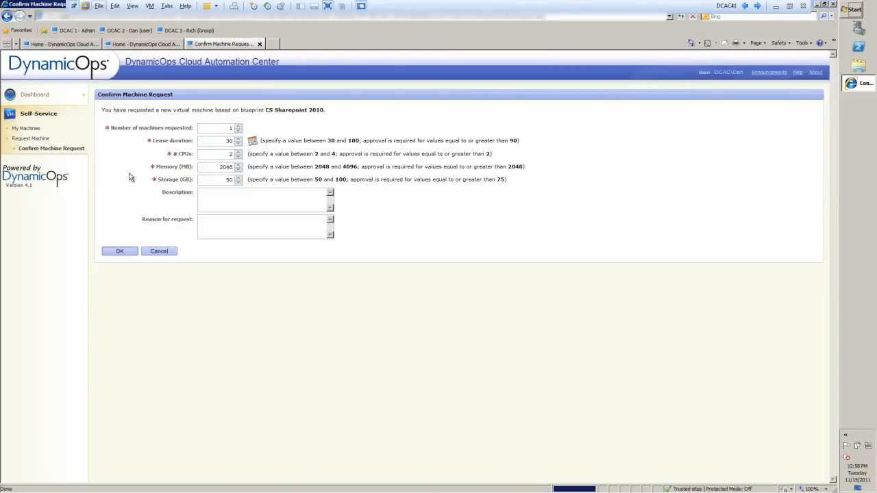
pyautogui.moveTo(126, 197)
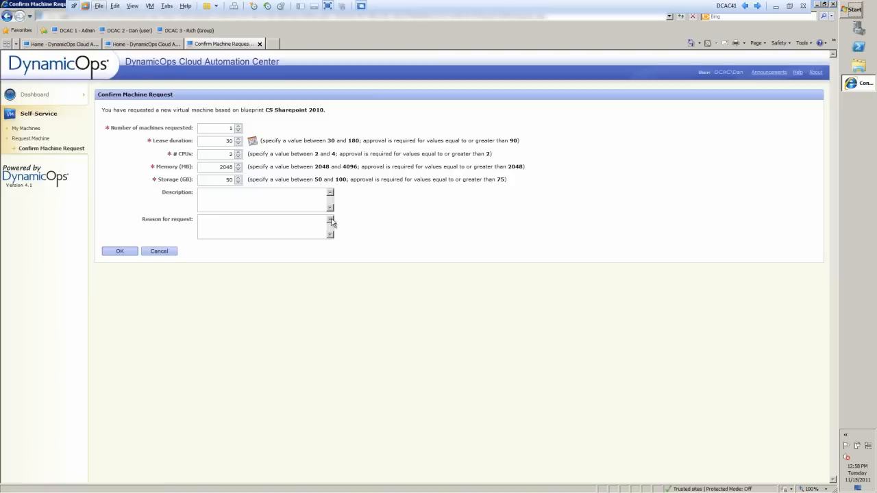
pyautogui.moveTo(219, 129)
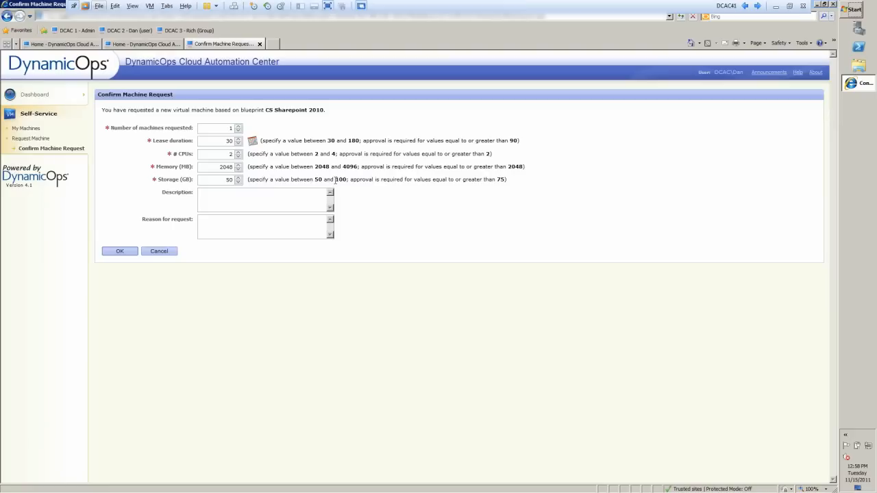
pyautogui.moveTo(355, 181)
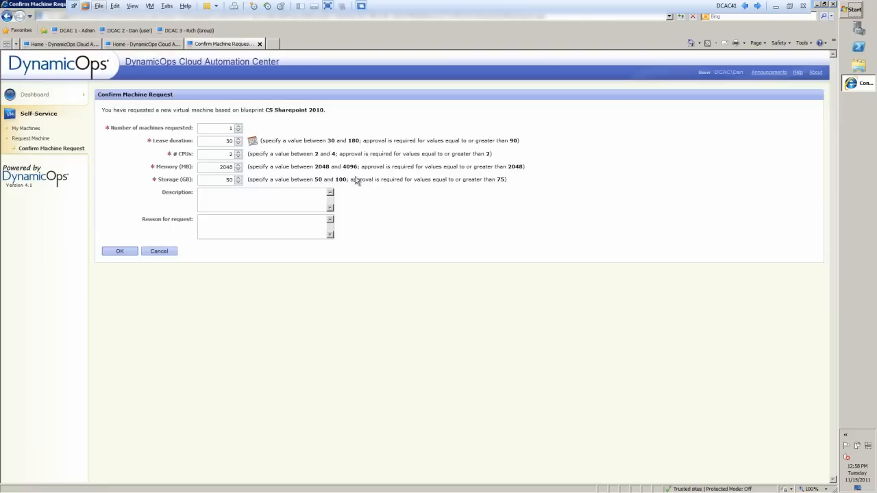
pyautogui.moveTo(339, 170)
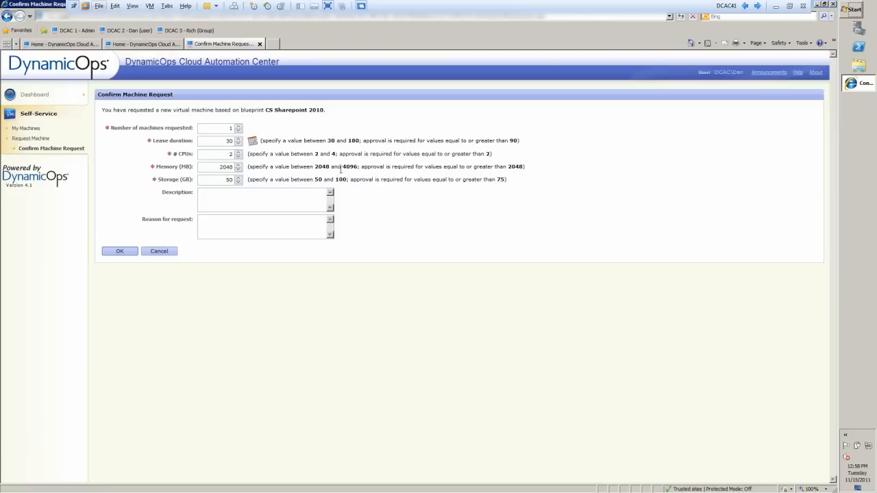
pyautogui.moveTo(346, 190)
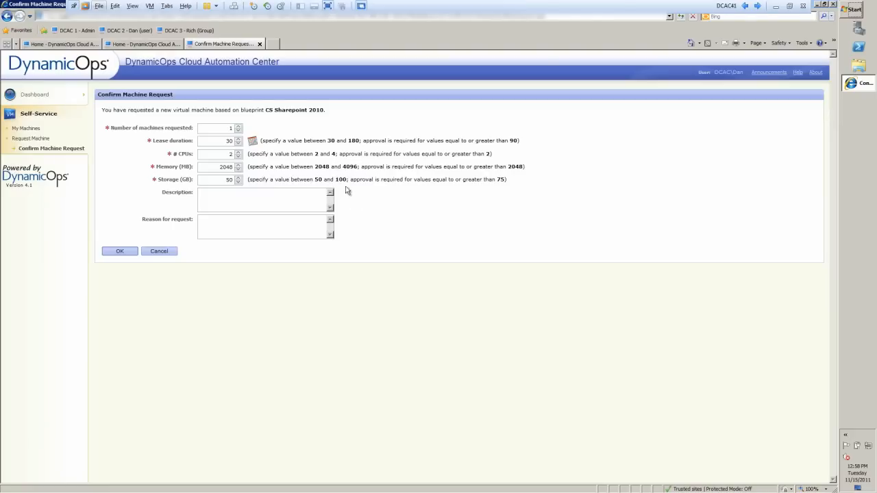
pyautogui.moveTo(342, 193)
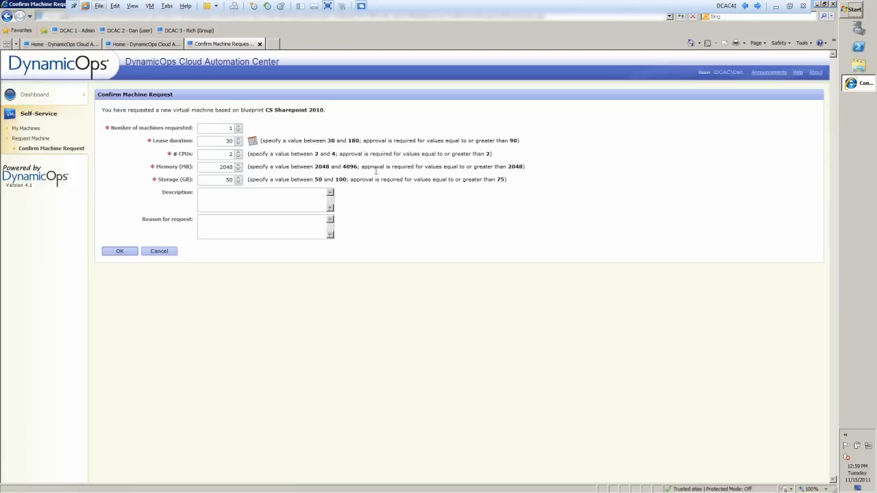
pyautogui.moveTo(428, 170)
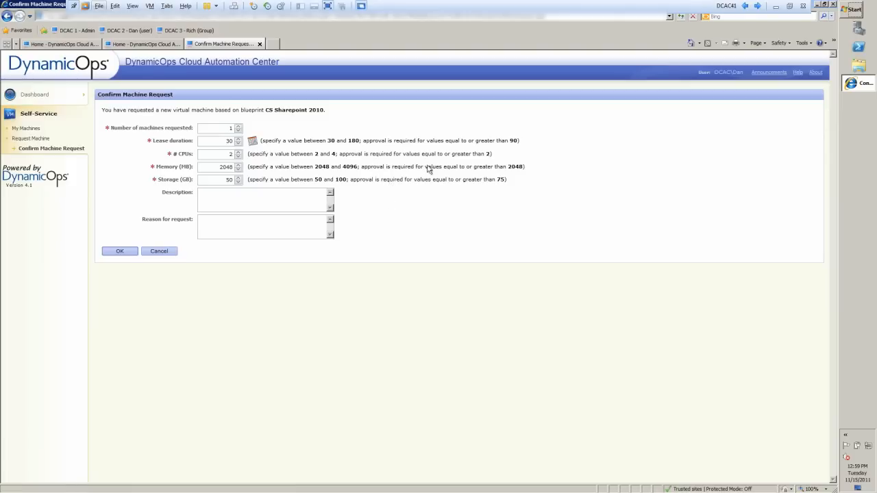
pyautogui.moveTo(488, 206)
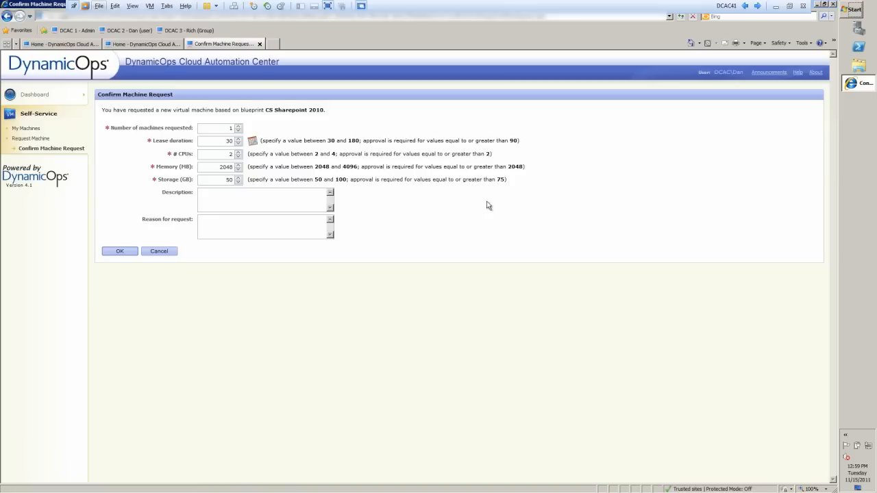
pyautogui.moveTo(400, 175)
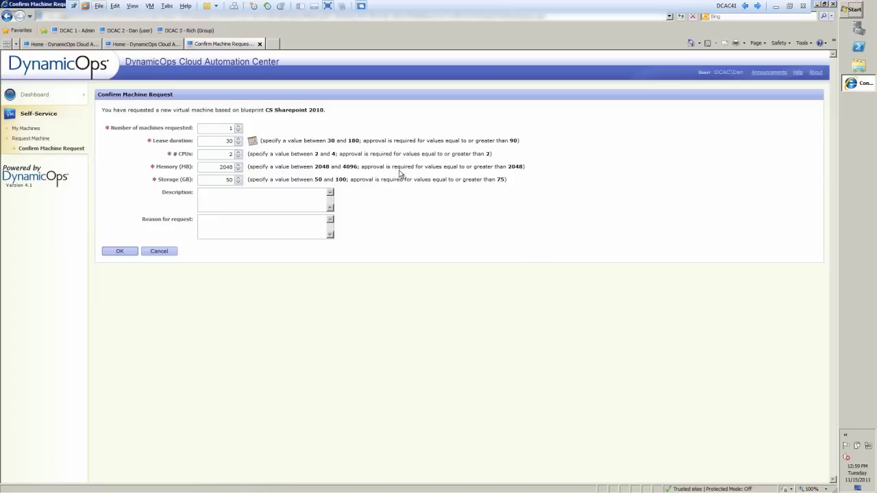
pyautogui.moveTo(516, 198)
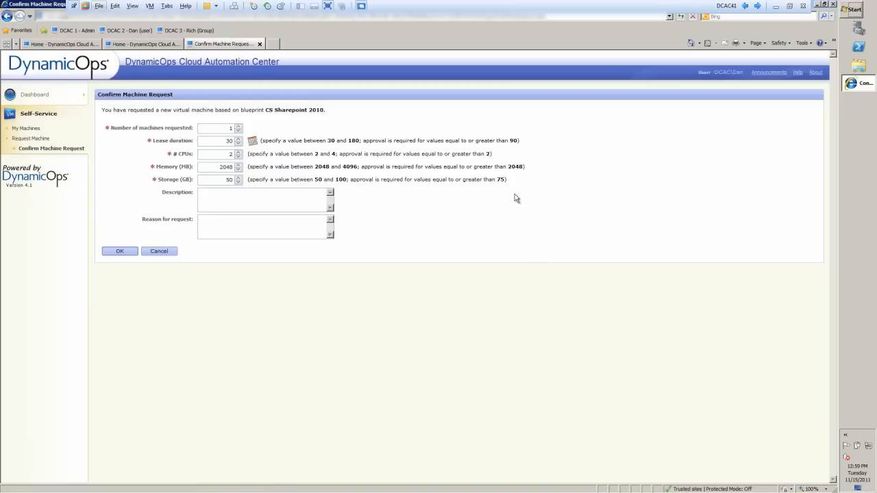
pyautogui.moveTo(246, 167)
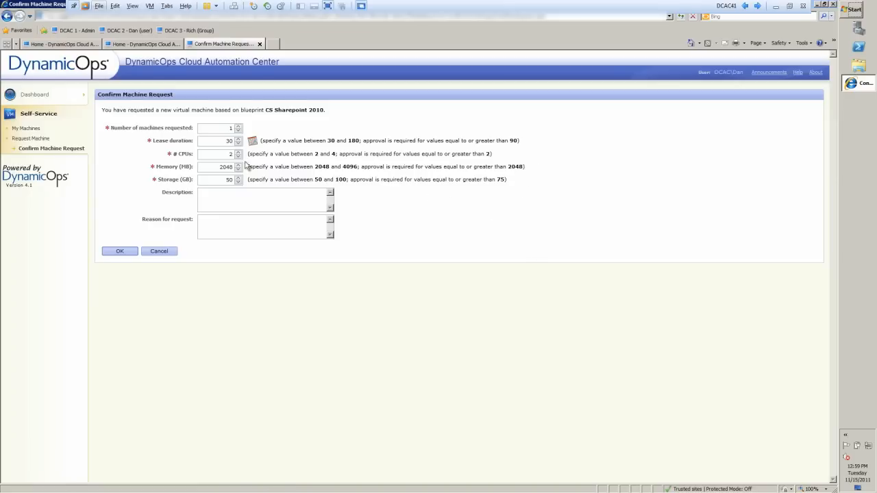
pyautogui.tripleClick(216, 168)
pyautogui.write('4096')
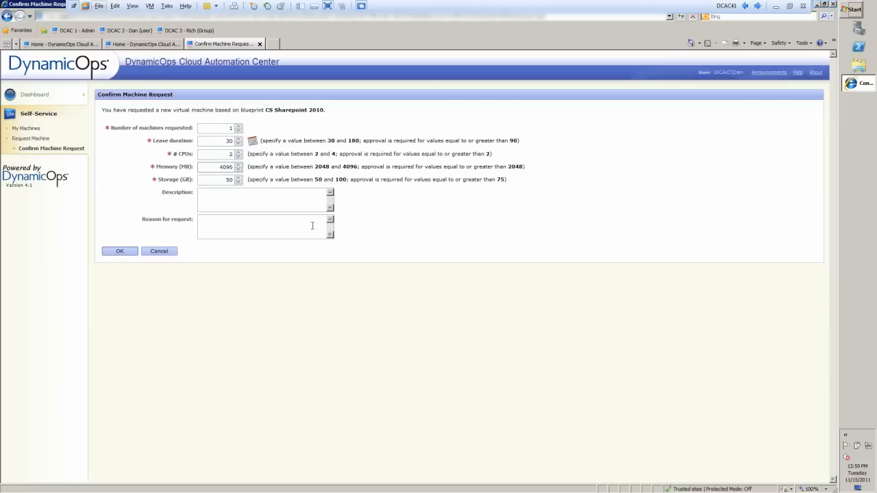
pyautogui.write('1')
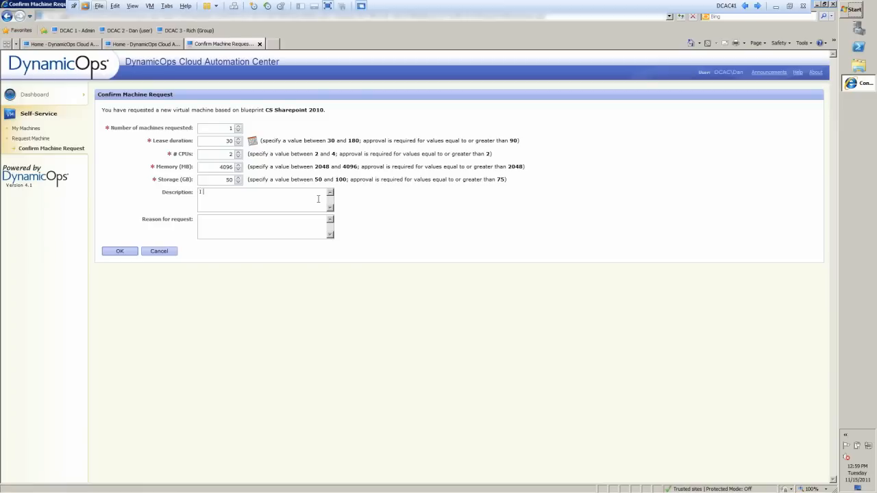
pyautogui.write('I need this for')
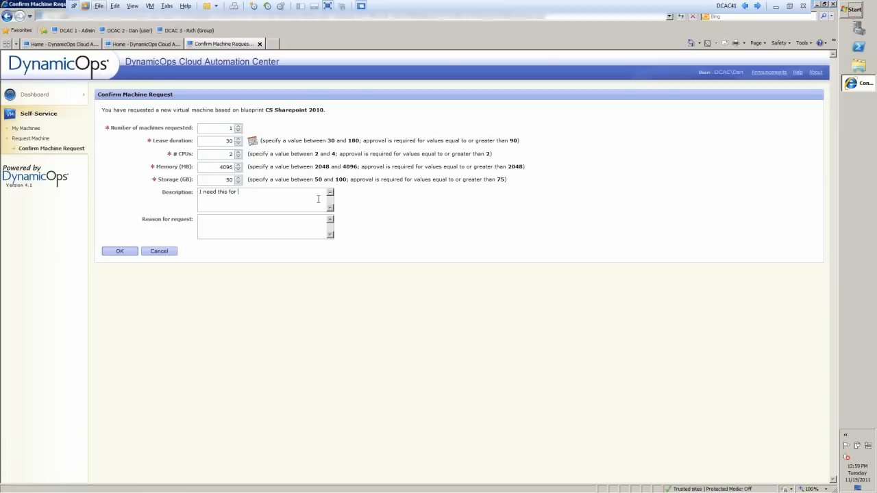
pyautogui.write('testing')
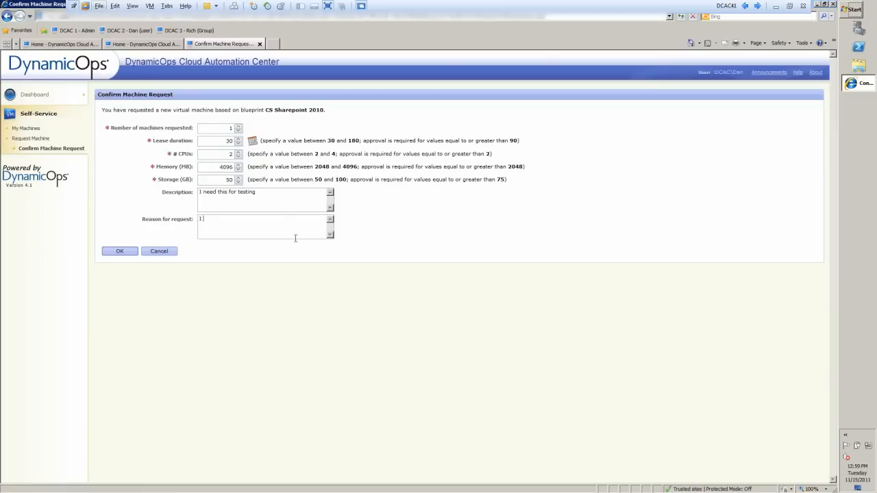
pyautogui.write('I am making a new w')
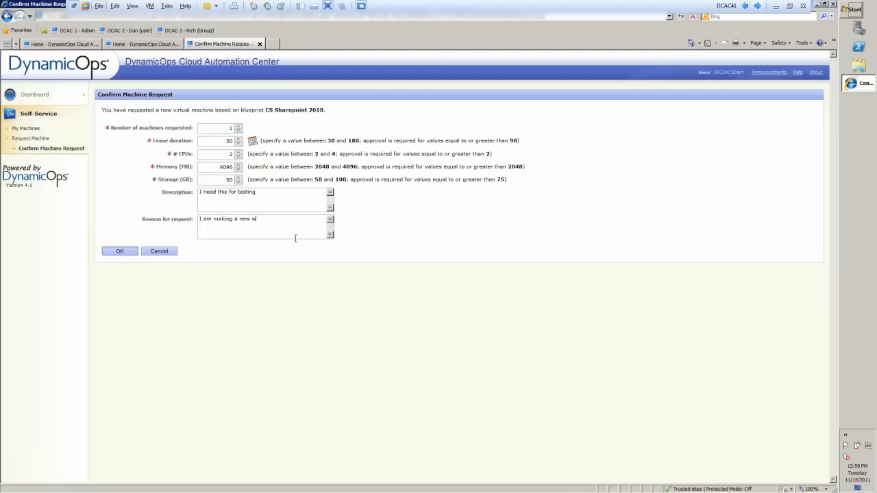
pyautogui.write('eb part for Sharepoint')
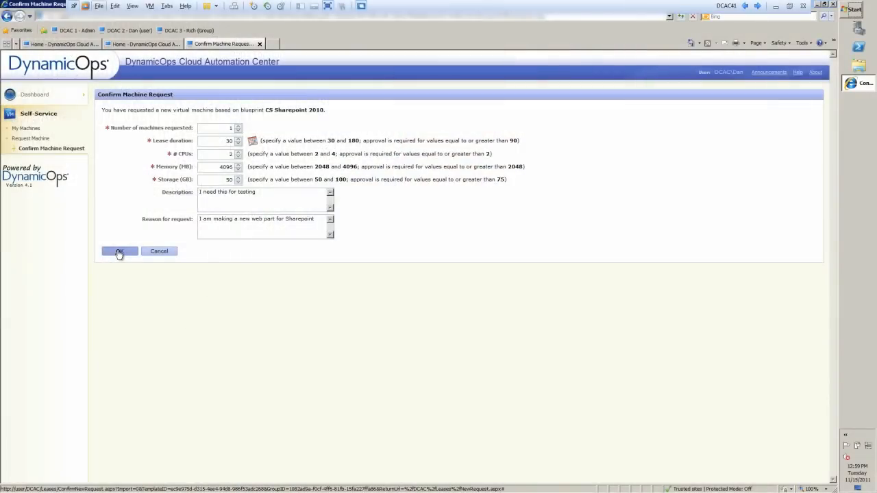
# Submit the CS Sharepoint 2010 machine request and get the confirmation.
pyautogui.click(119, 250)
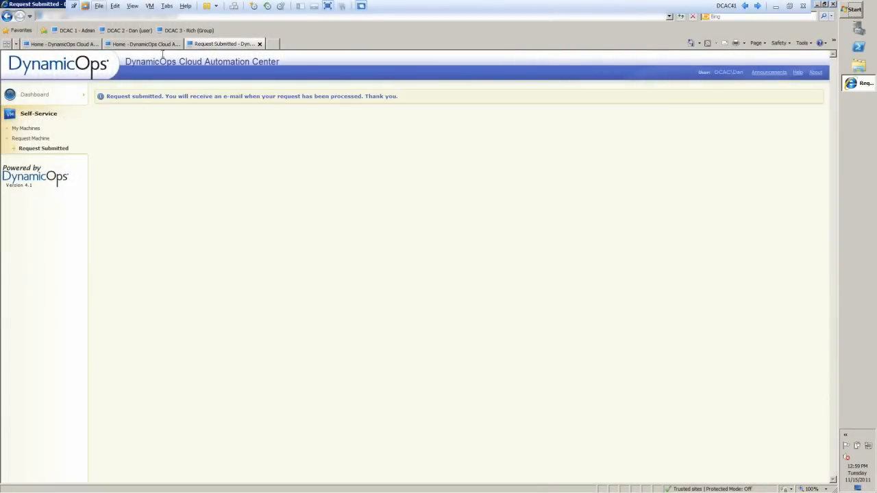
pyautogui.moveTo(395, 189)
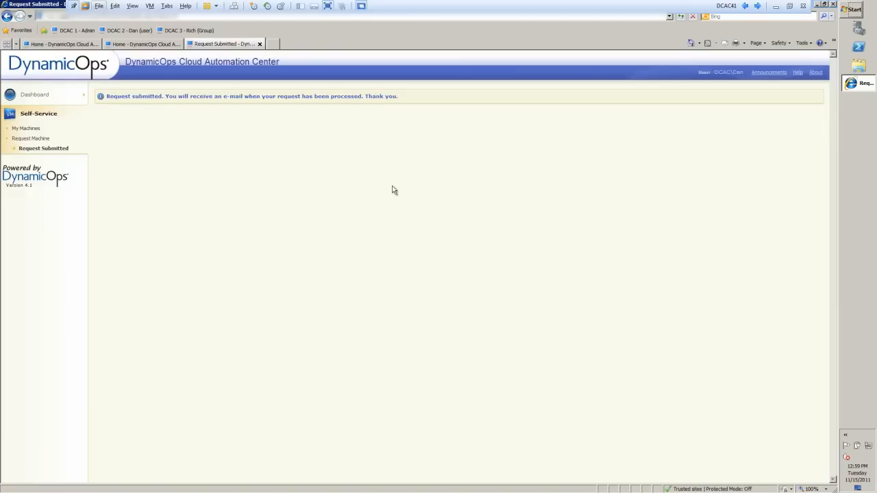
pyautogui.moveTo(391, 189)
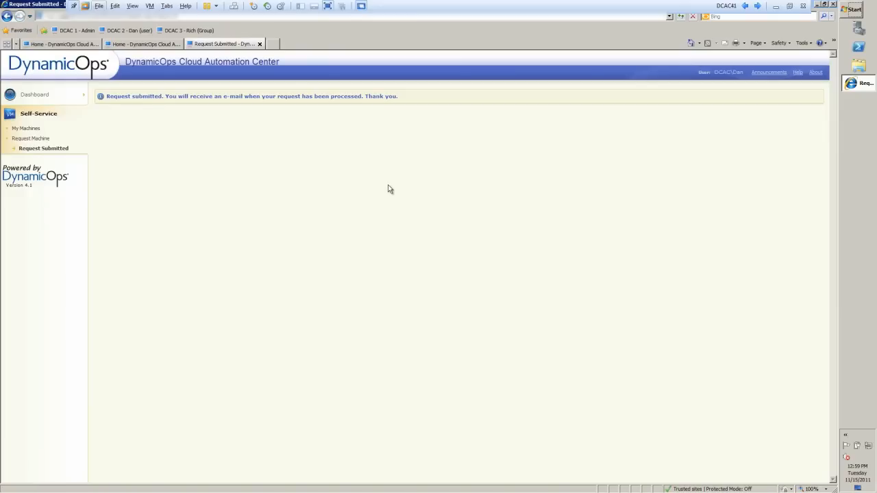
pyautogui.moveTo(153, 74)
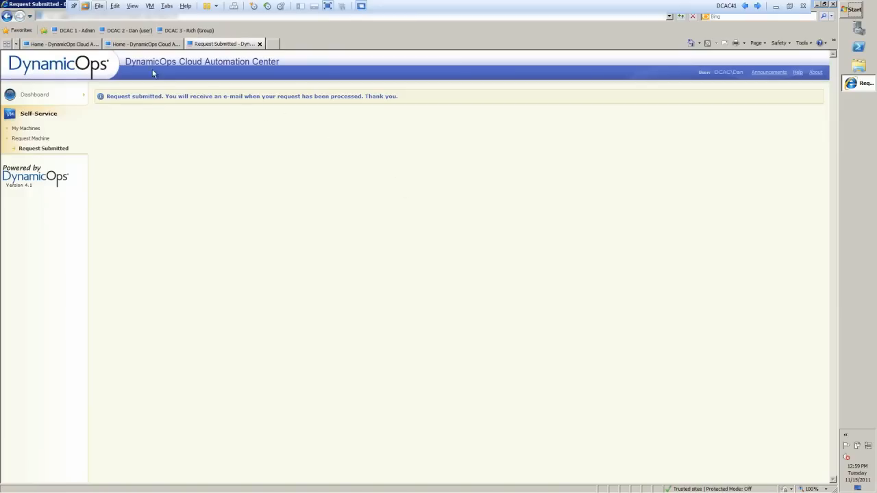
pyautogui.click(140, 44)
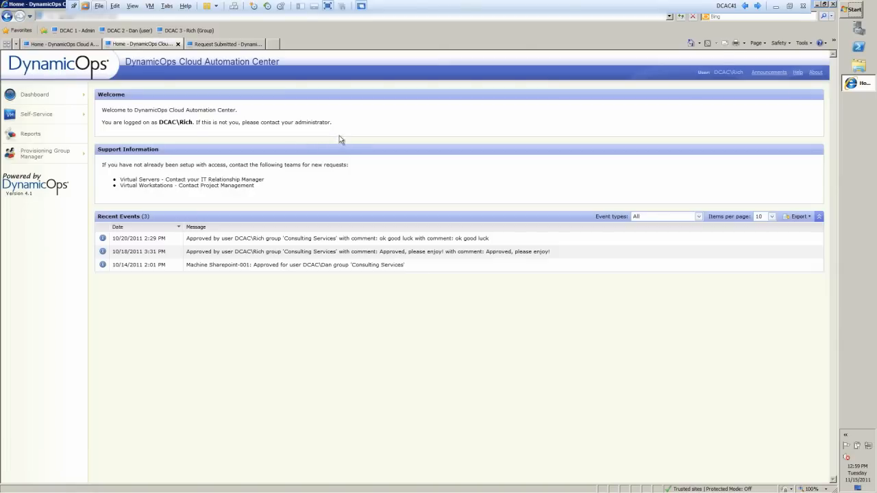
pyautogui.moveTo(387, 55)
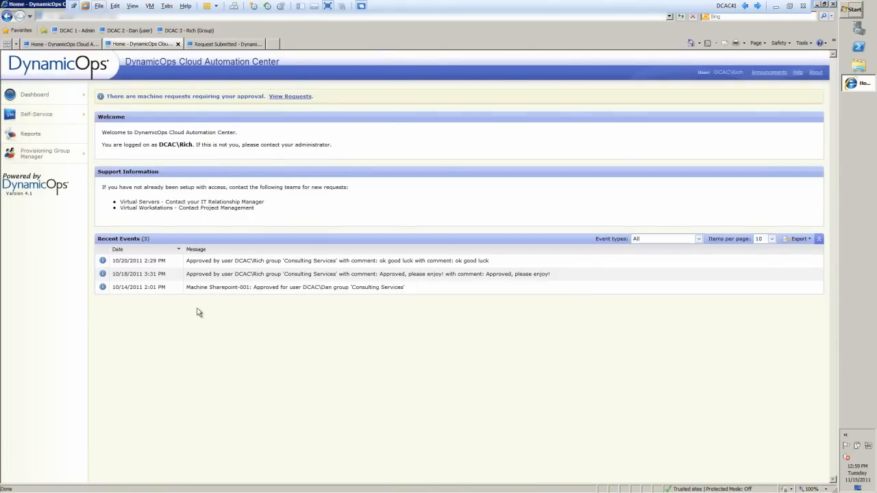
pyautogui.moveTo(183, 94)
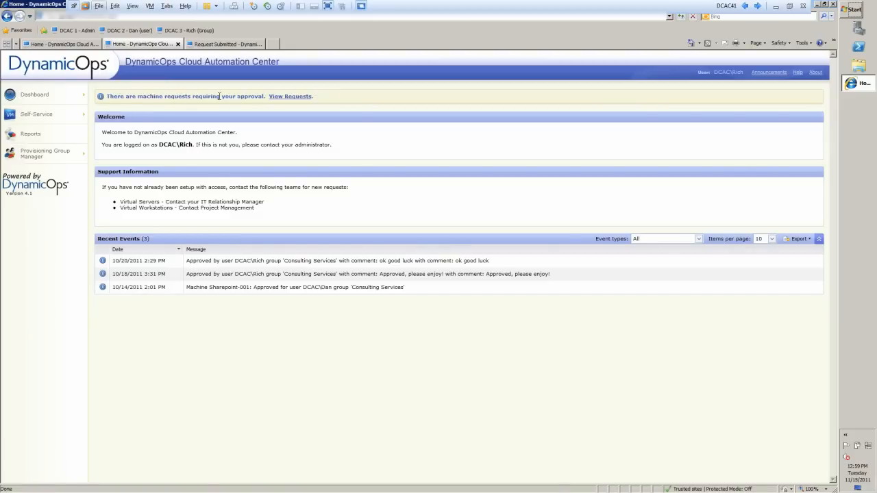
pyautogui.moveTo(203, 211)
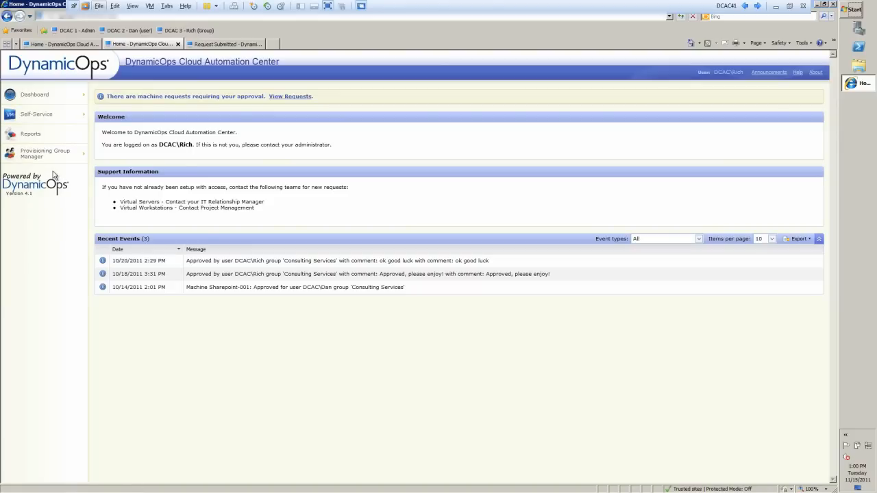
pyautogui.moveTo(273, 173)
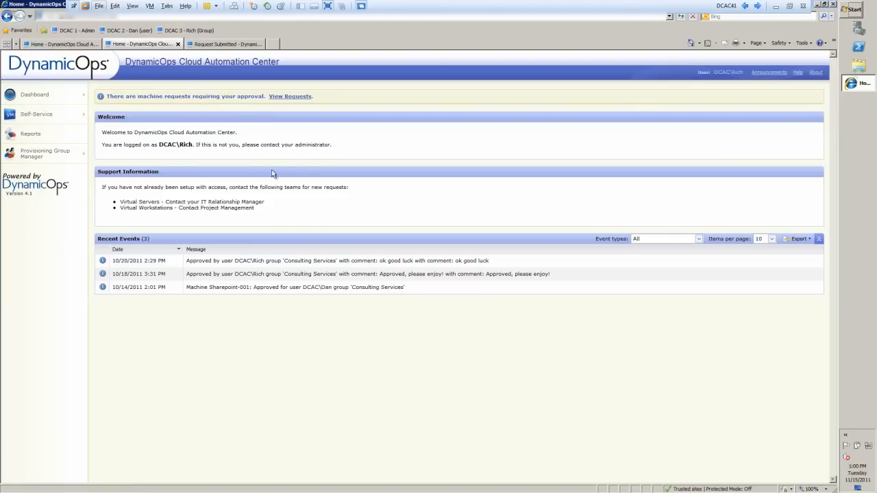
pyautogui.moveTo(355, 288)
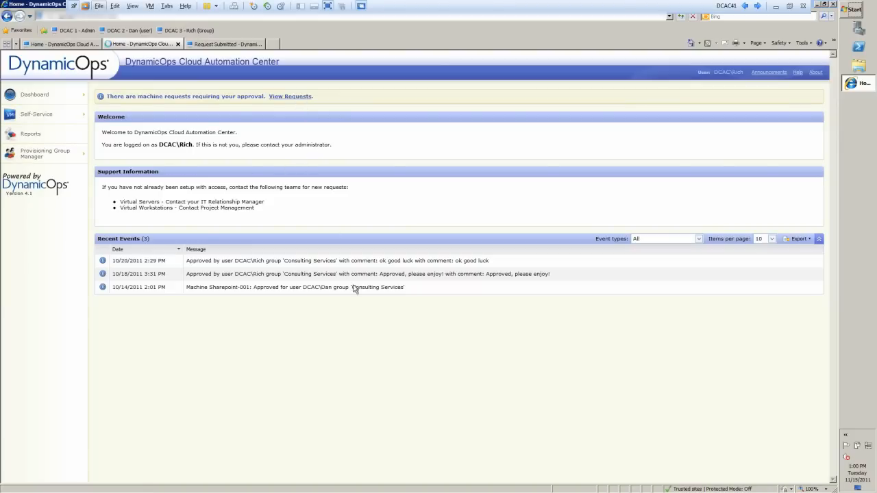
pyautogui.moveTo(336, 141)
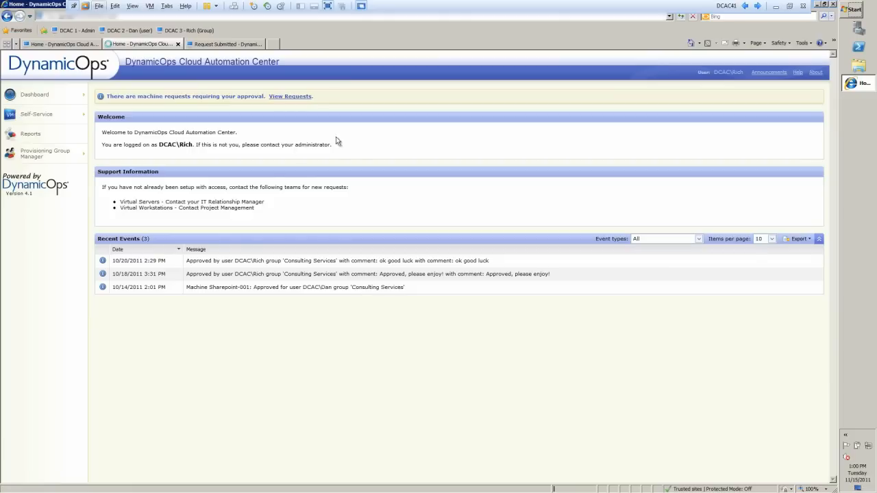
pyautogui.moveTo(348, 135)
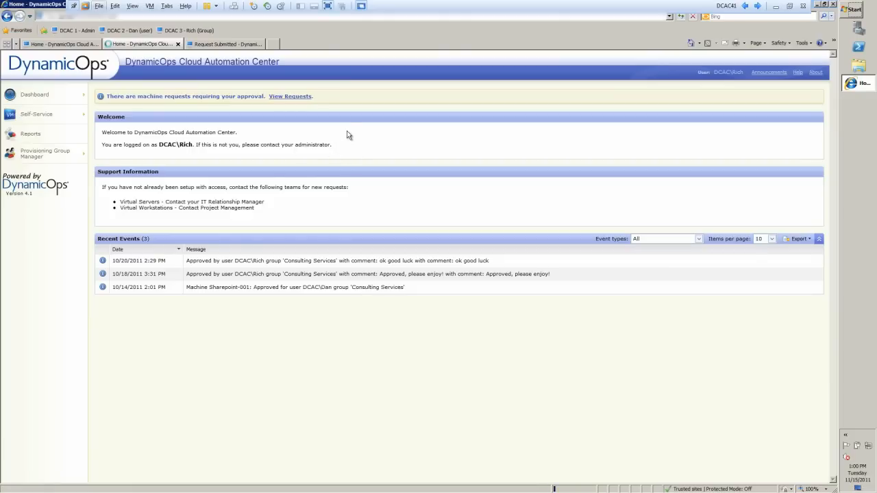
# Follow the View Requests link to the group manager's pending Machine Requests list.
pyautogui.click(291, 96)
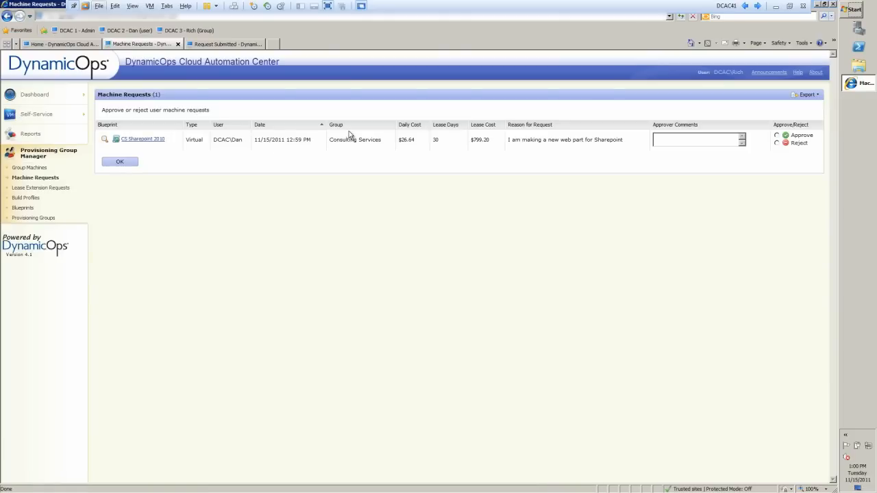
pyautogui.moveTo(461, 148)
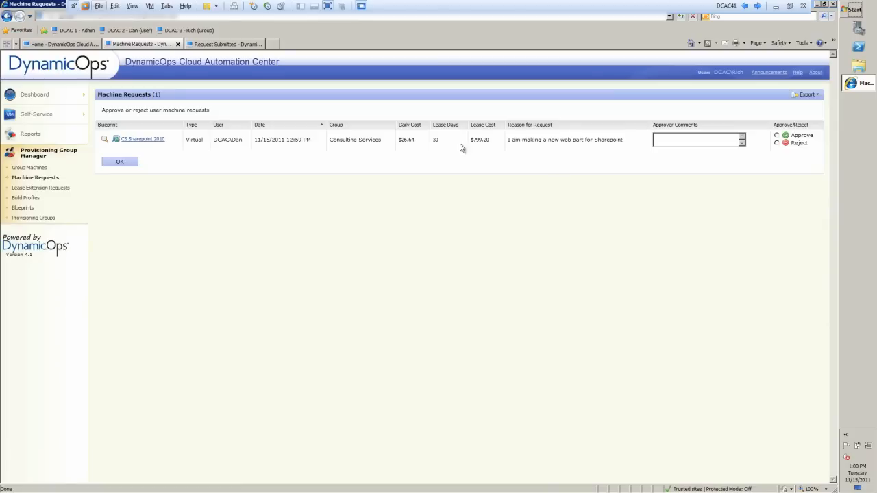
pyautogui.moveTo(144, 140)
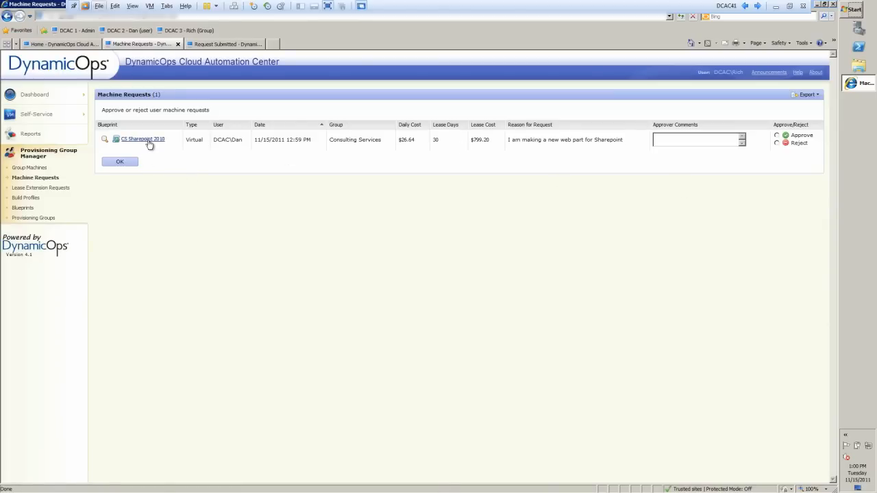
pyautogui.moveTo(143, 140)
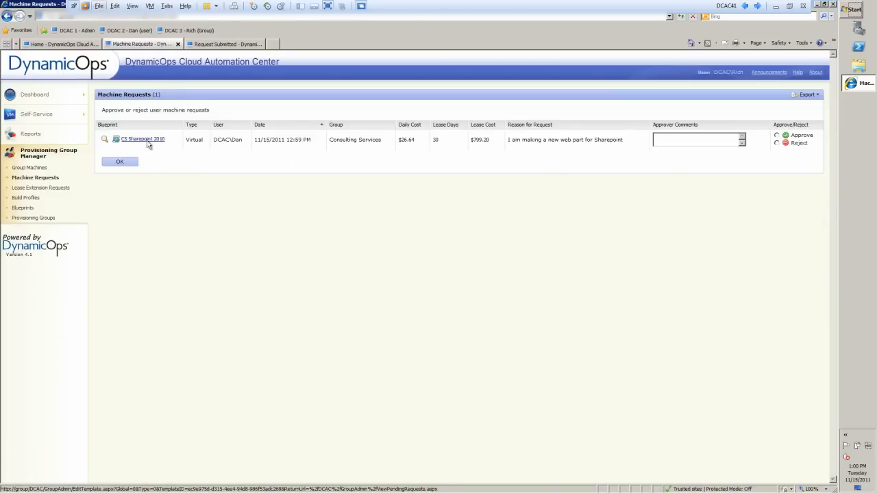
pyautogui.moveTo(242, 148)
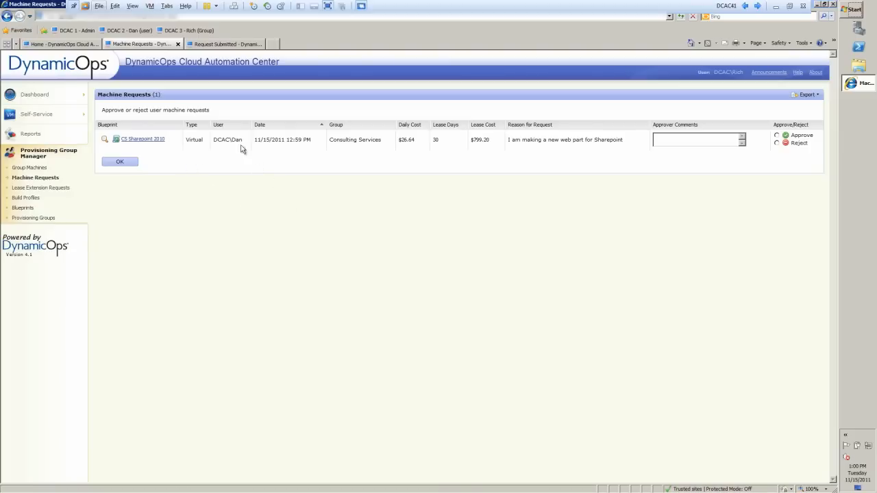
pyautogui.moveTo(438, 190)
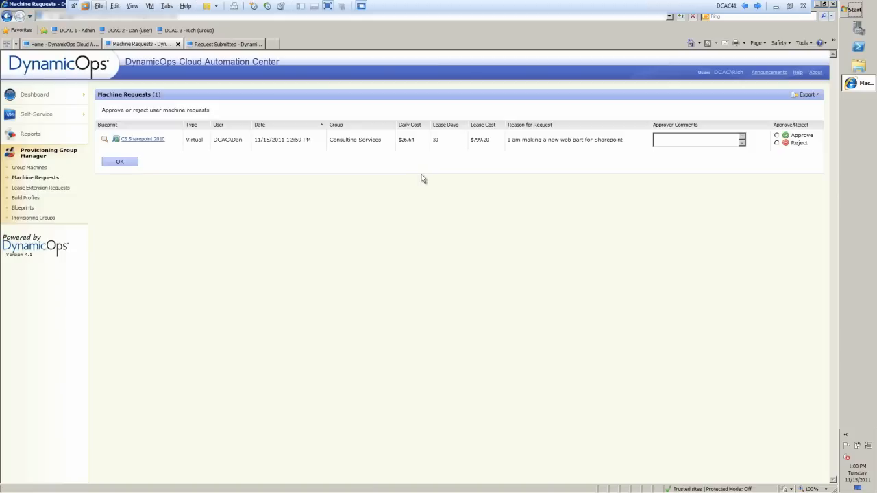
pyautogui.moveTo(451, 123)
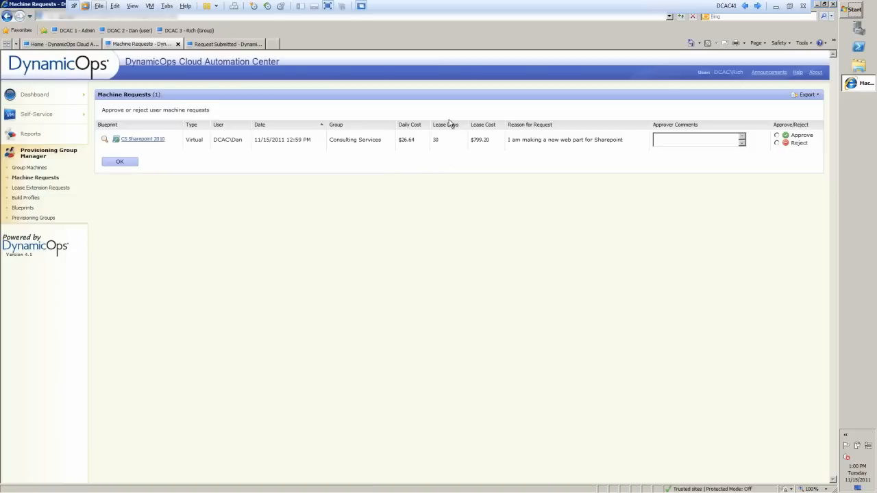
pyautogui.moveTo(455, 181)
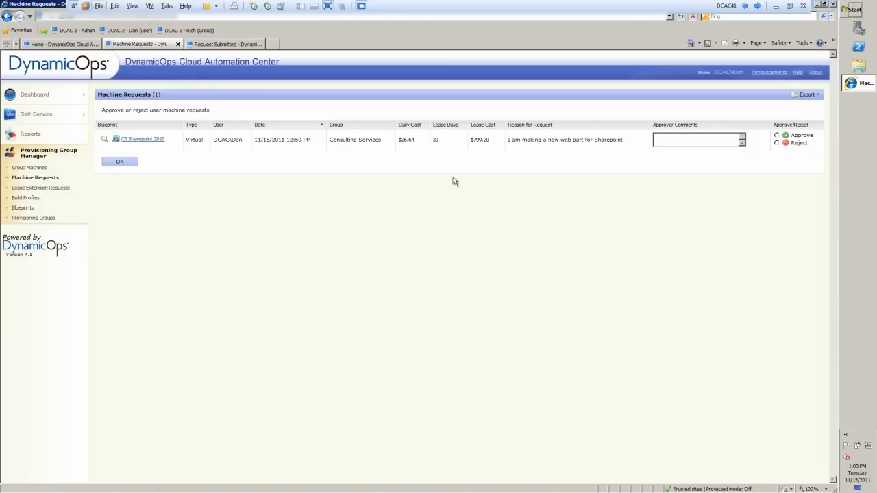
pyautogui.moveTo(491, 139)
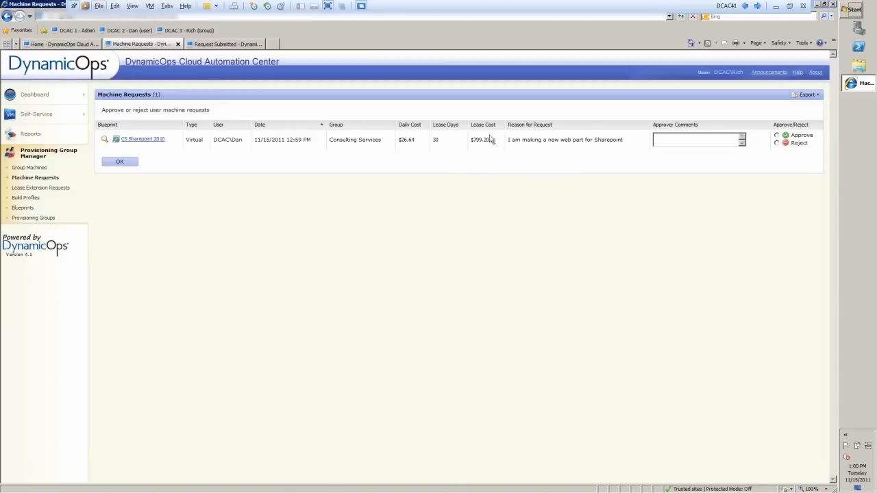
pyautogui.moveTo(488, 163)
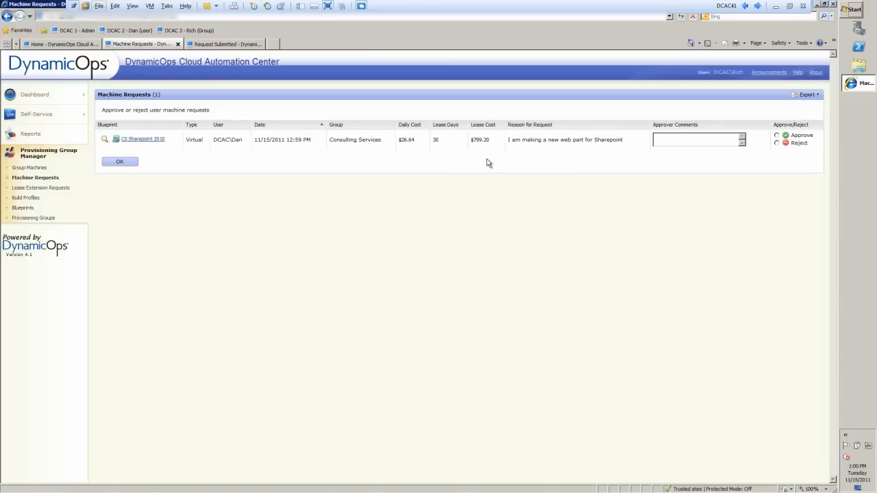
pyautogui.moveTo(532, 150)
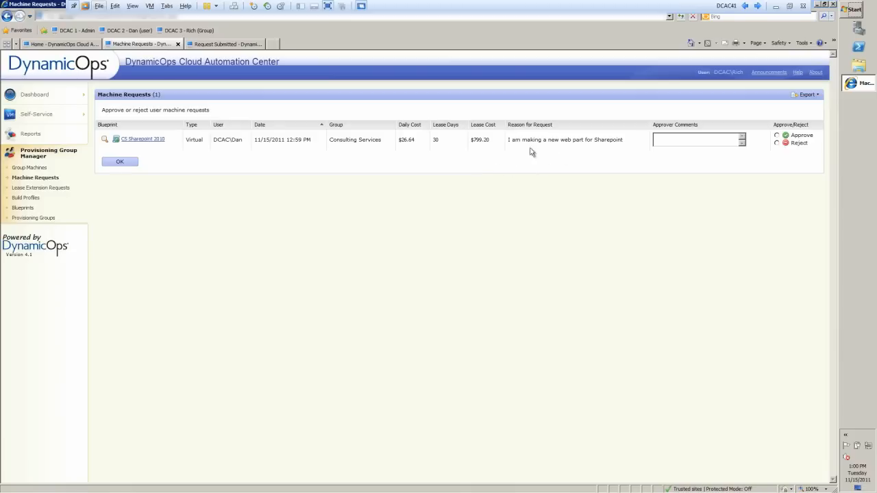
pyautogui.moveTo(535, 212)
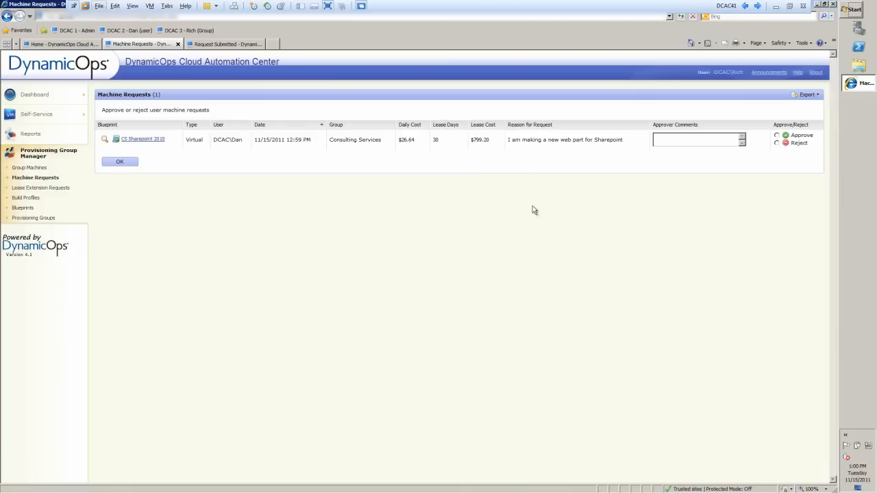
pyautogui.moveTo(541, 213)
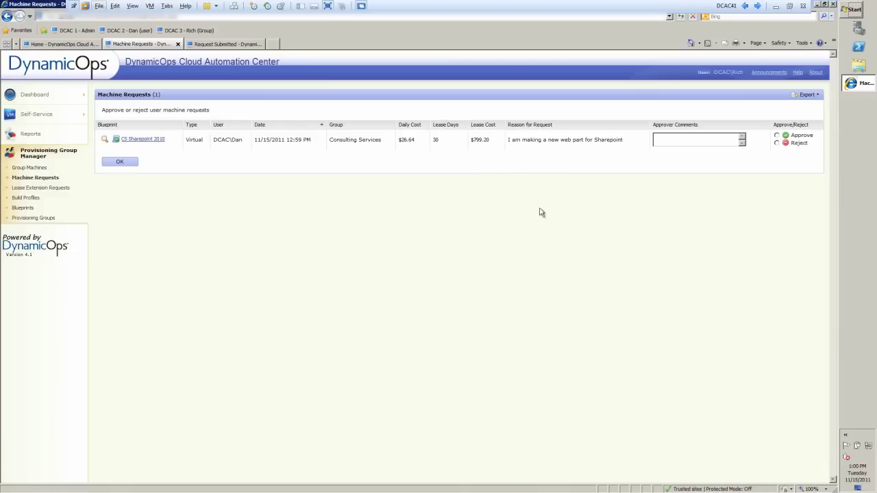
pyautogui.moveTo(543, 218)
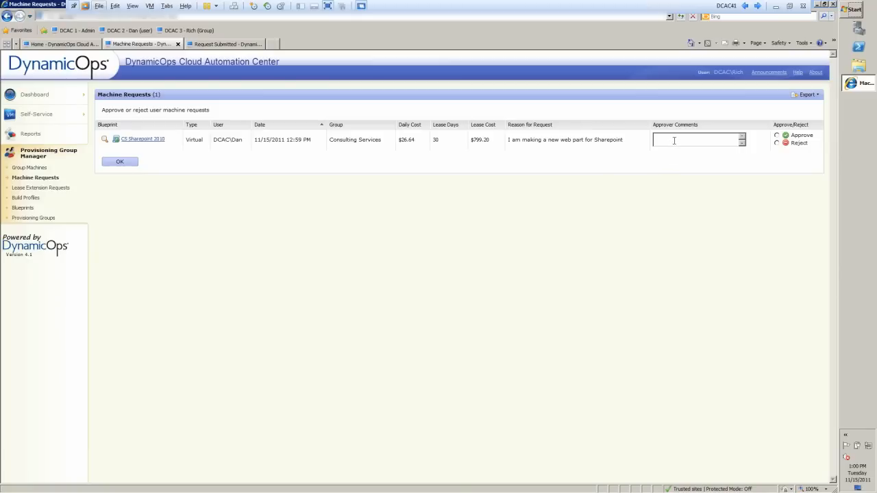
pyautogui.moveTo(702, 180)
pyautogui.write('Great, look forward to it!')
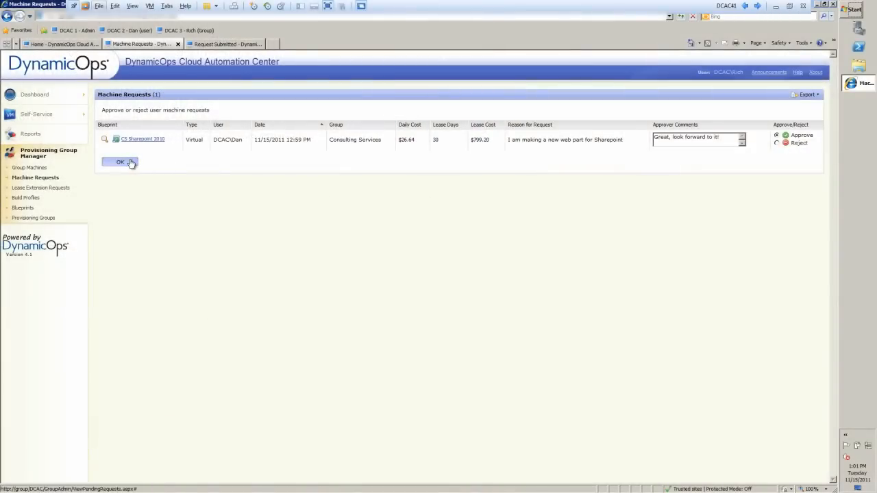
# Confirm approval of the CS Sharepoint 2010 request with the approver comment.
pyautogui.click(120, 162)
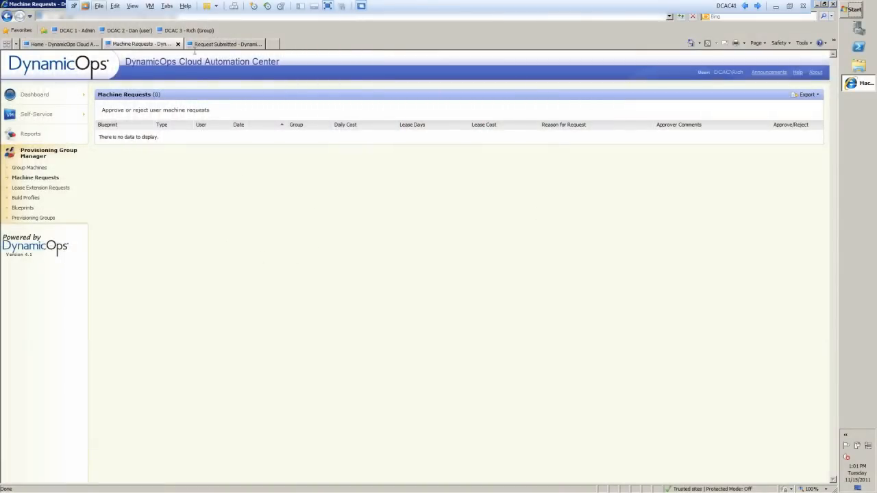
# Switch back to the requesting user's browser session.
pyautogui.click(222, 44)
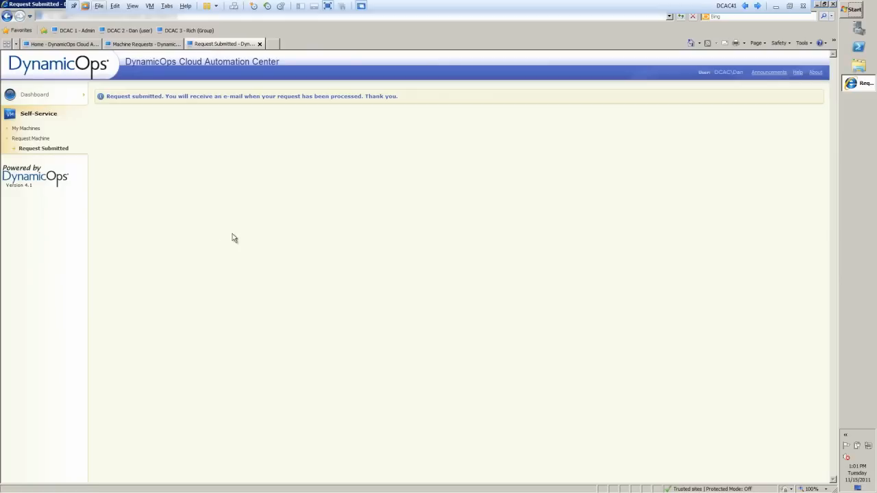
pyautogui.moveTo(205, 132)
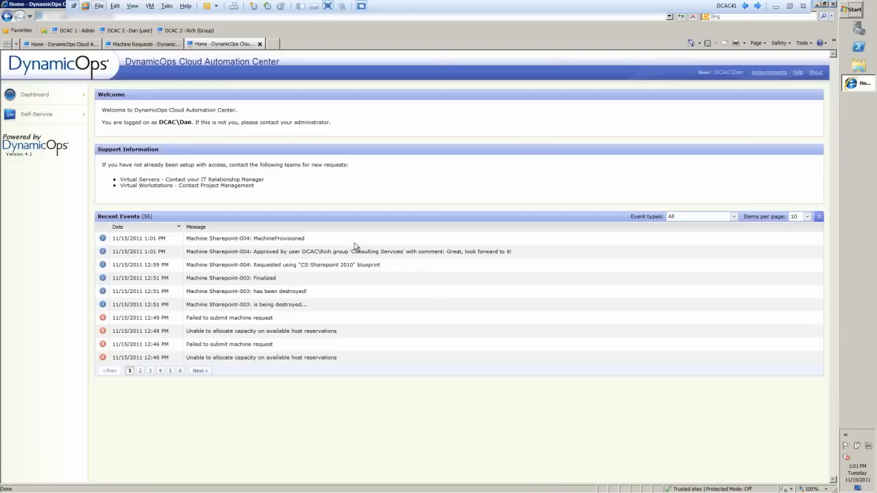
pyautogui.moveTo(396, 250)
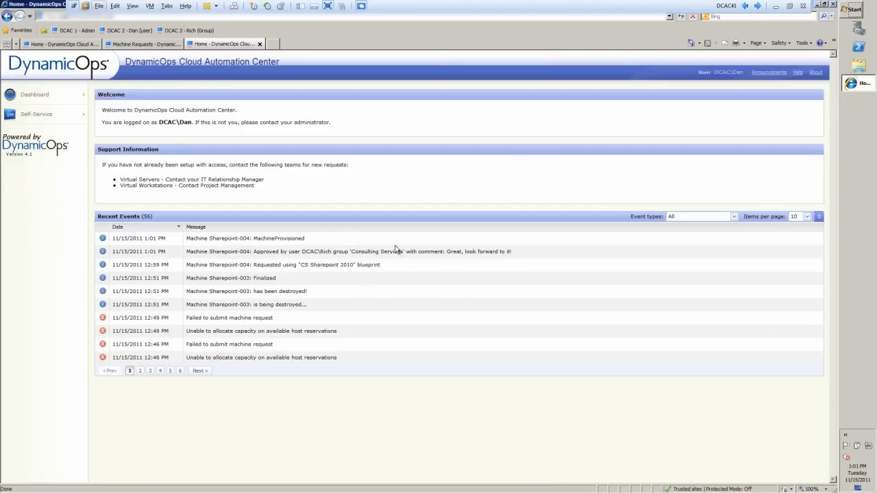
pyautogui.moveTo(247, 260)
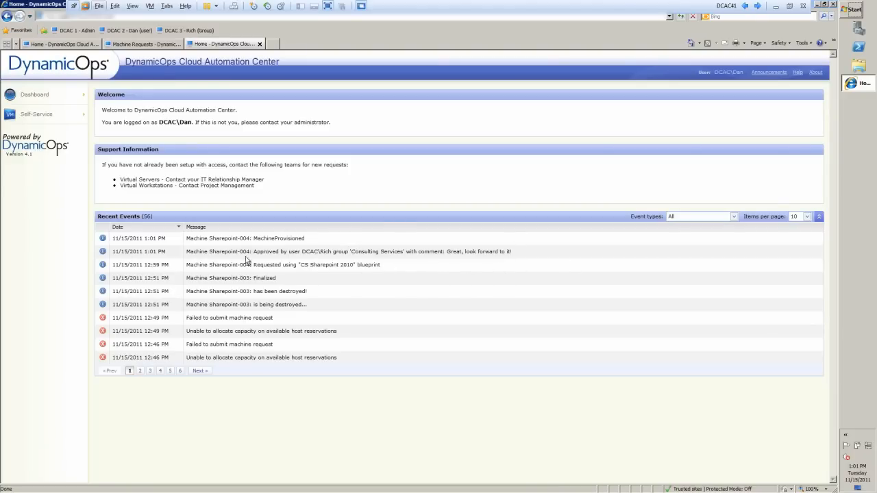
pyautogui.moveTo(405, 258)
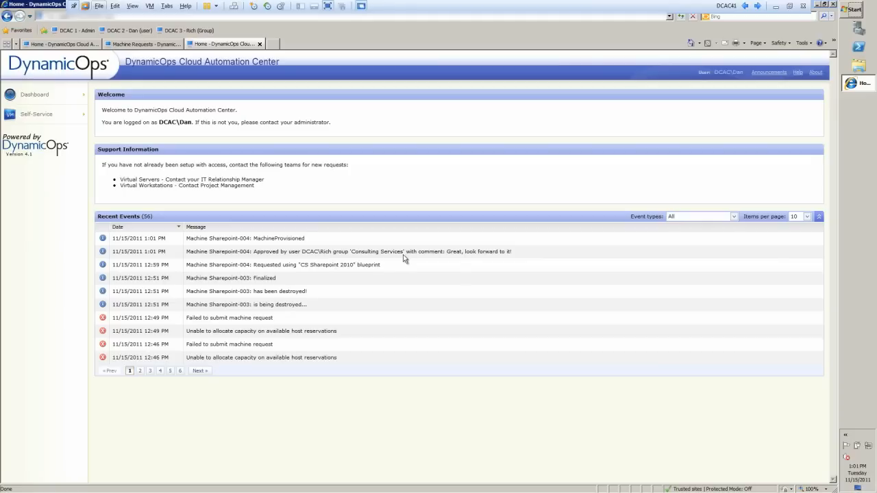
pyautogui.moveTo(507, 257)
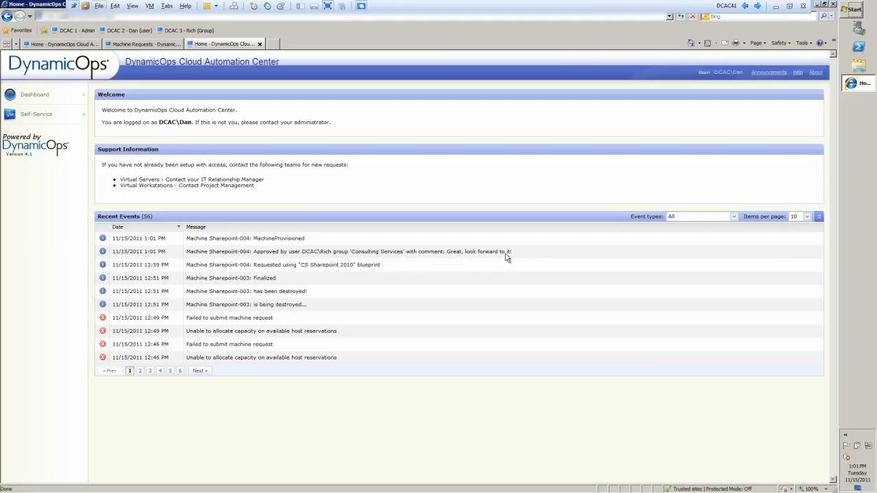
pyautogui.moveTo(367, 330)
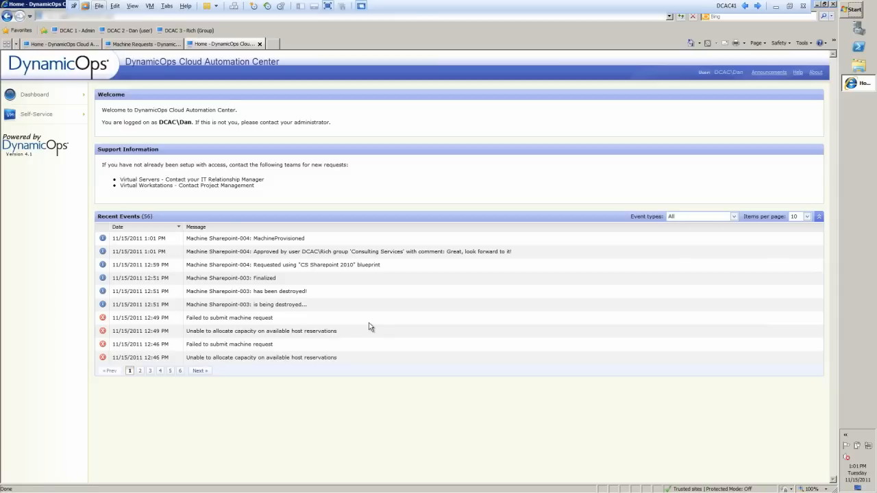
pyautogui.moveTo(376, 309)
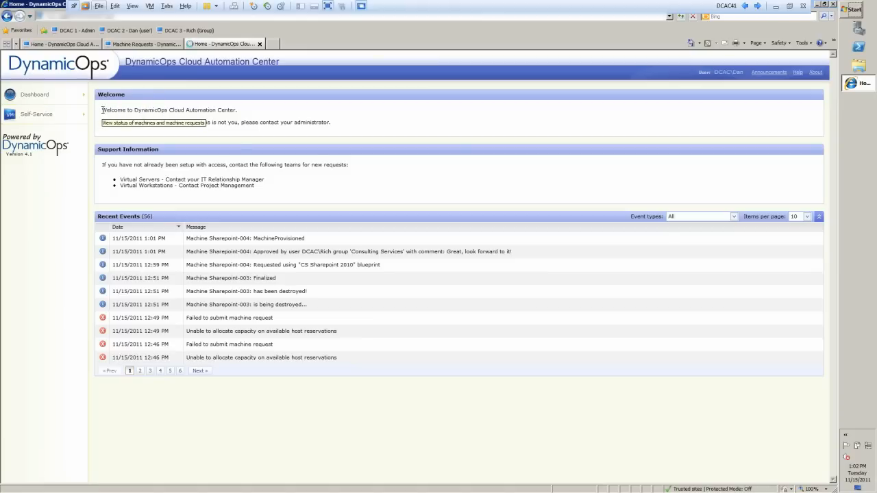
pyautogui.click(36, 114)
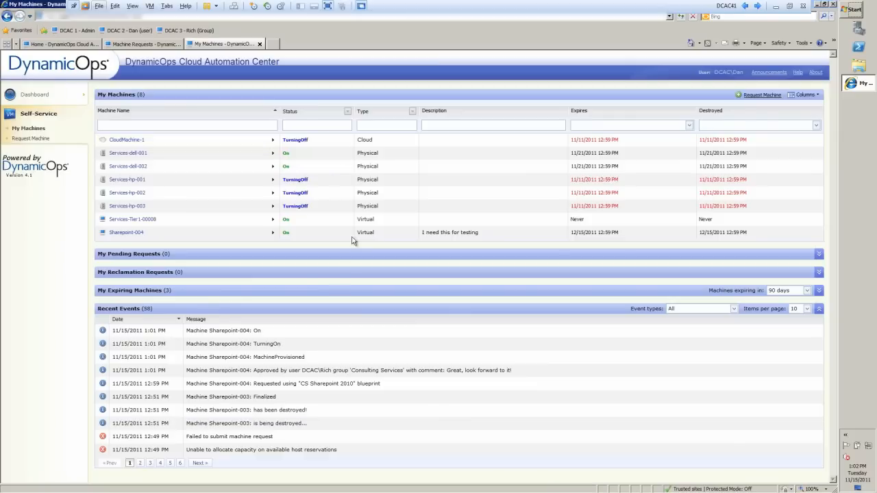
pyautogui.moveTo(121, 240)
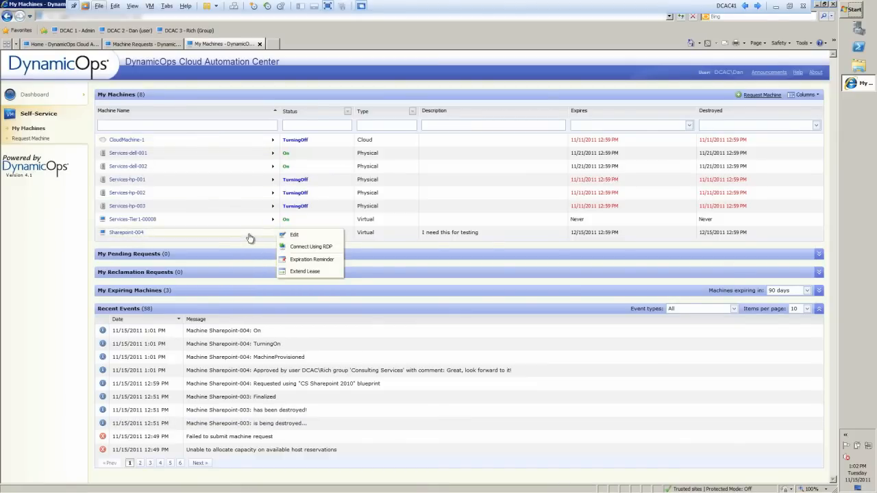
pyautogui.moveTo(309, 247)
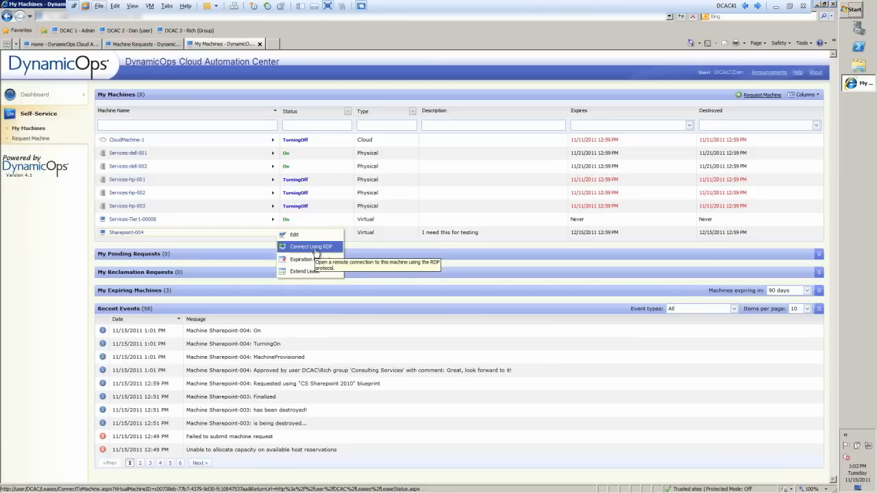
pyautogui.moveTo(315, 259)
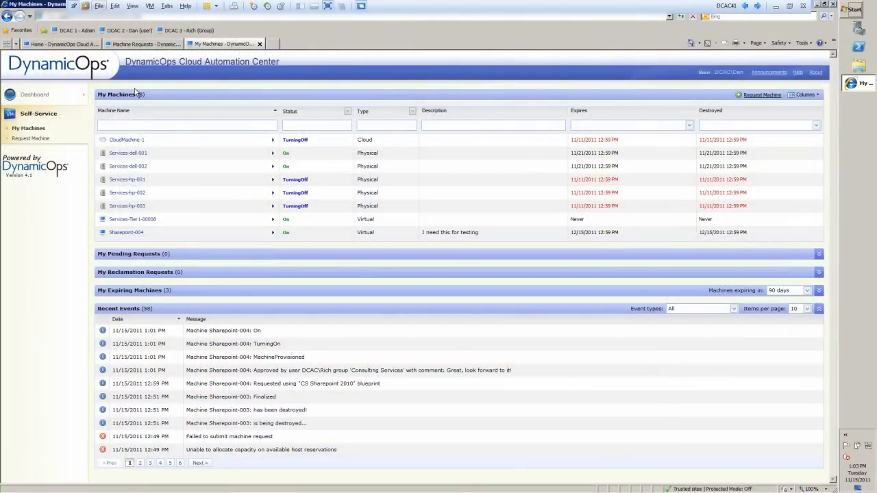
# Switch to the DCAC 1 - Admin session and review the Virtual Dashboard charts.
pyautogui.click(58, 44)
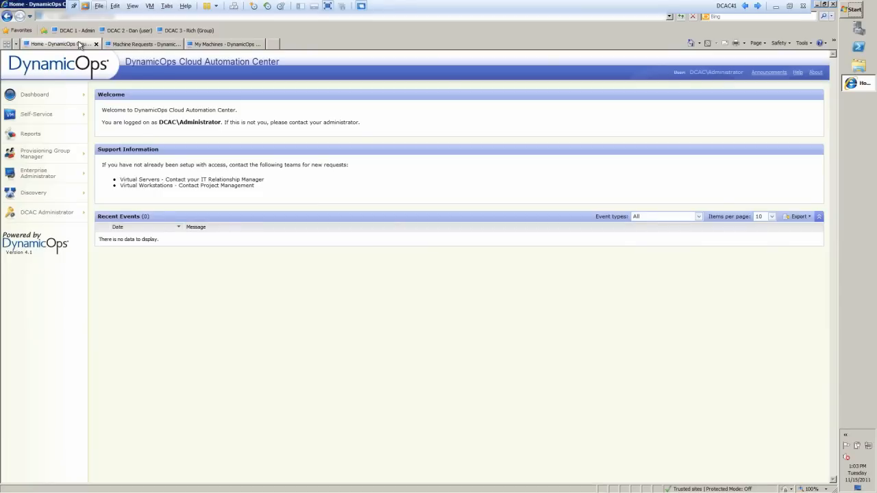
pyautogui.moveTo(47, 212)
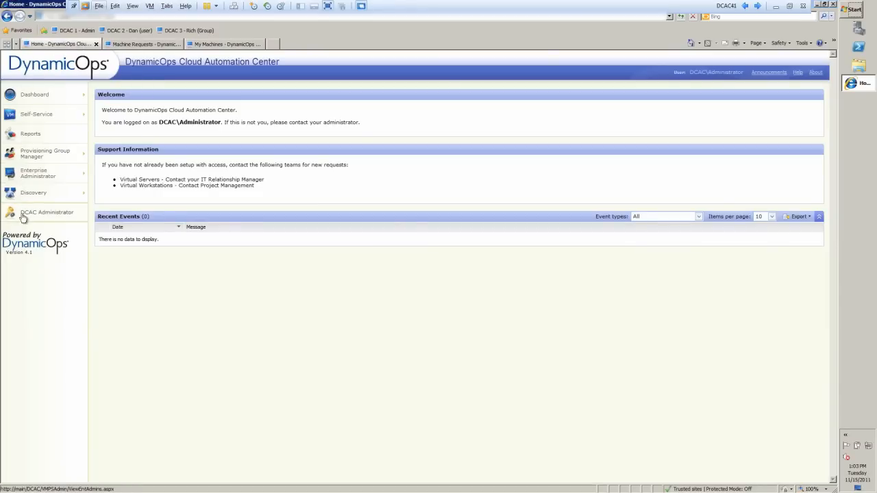
pyautogui.click(47, 211)
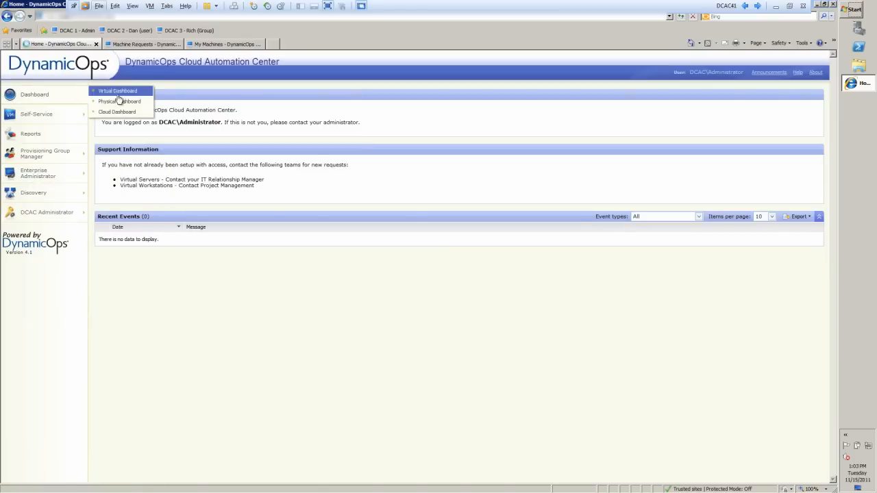
pyautogui.click(118, 90)
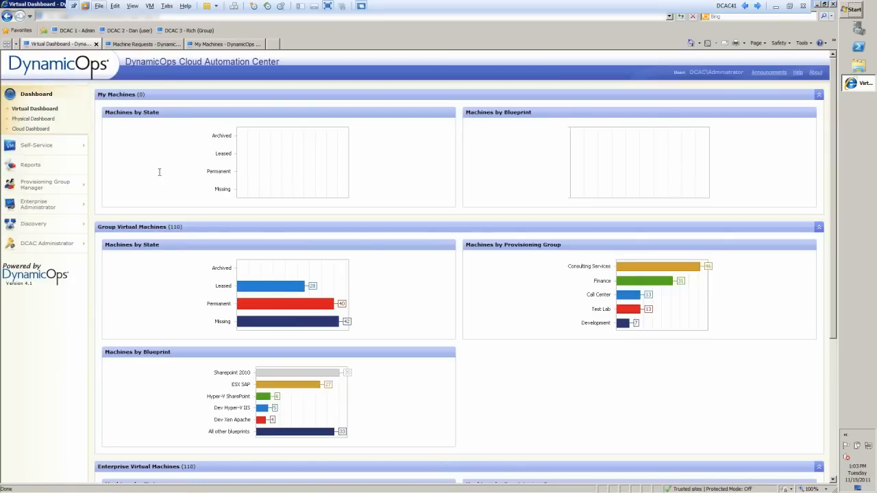
pyautogui.moveTo(159, 163)
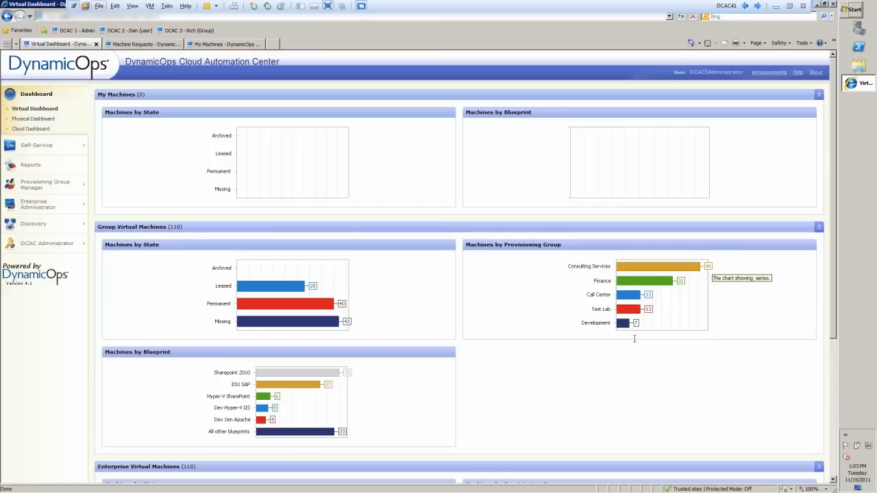
pyautogui.moveTo(564, 329)
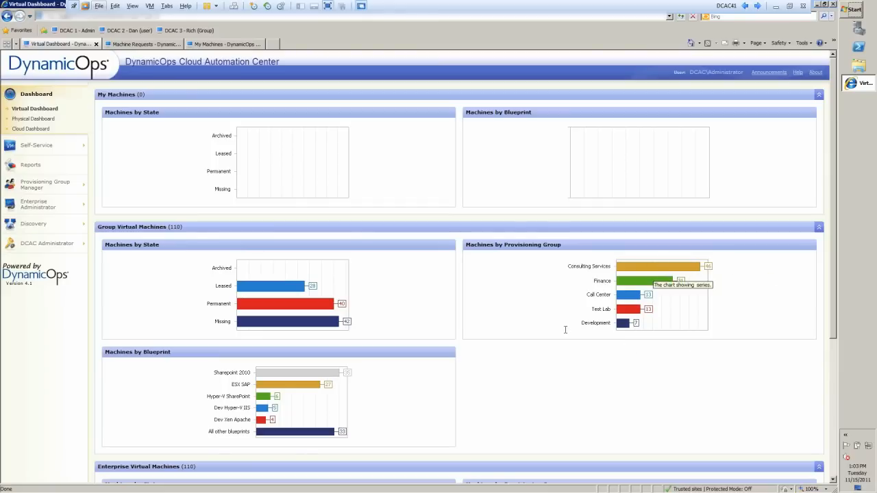
pyautogui.scroll(-3)
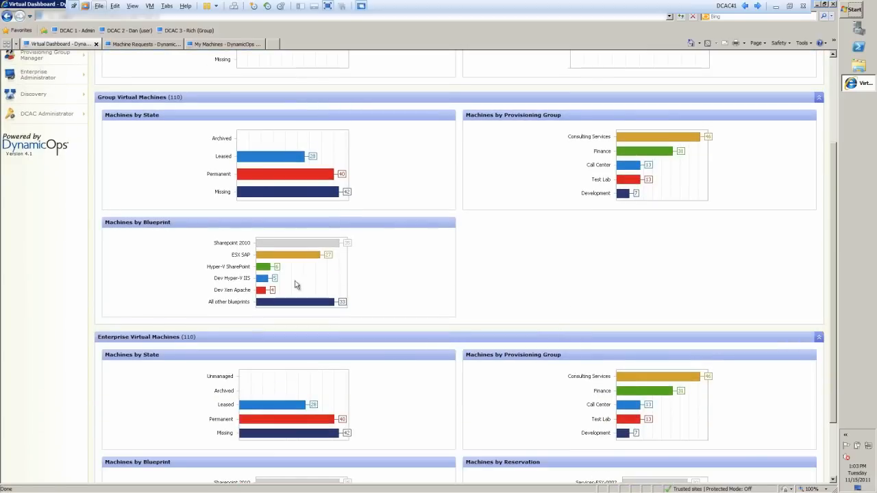
pyautogui.moveTo(296, 281)
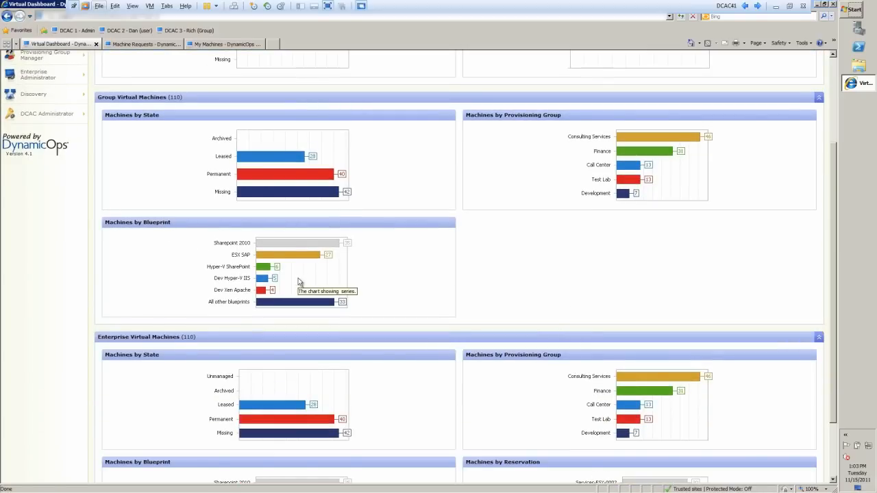
pyautogui.scroll(-3)
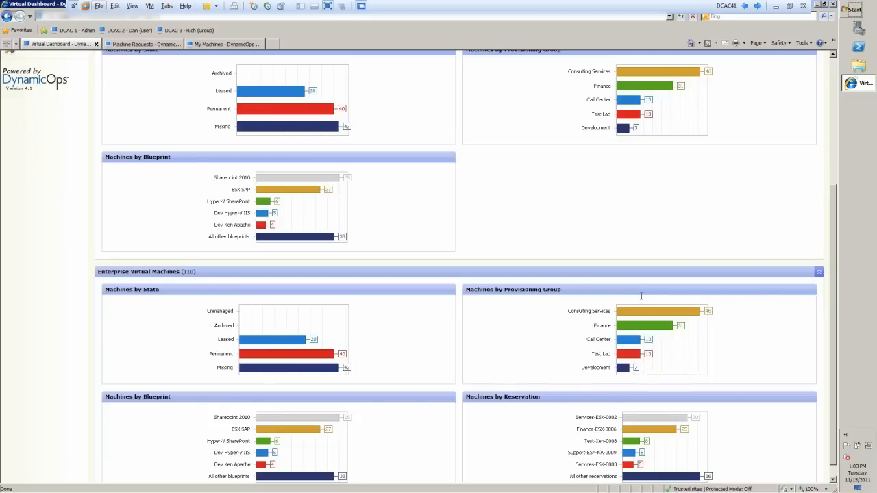
pyautogui.moveTo(606, 249)
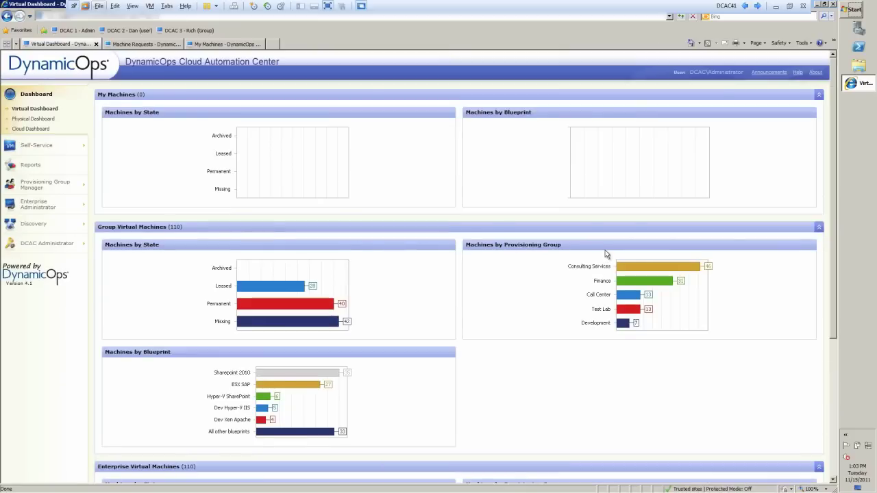
pyautogui.moveTo(33, 118)
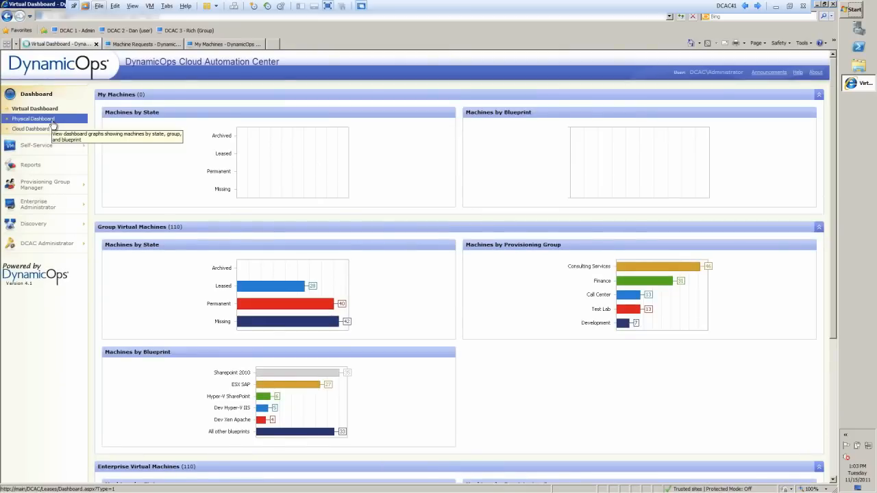
# Review the Physical then Cloud Dashboard charts and move on to the Infrastructure Organizer.
pyautogui.click(33, 118)
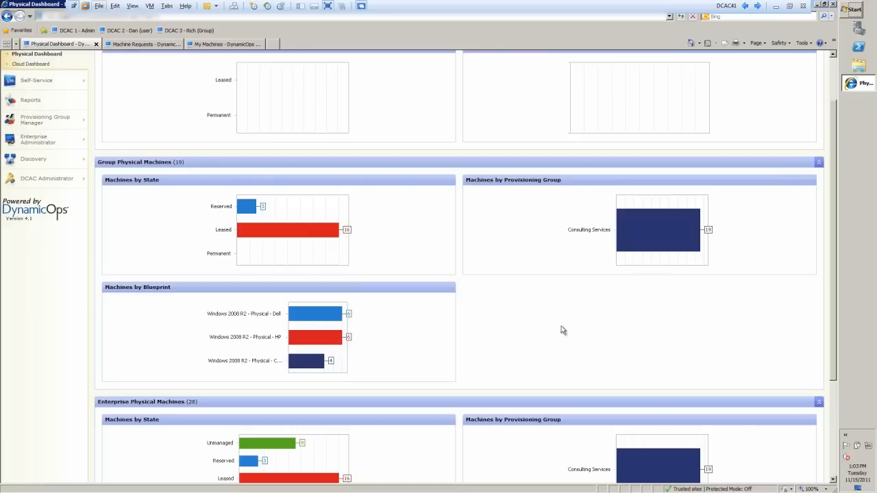
pyautogui.moveTo(560, 328)
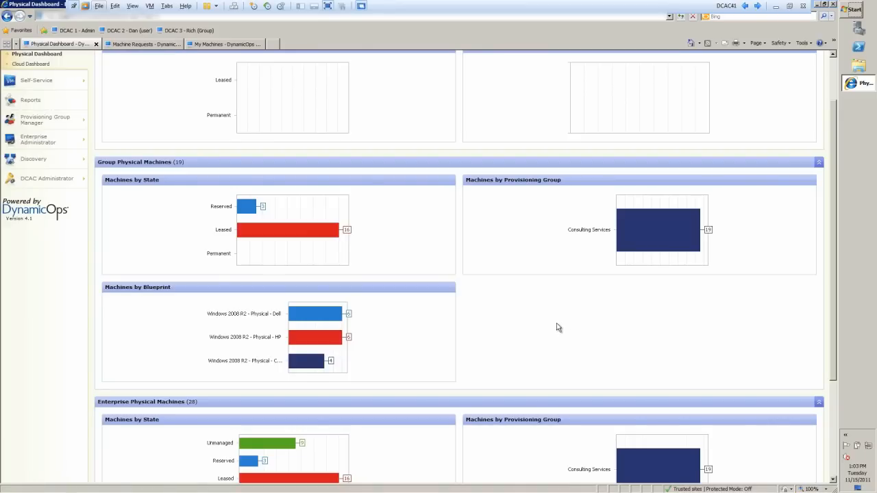
pyautogui.scroll(-3)
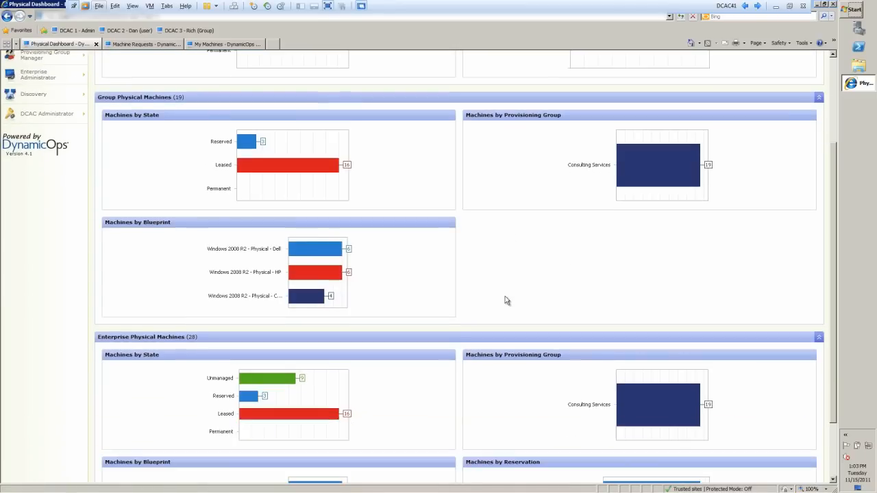
pyautogui.scroll(3)
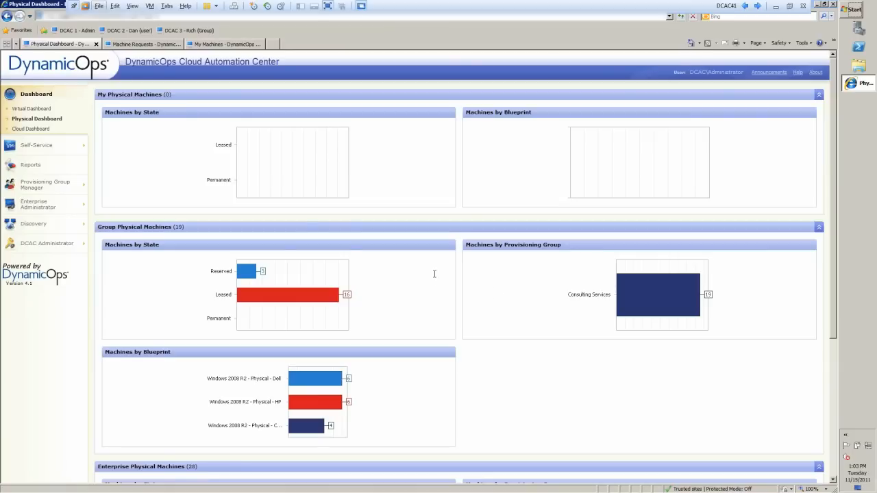
pyautogui.click(33, 129)
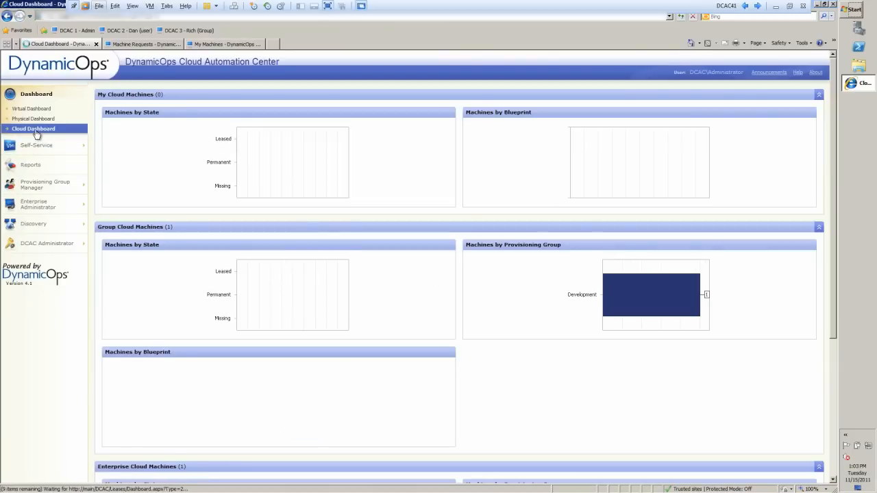
pyautogui.scroll(-3)
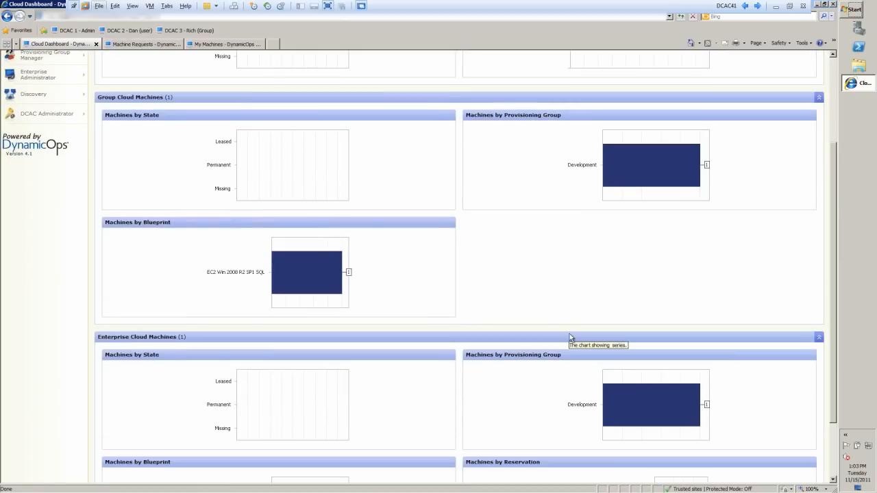
pyautogui.scroll(-3)
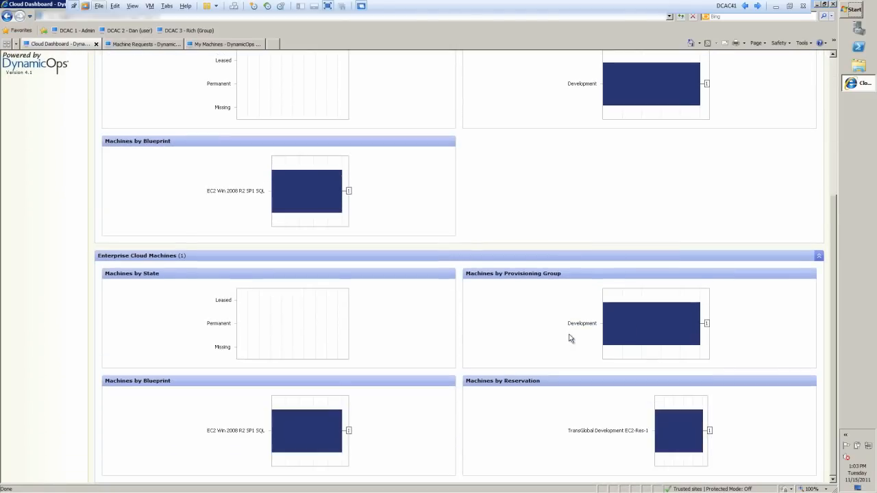
pyautogui.click(44, 206)
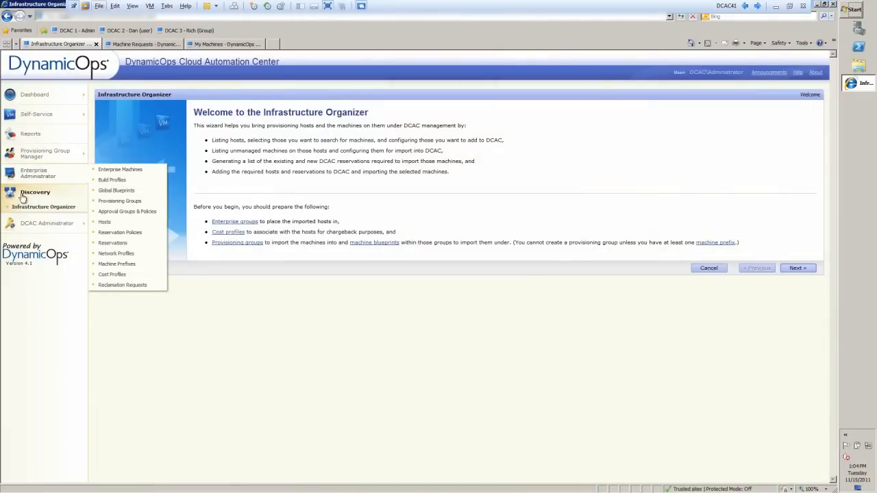
pyautogui.moveTo(44, 205)
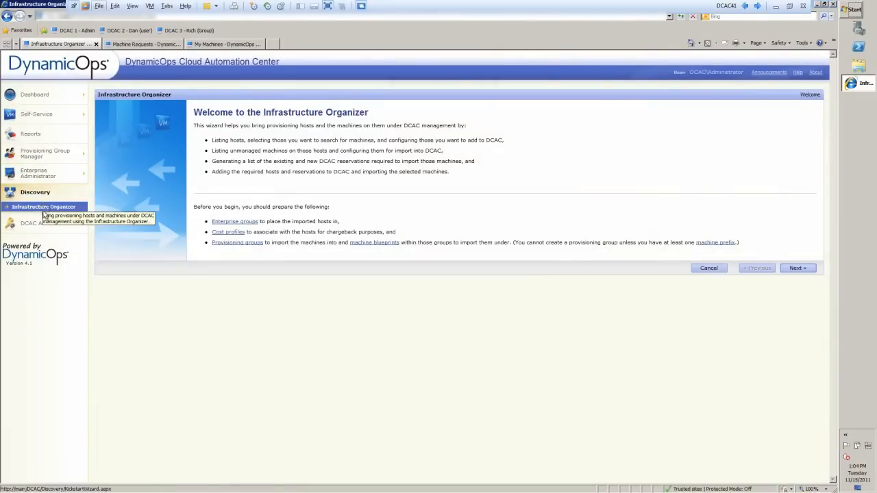
pyautogui.moveTo(40, 203)
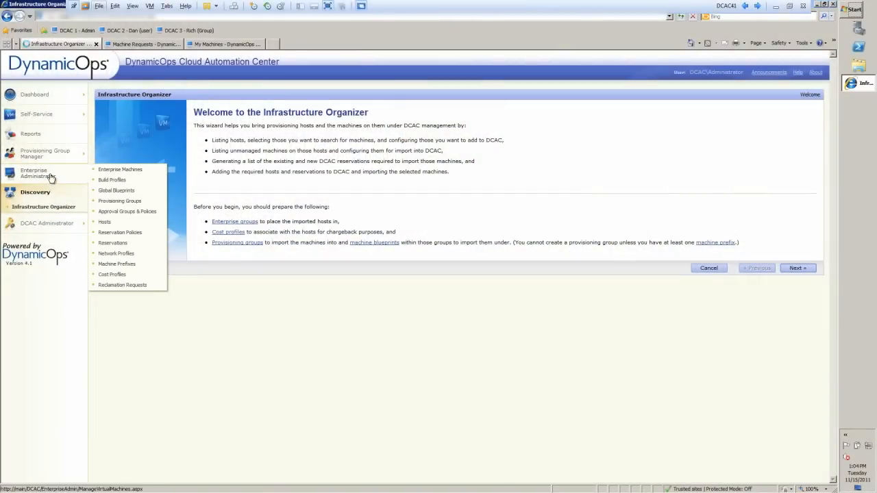
# Go through Enterprise Machines to Reservations and open the Dev-HyperV reservation for editing.
pyautogui.click(120, 170)
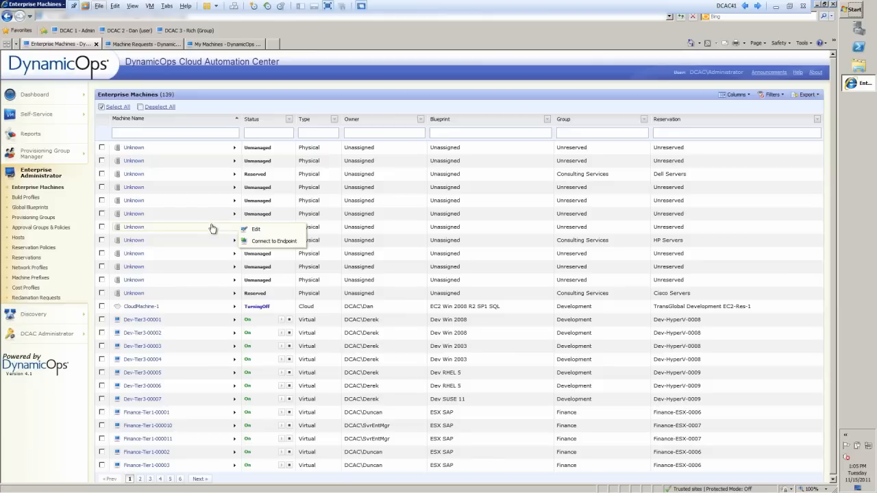
pyautogui.moveTo(27, 257)
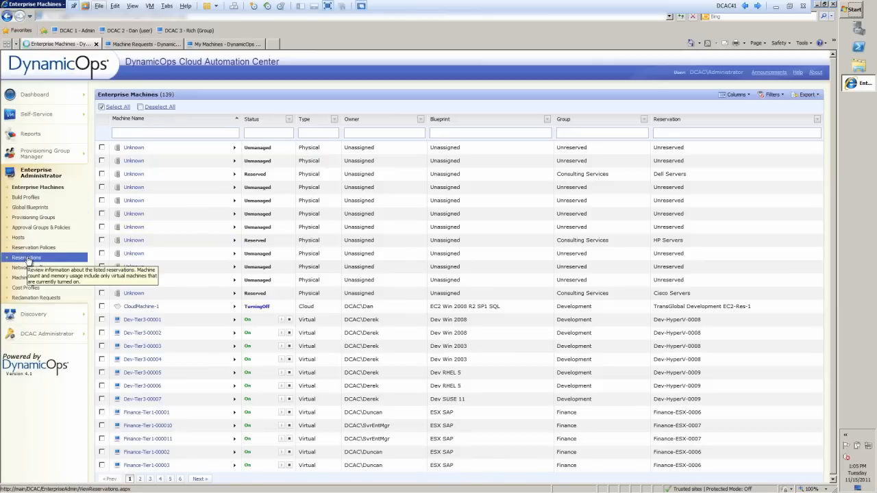
pyautogui.click(28, 258)
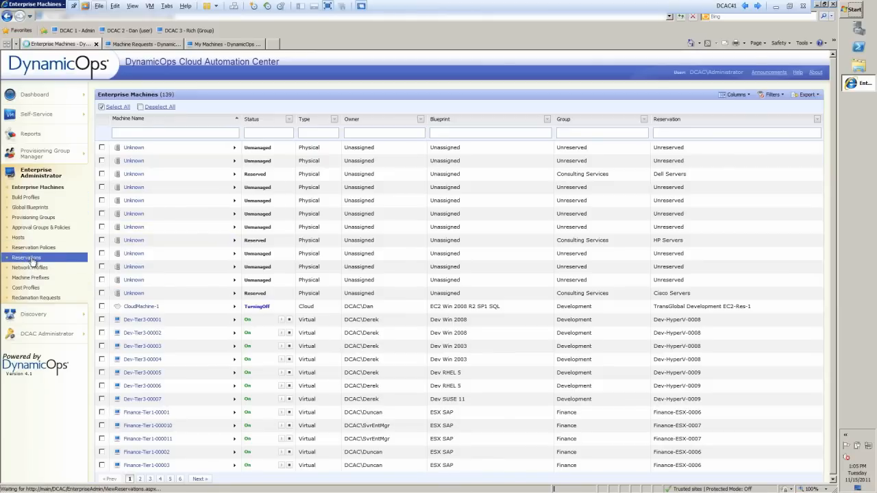
pyautogui.click(27, 257)
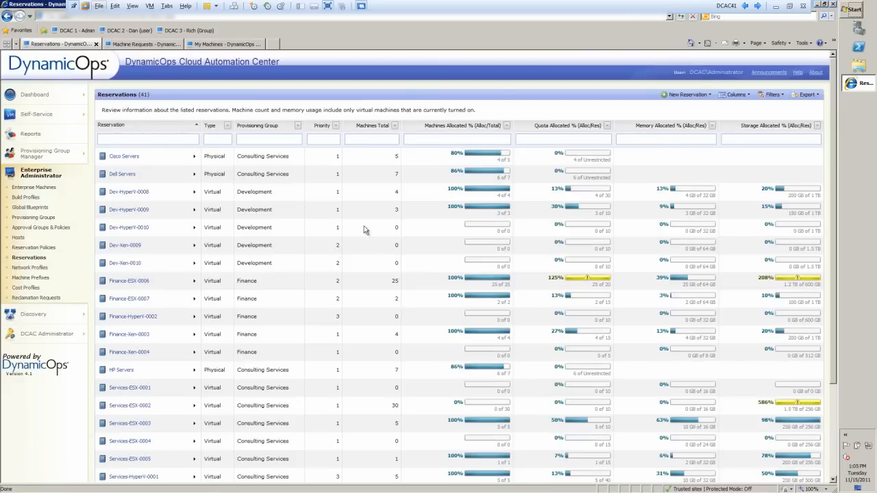
pyautogui.moveTo(280, 228)
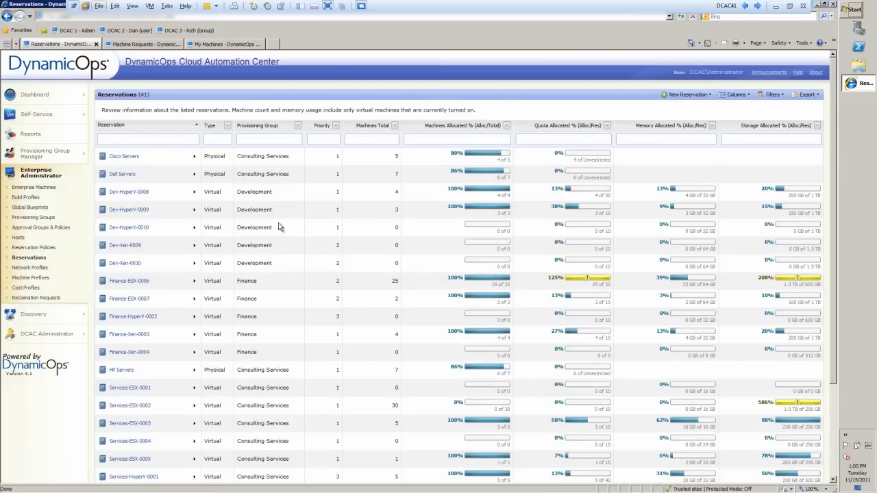
pyautogui.scroll(-3)
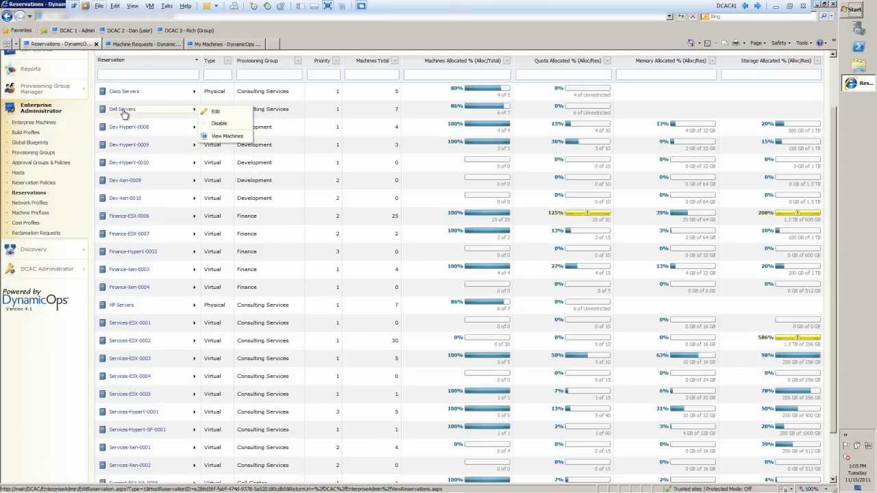
pyautogui.click(140, 269)
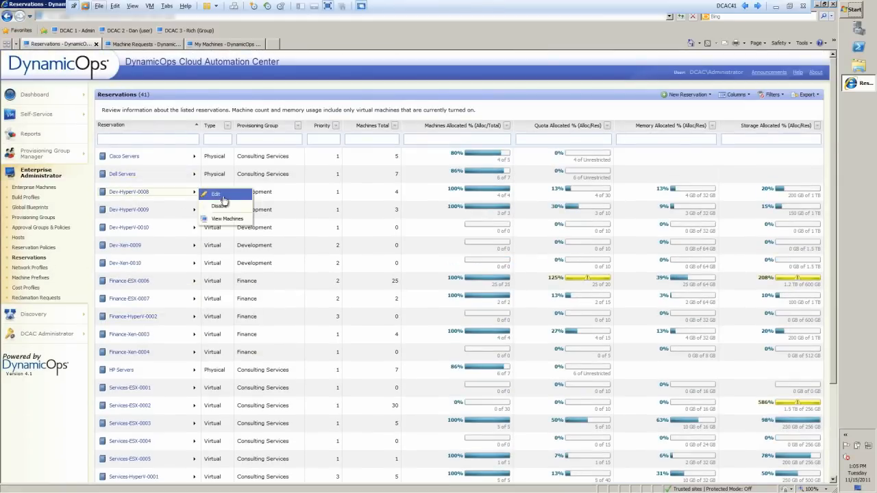
pyautogui.click(217, 193)
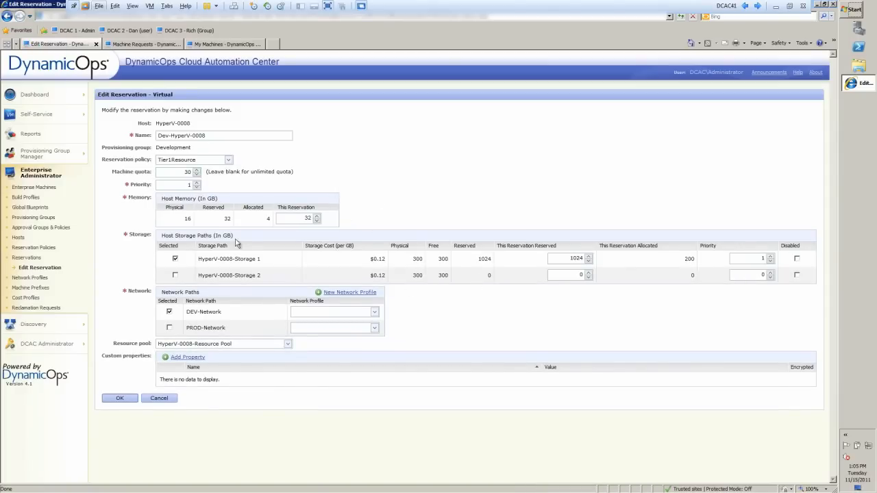
pyautogui.moveTo(385, 266)
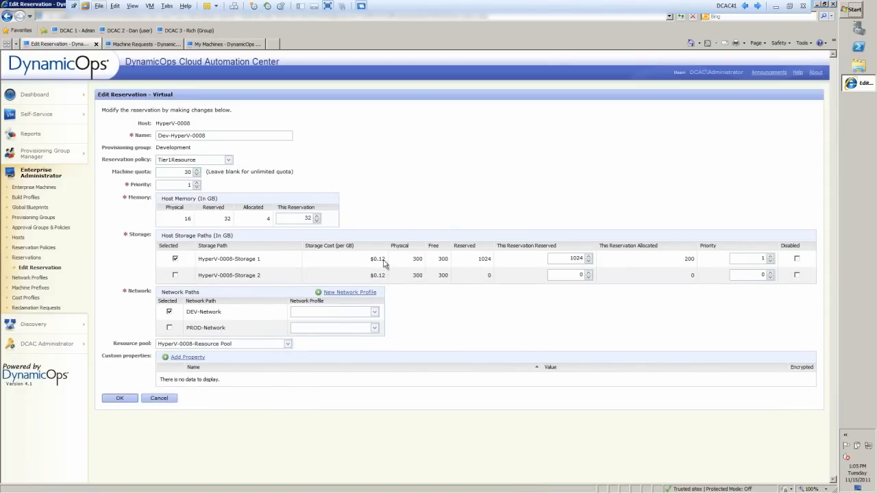
pyautogui.moveTo(230, 324)
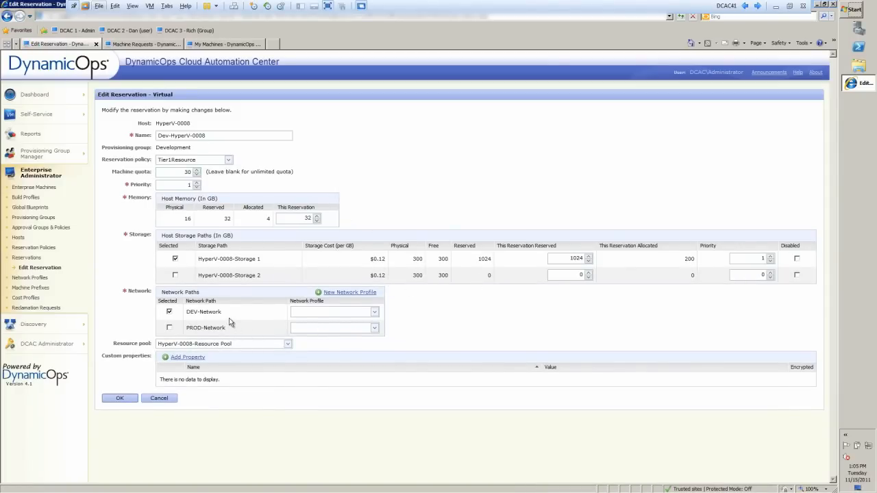
pyautogui.moveTo(244, 181)
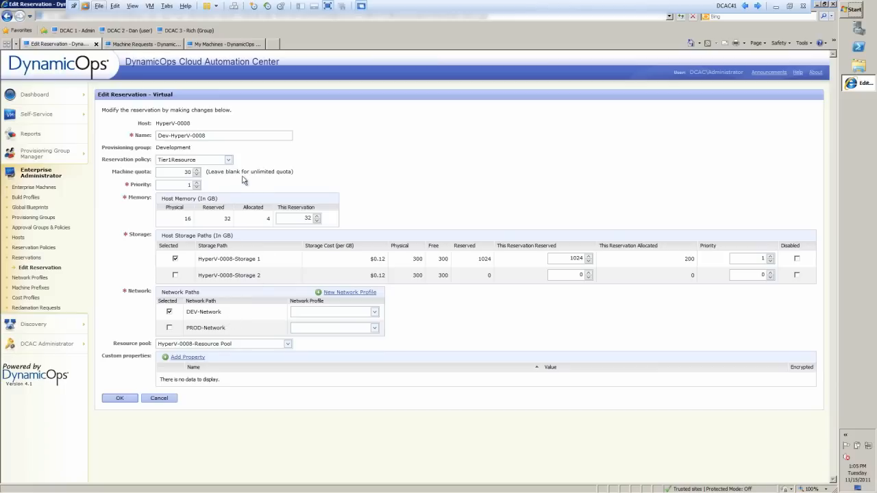
pyautogui.moveTo(219, 168)
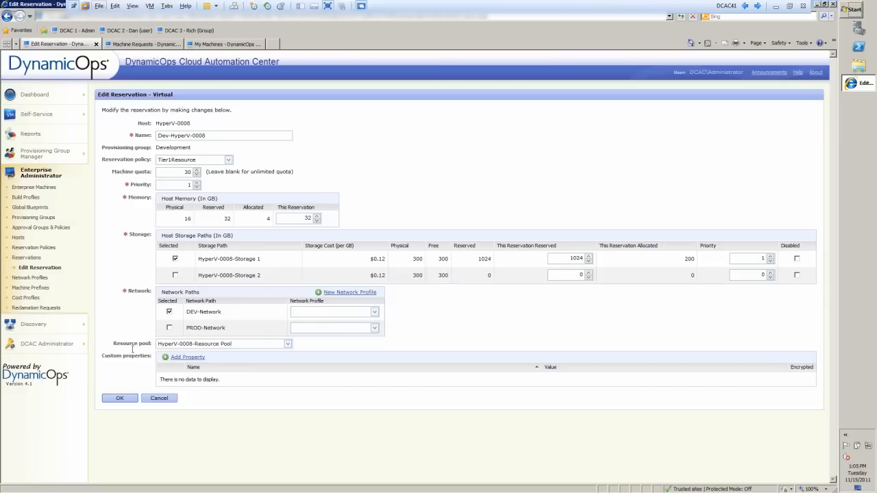
pyautogui.moveTo(318, 388)
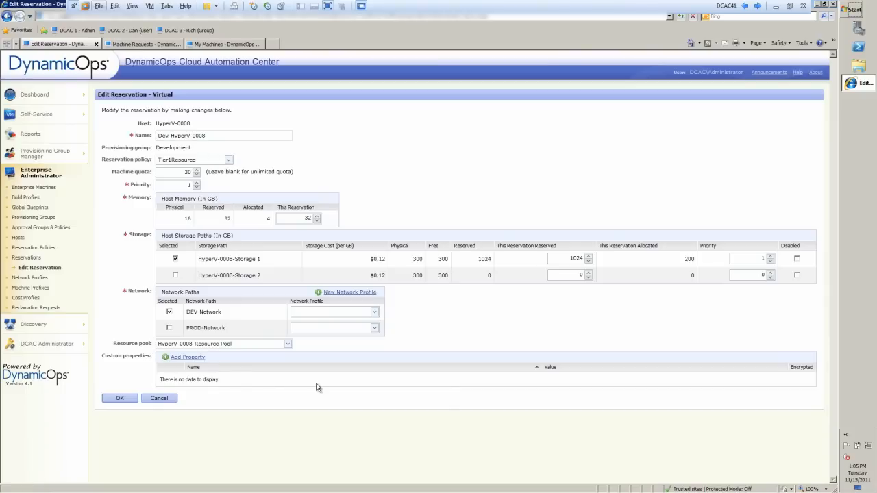
pyautogui.moveTo(214, 272)
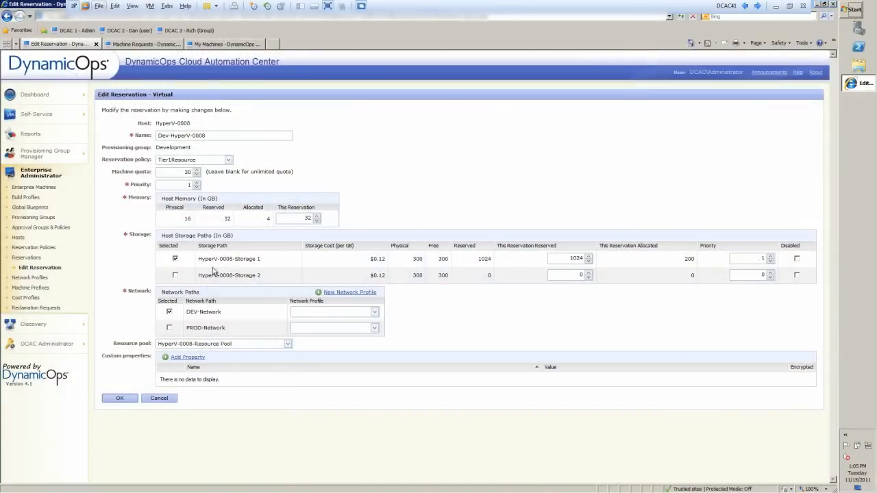
pyautogui.moveTo(33, 216)
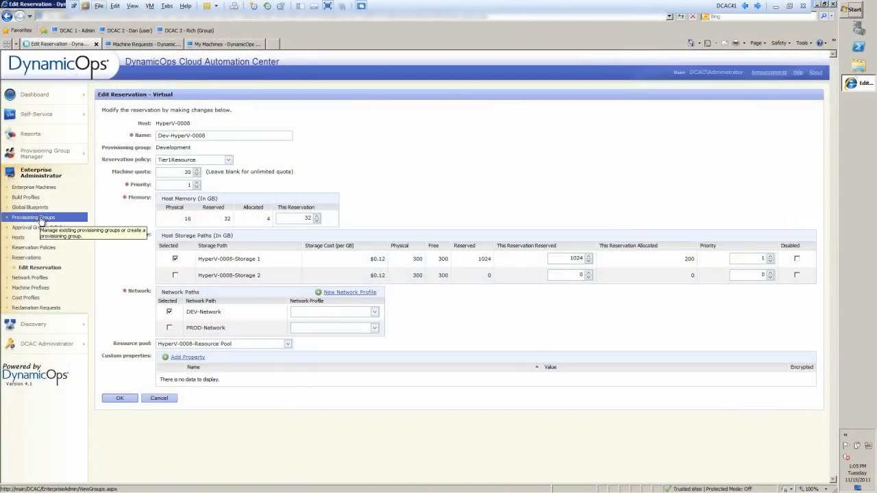
# Bring up the Provisioning Groups list from the left navigation.
pyautogui.click(37, 216)
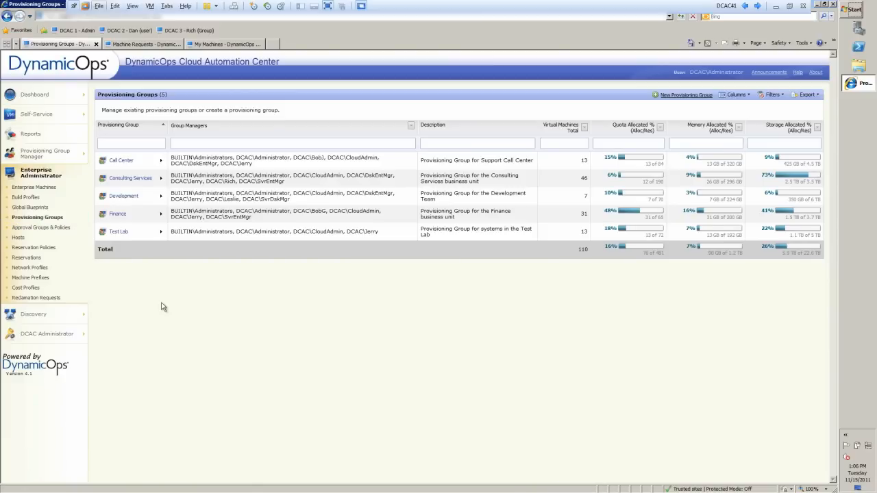
pyautogui.moveTo(127, 230)
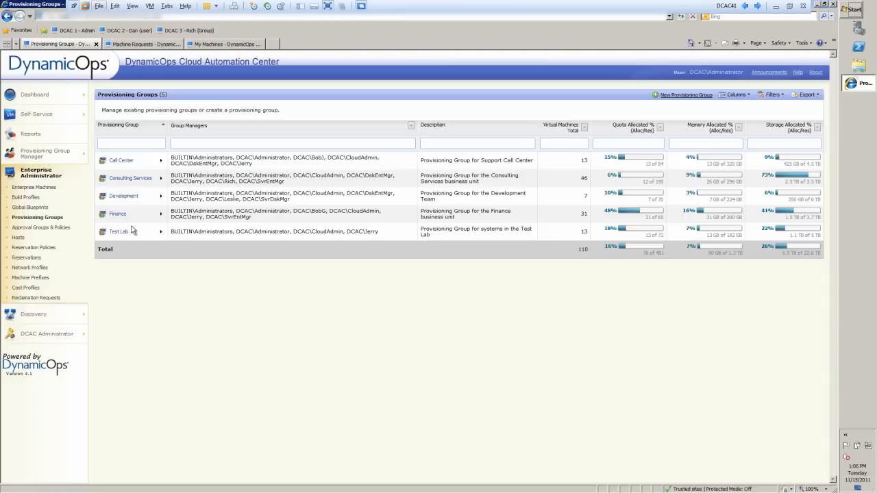
# Open the Consulting Services provisioning group for editing from its row's context menu.
pyautogui.rightClick(130, 178)
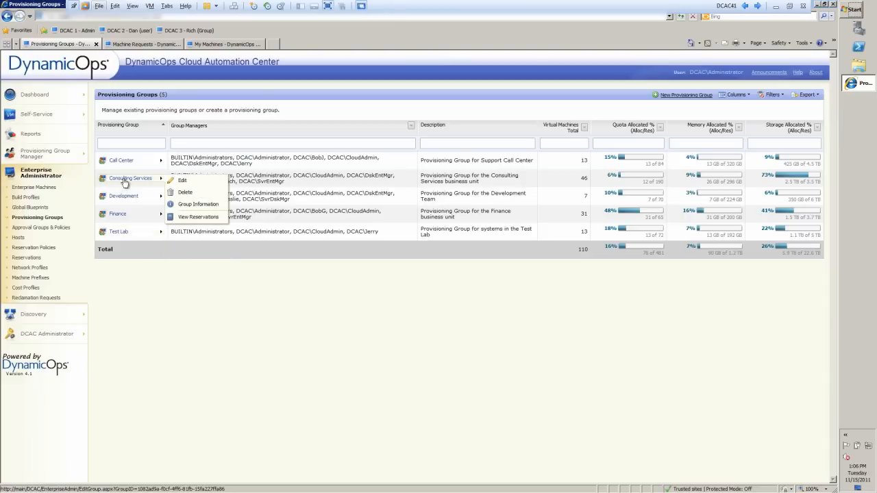
pyautogui.click(260, 400)
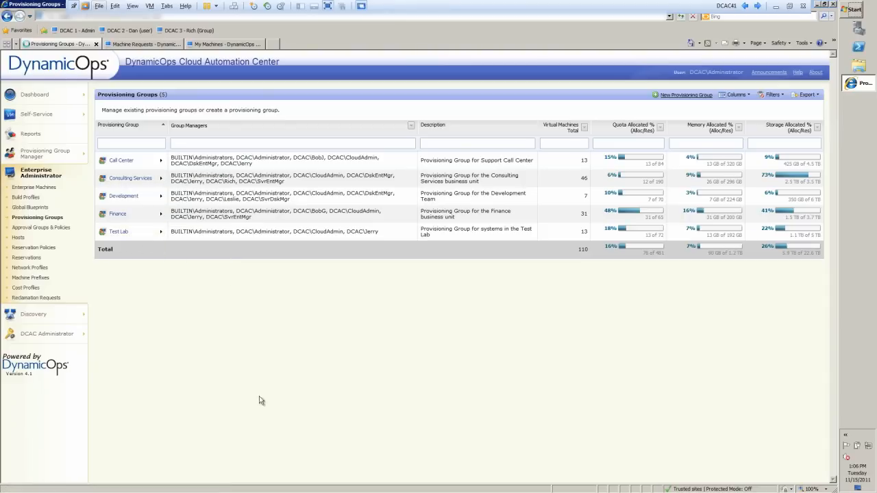
pyautogui.click(130, 178)
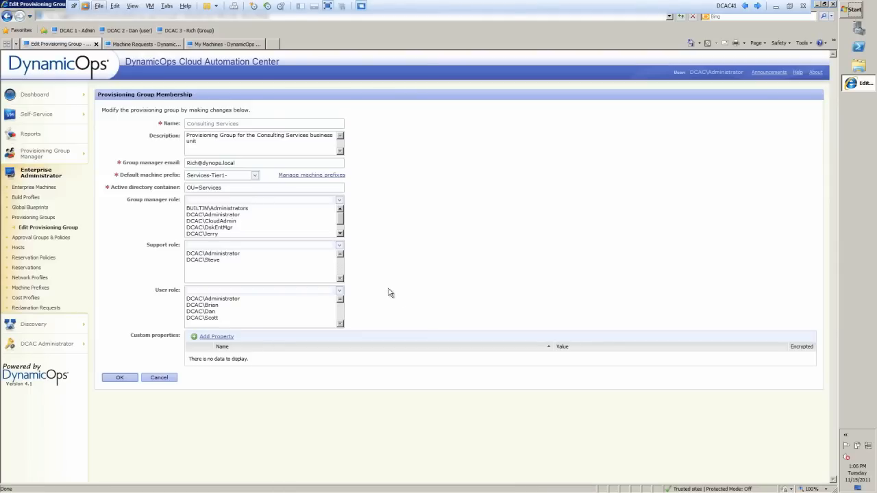
pyautogui.moveTo(170, 144)
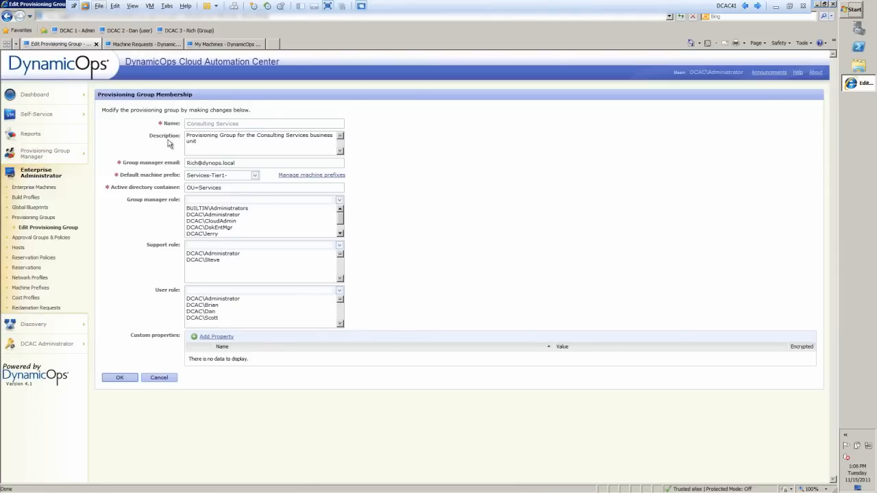
pyautogui.moveTo(120, 186)
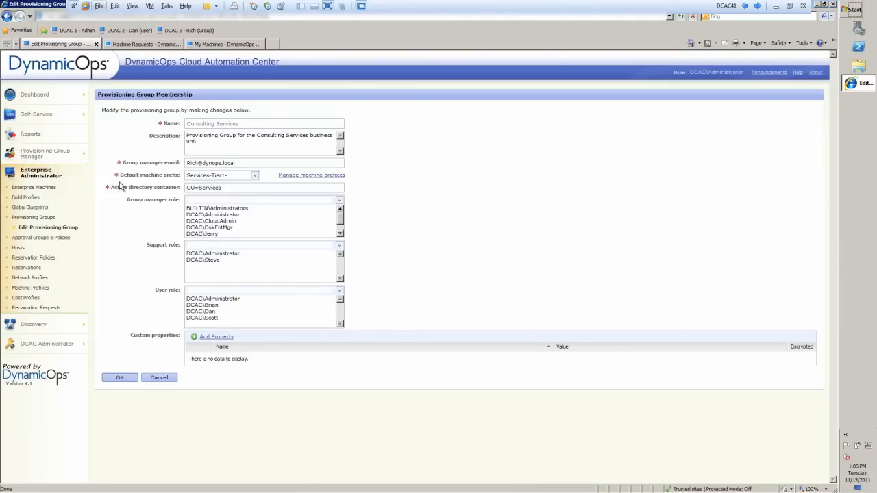
pyautogui.moveTo(228, 187)
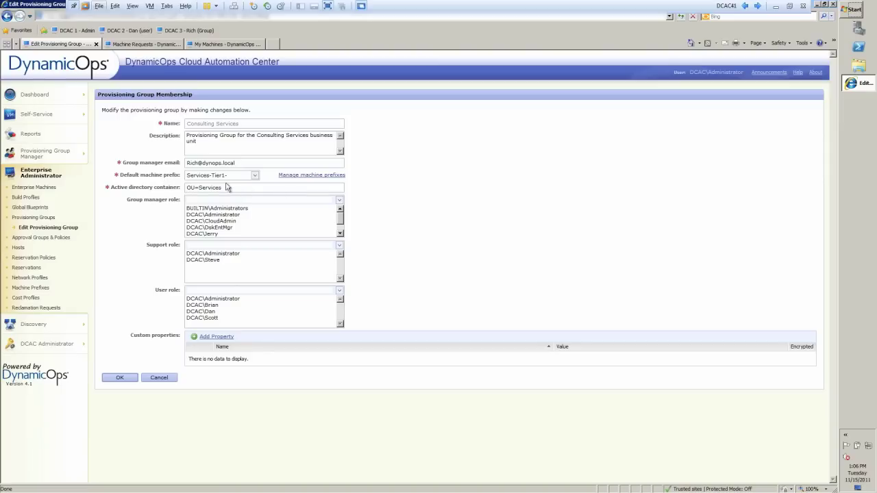
pyautogui.moveTo(233, 178)
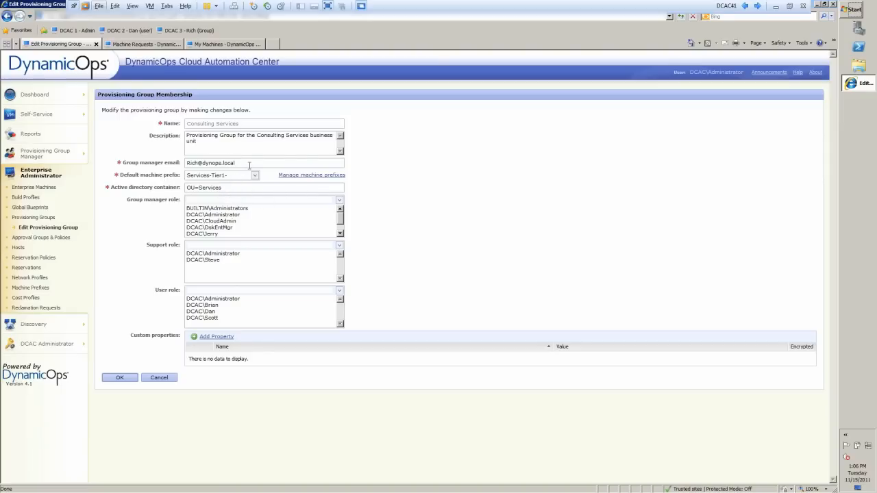
pyautogui.moveTo(208, 195)
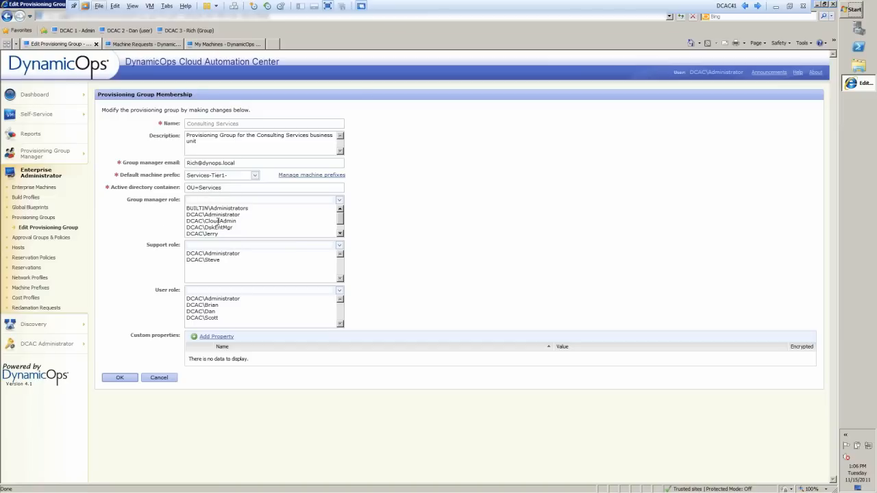
pyautogui.moveTo(148, 267)
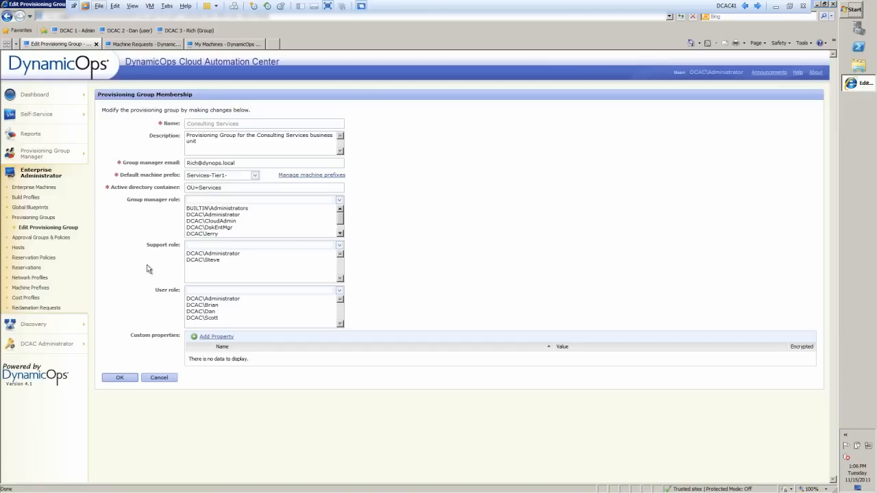
pyautogui.moveTo(228, 325)
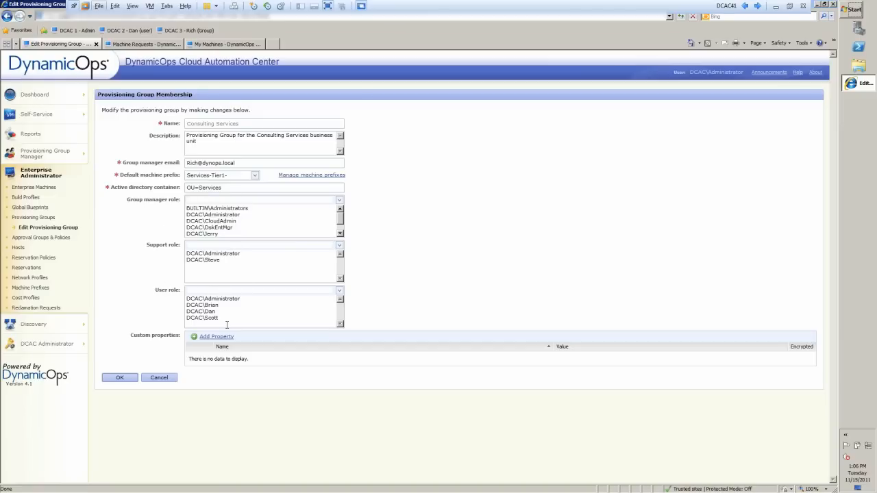
pyautogui.moveTo(271, 322)
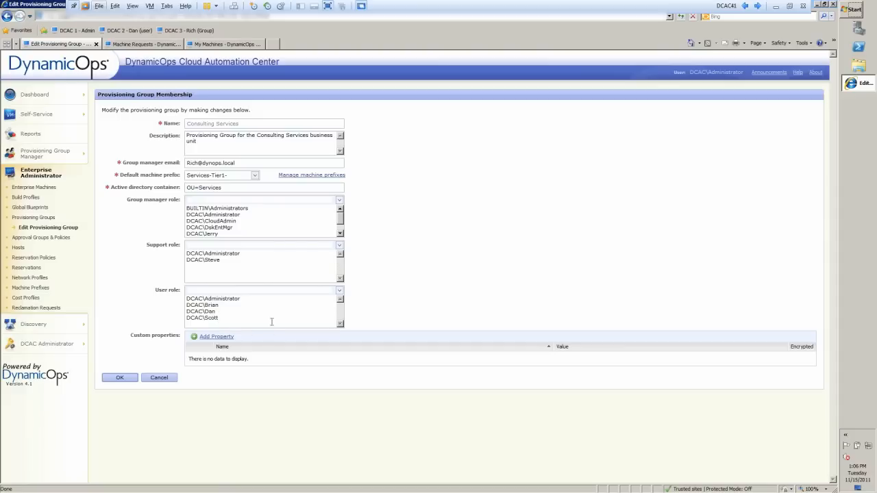
pyautogui.moveTo(263, 322)
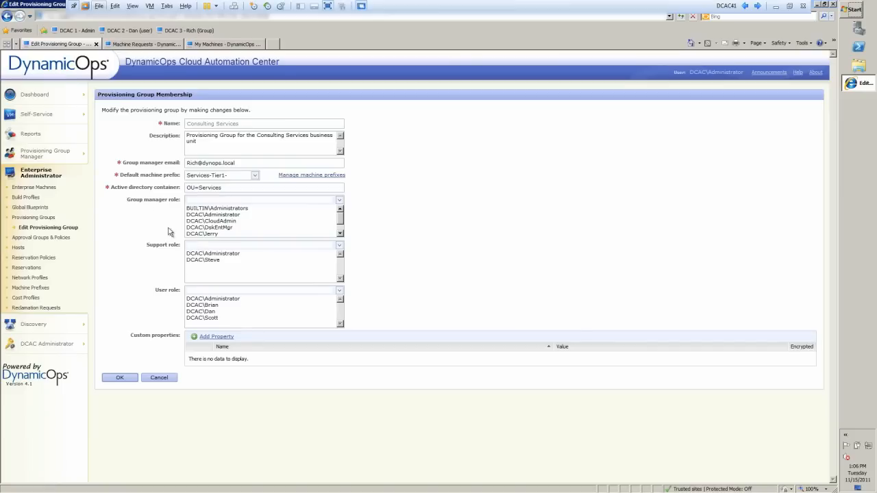
pyautogui.moveTo(17, 246)
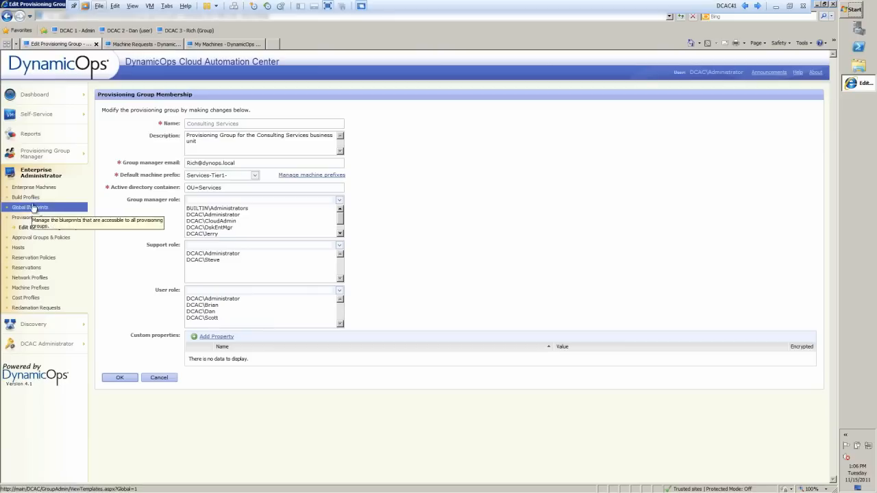
# Show the Build Profiles list of standard ESX, Hyper-V and XenServer profiles.
pyautogui.click(28, 198)
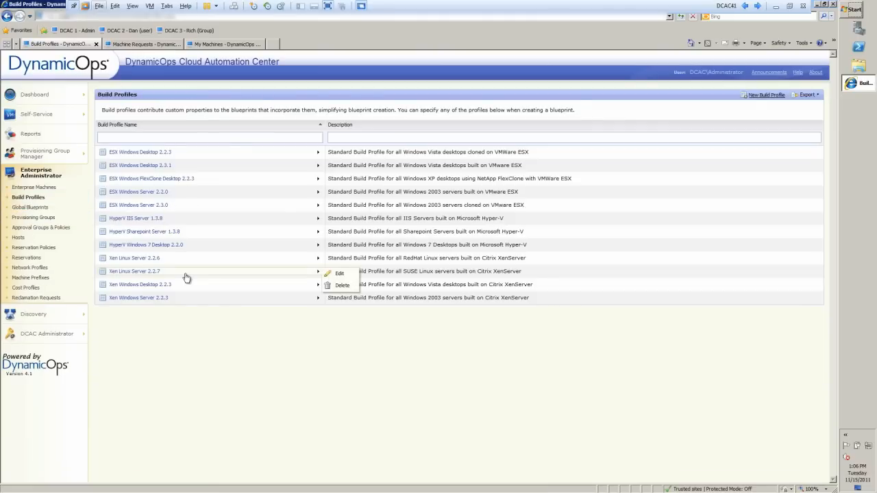
pyautogui.moveTo(188, 273)
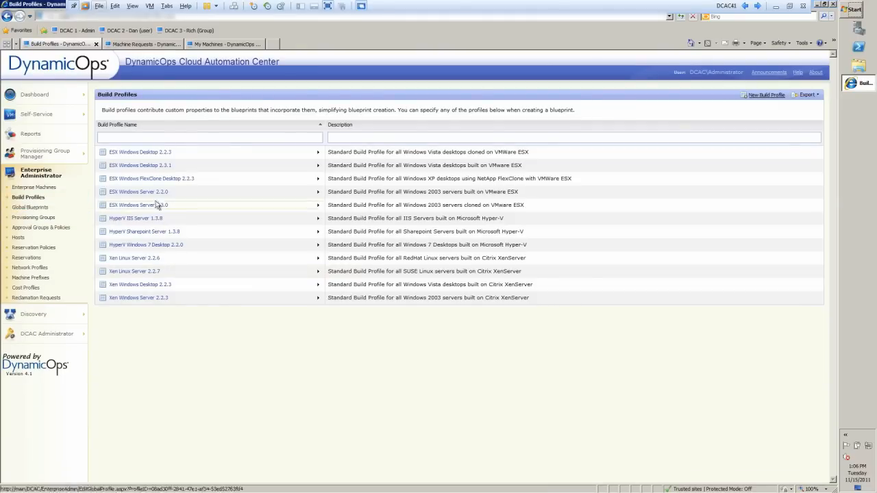
# Edit the ESX Windows Desktop 2.3.1 build profile from its row's dropdown menu.
pyautogui.click(318, 164)
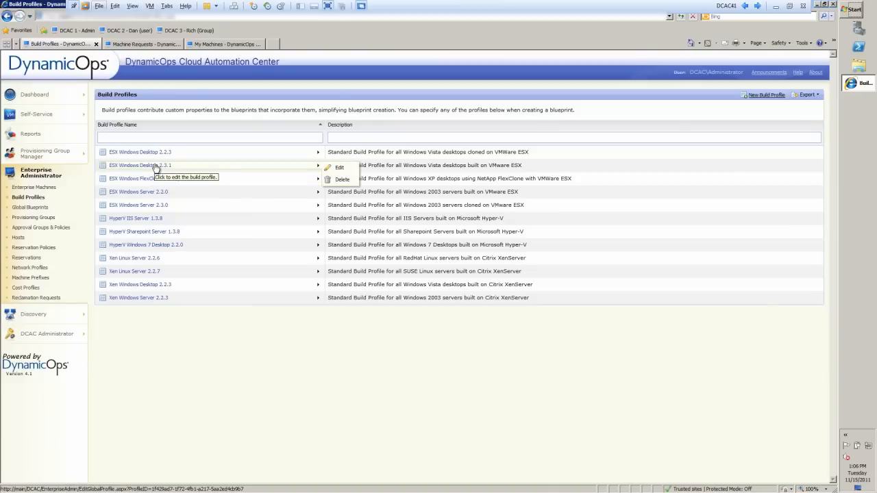
pyautogui.moveTo(340, 167)
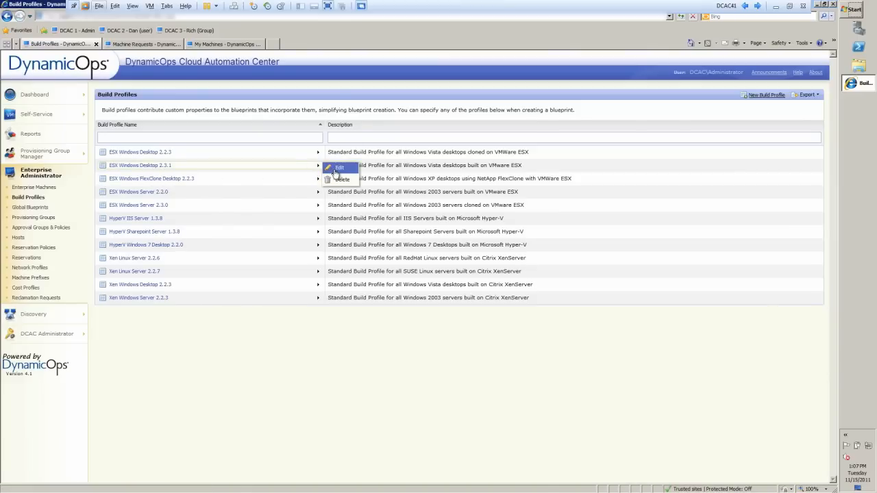
pyautogui.click(340, 167)
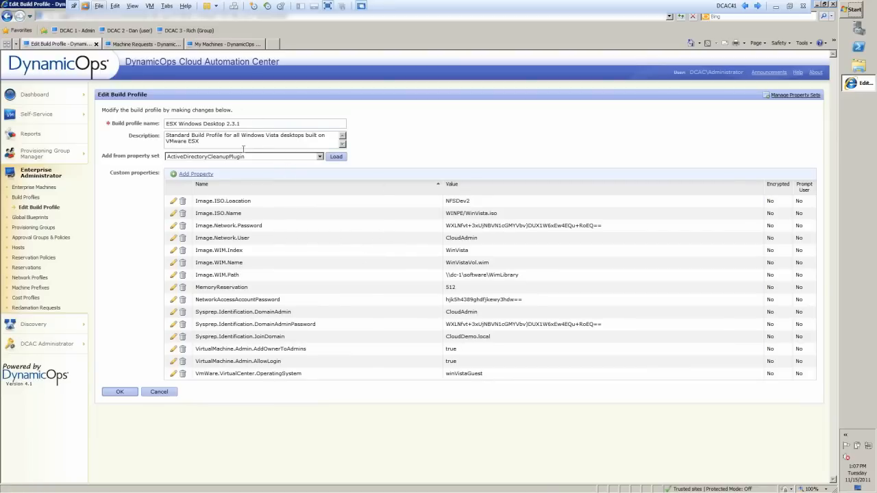
pyautogui.moveTo(230, 283)
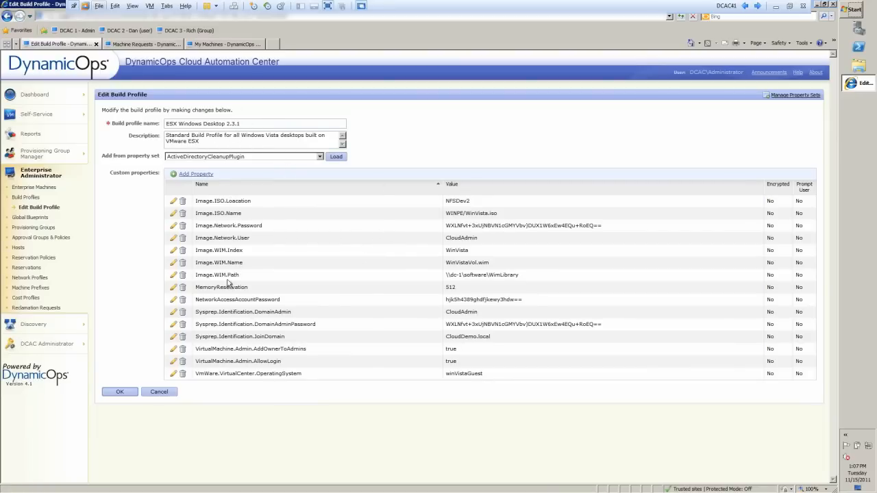
pyautogui.moveTo(328, 323)
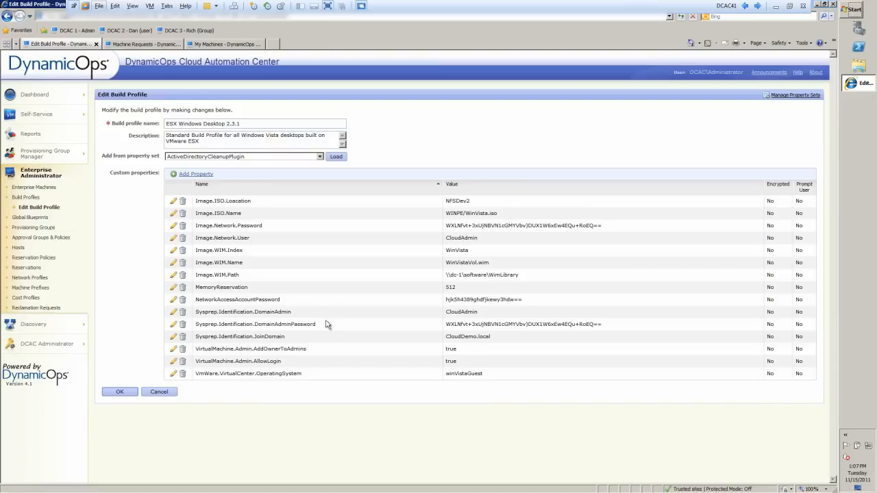
pyautogui.moveTo(329, 333)
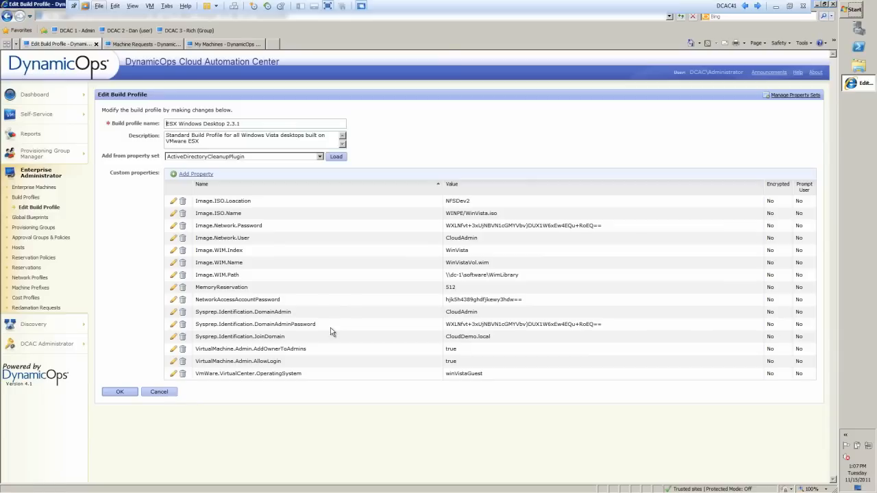
pyautogui.moveTo(340, 197)
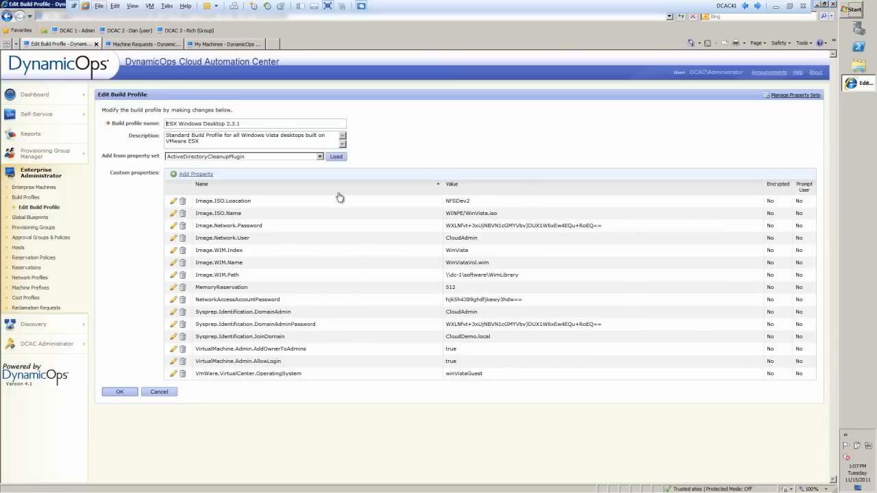
pyautogui.click(318, 156)
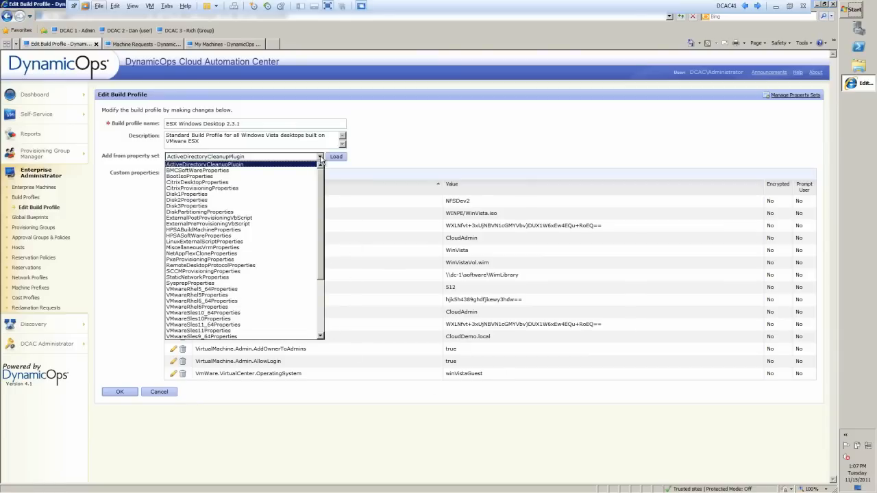
pyautogui.scroll(-3)
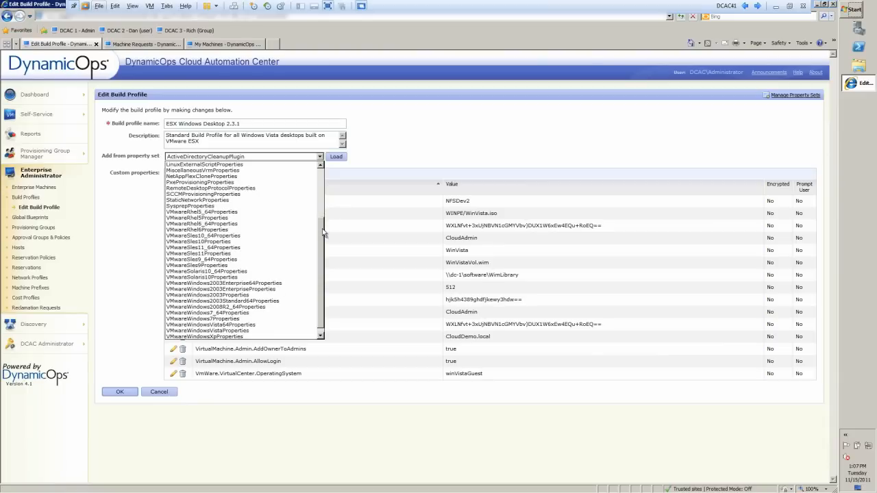
pyautogui.scroll(-3)
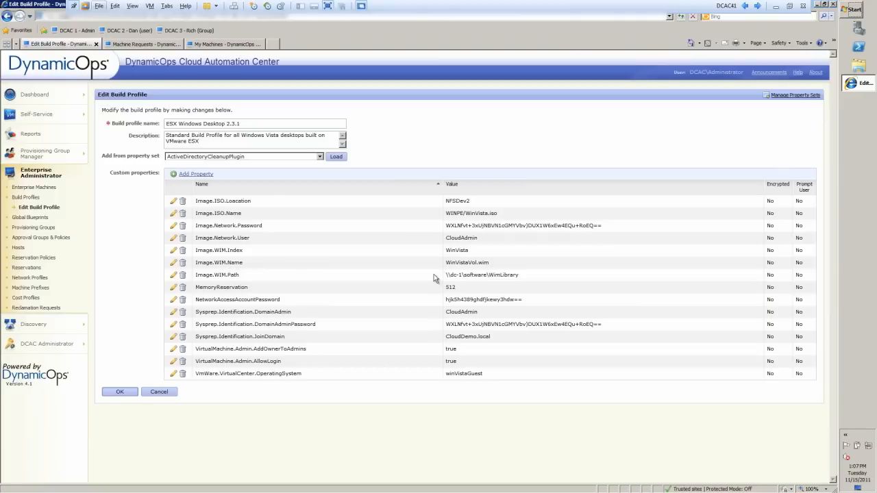
pyautogui.moveTo(391, 272)
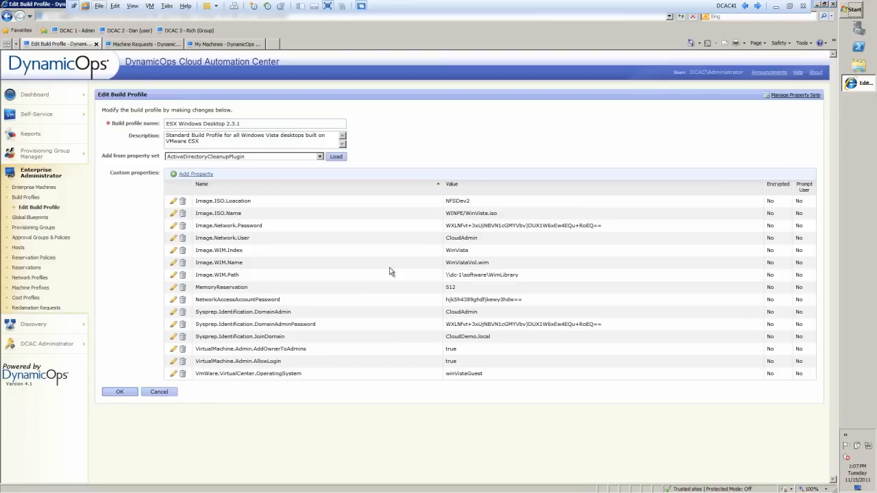
pyautogui.moveTo(250, 268)
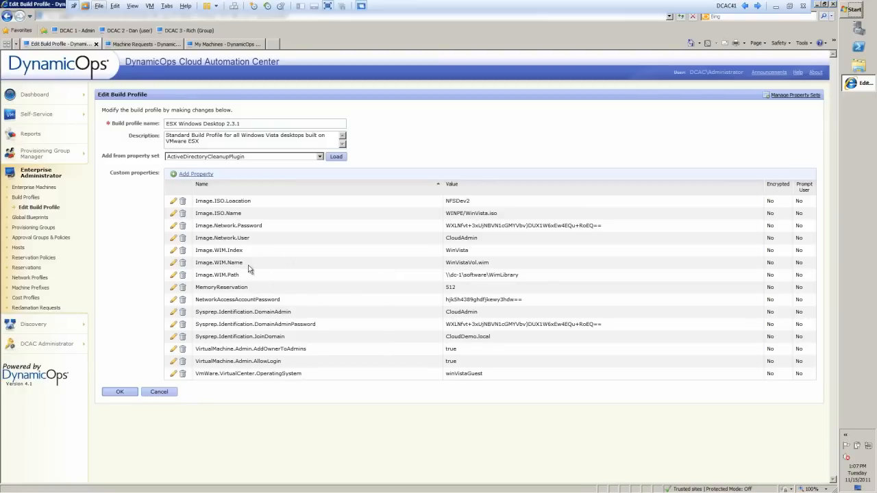
pyautogui.moveTo(222, 279)
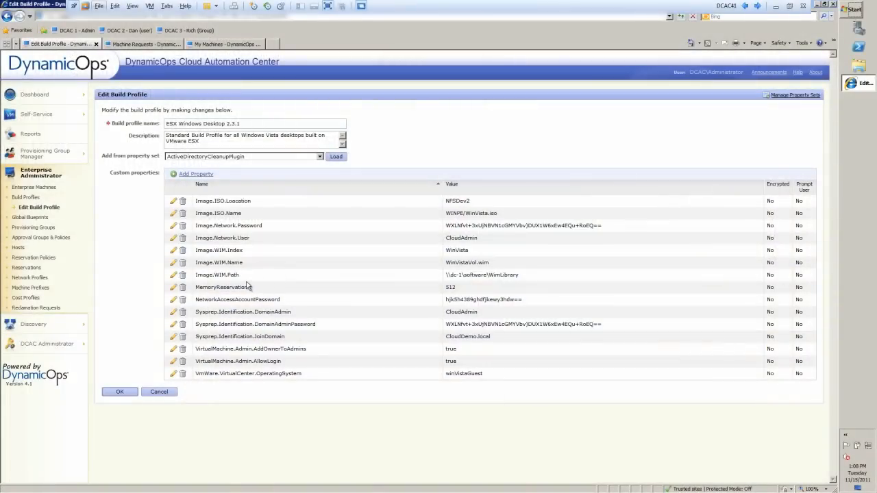
pyautogui.moveTo(30, 217)
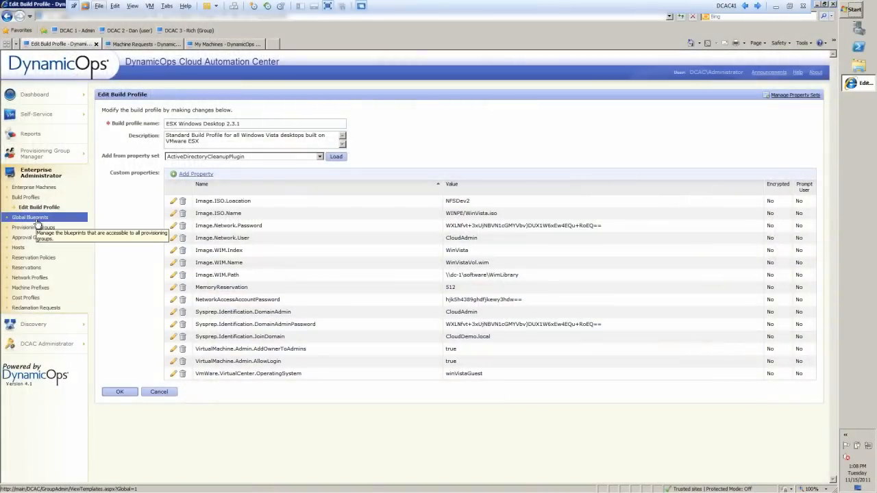
# Show the Global Blueprints list of virtual, physical and cloud blueprints.
pyautogui.click(30, 216)
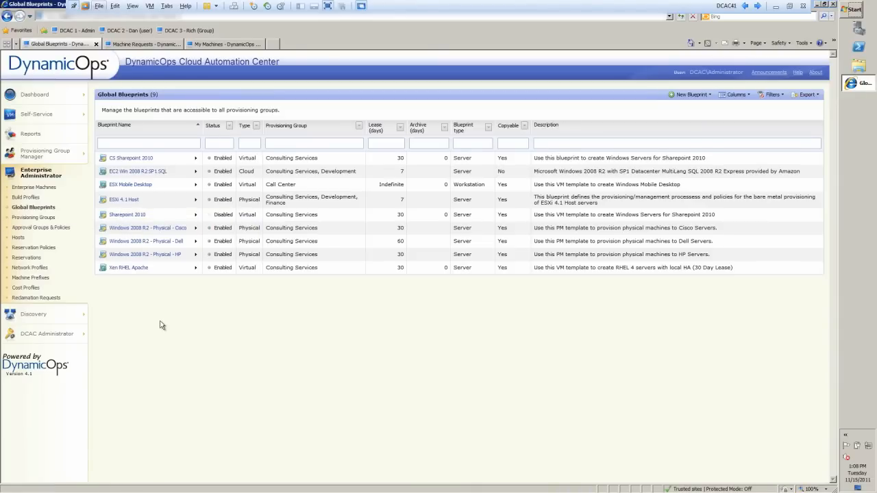
pyautogui.moveTo(171, 326)
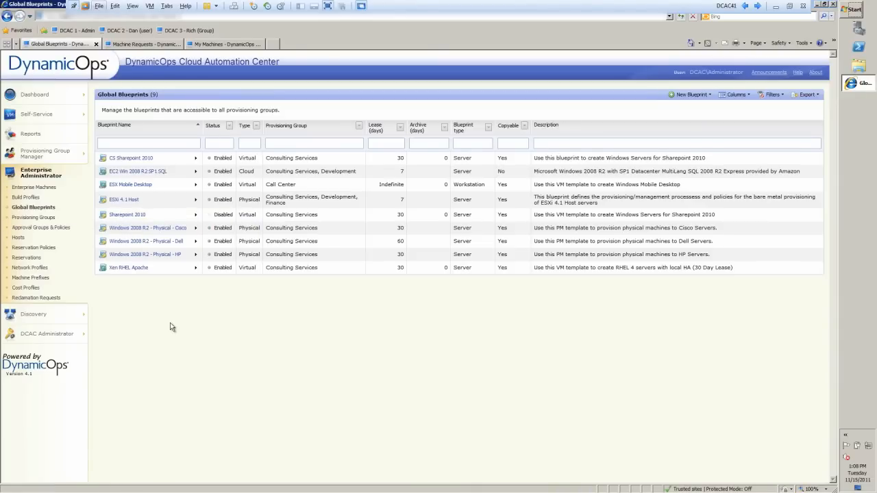
pyautogui.moveTo(151, 320)
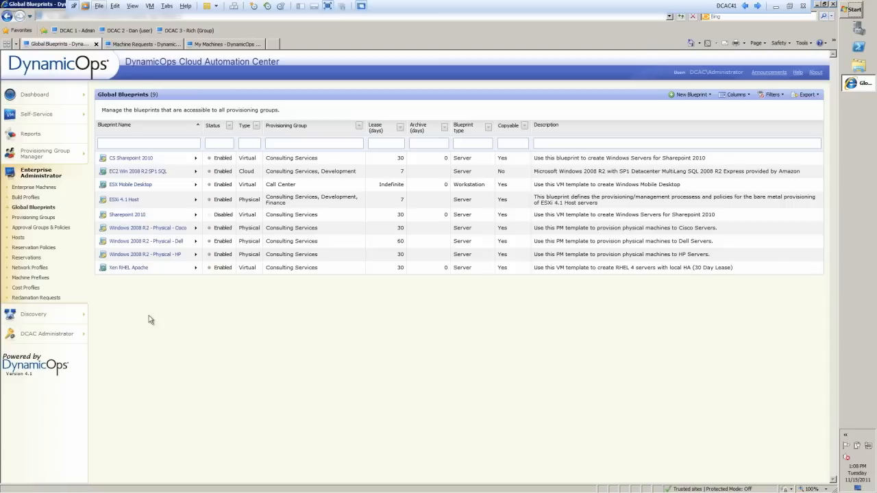
pyautogui.moveTo(181, 333)
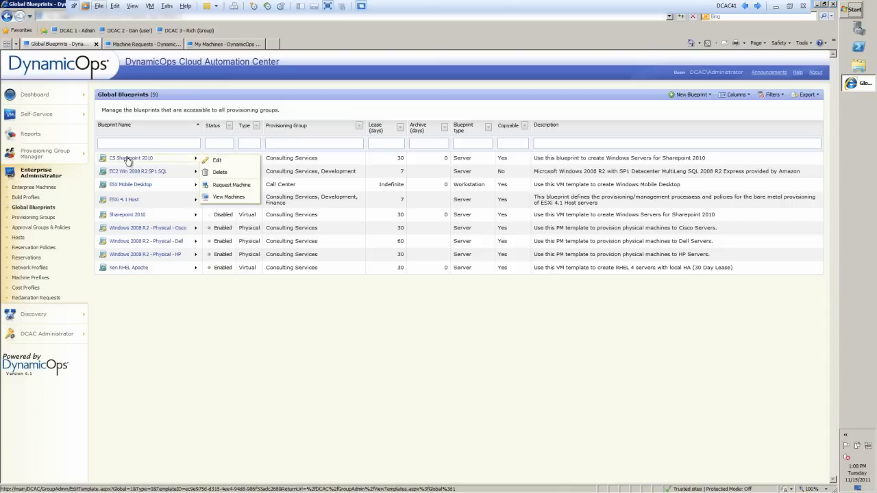
pyautogui.moveTo(217, 159)
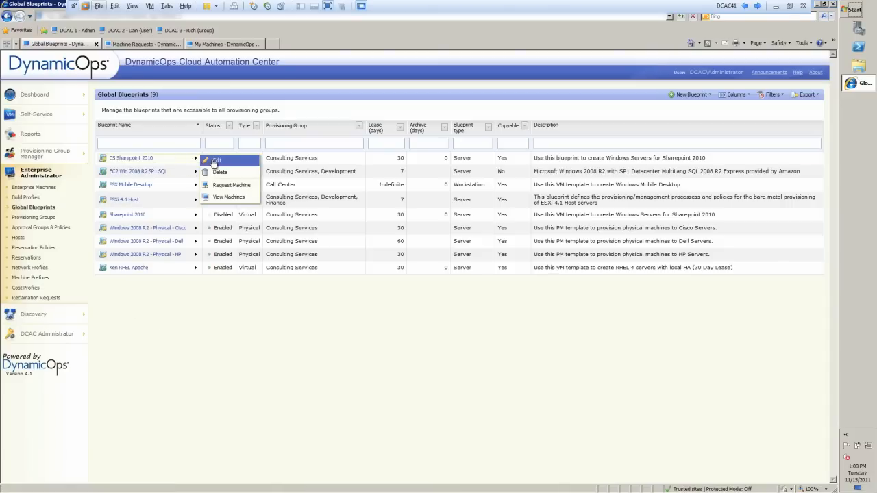
# Edit the CS Sharepoint 2010 global blueprint, showing its groups and policies.
pyautogui.click(217, 159)
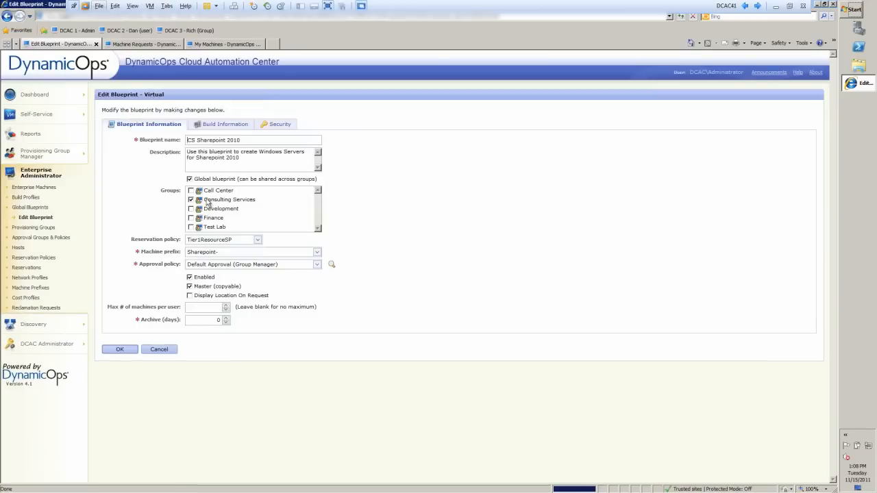
pyautogui.moveTo(244, 153)
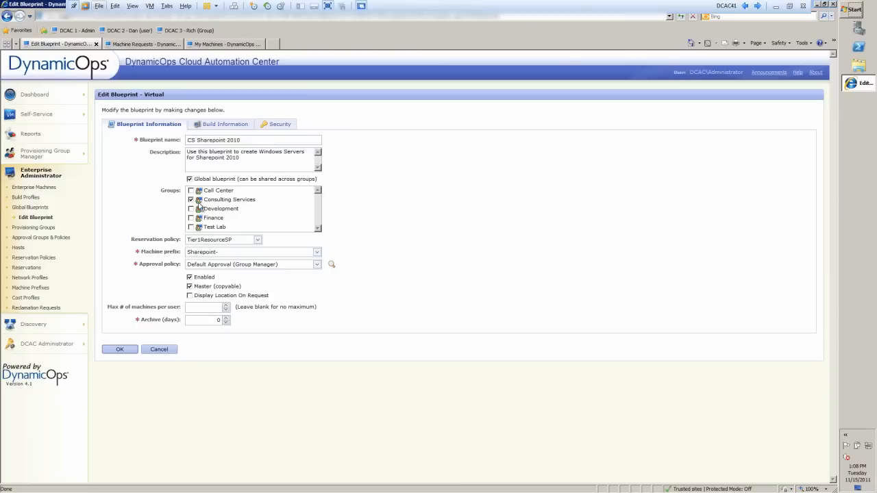
pyautogui.moveTo(307, 232)
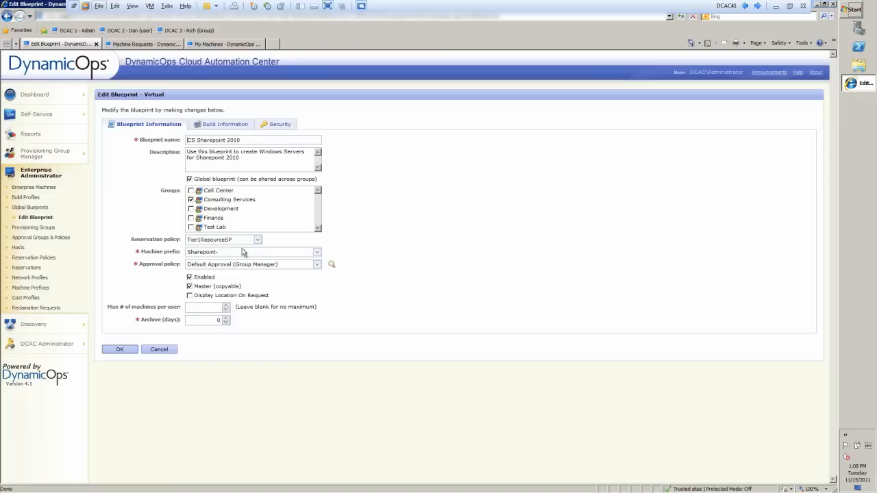
pyautogui.moveTo(173, 337)
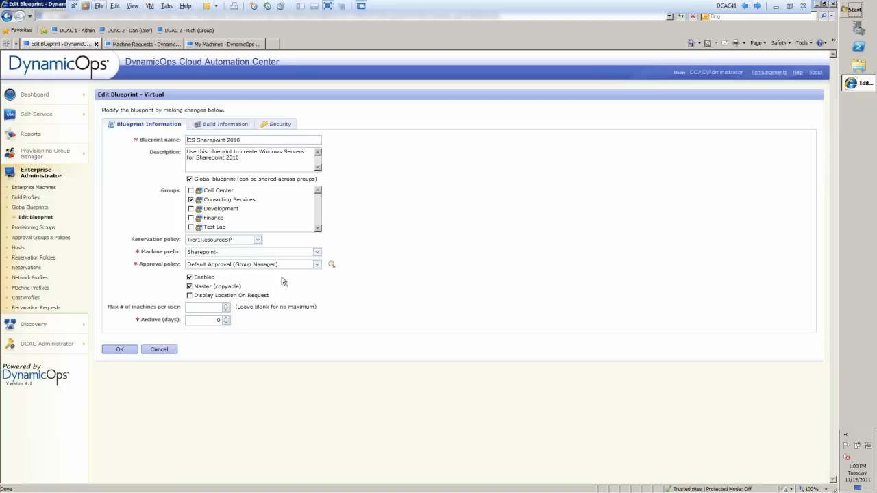
pyautogui.moveTo(299, 301)
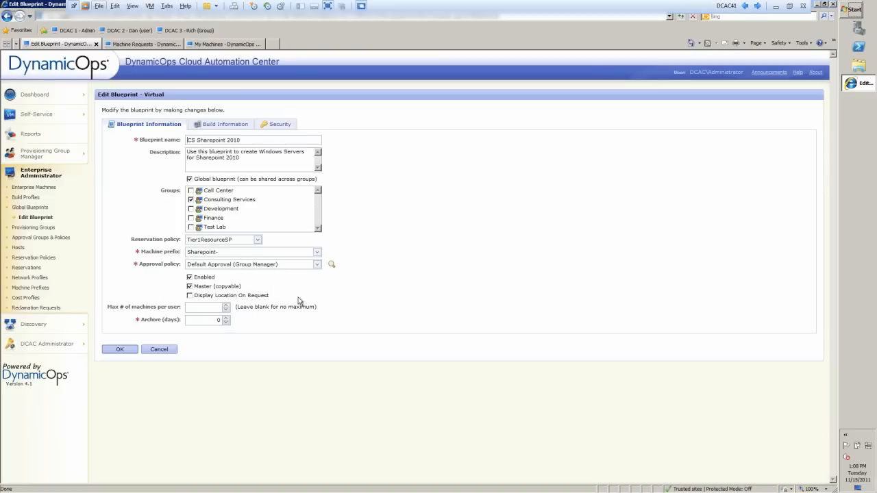
pyautogui.moveTo(225, 123)
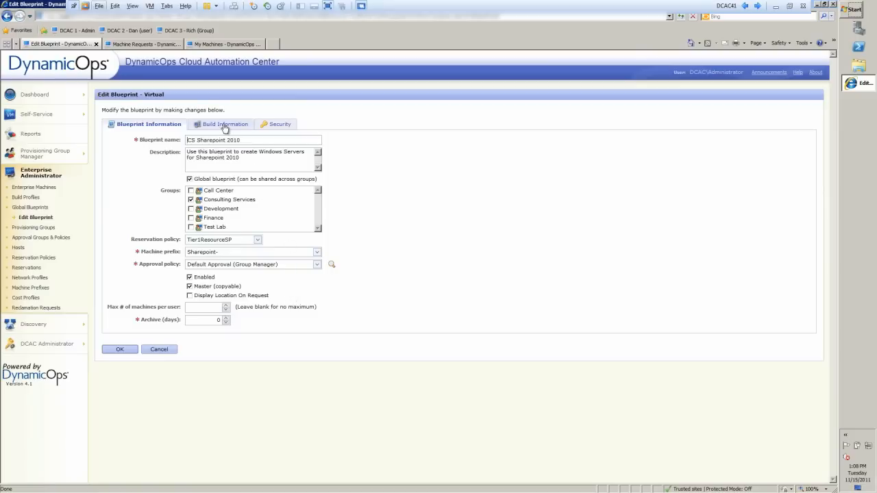
# Review Build Information's provisioning workflows, keep WIMImageWorkflow, then view the Security settings.
pyautogui.click(219, 124)
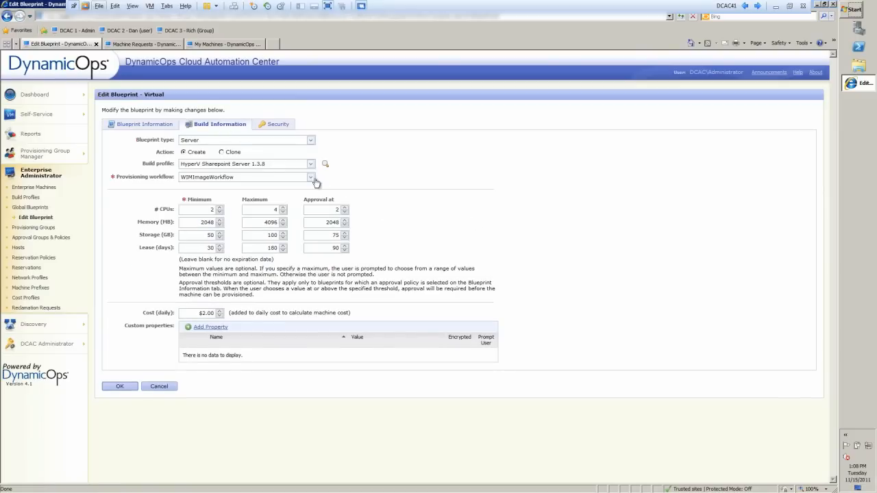
pyautogui.moveTo(241, 224)
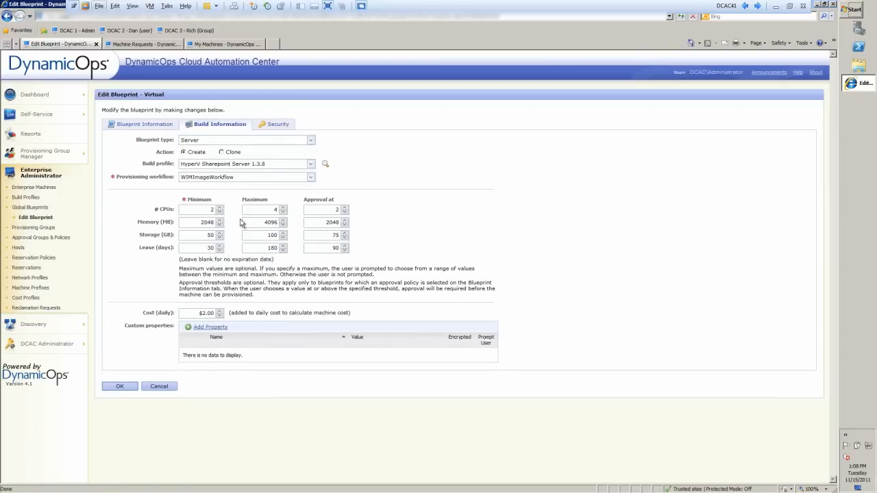
pyautogui.moveTo(261, 218)
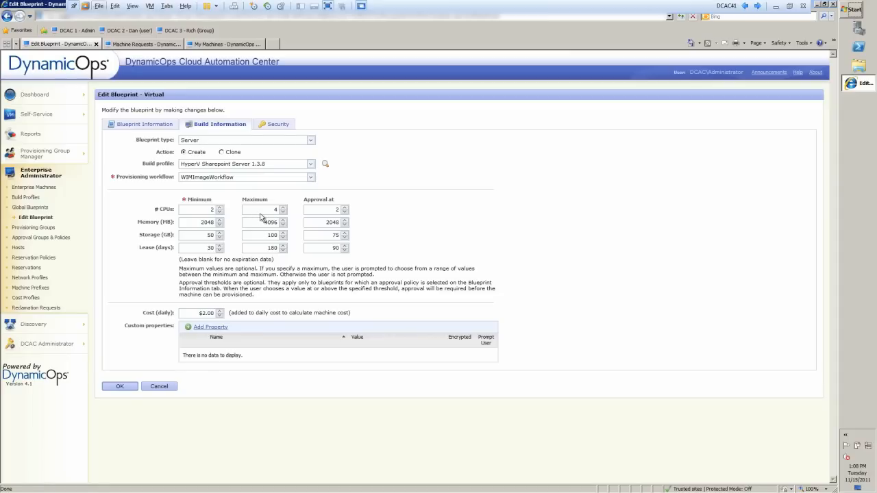
pyautogui.moveTo(285, 178)
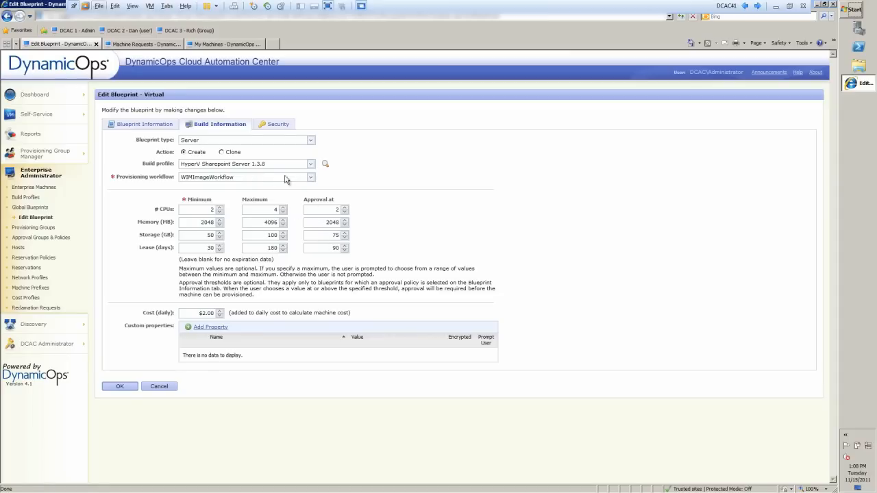
pyautogui.moveTo(267, 185)
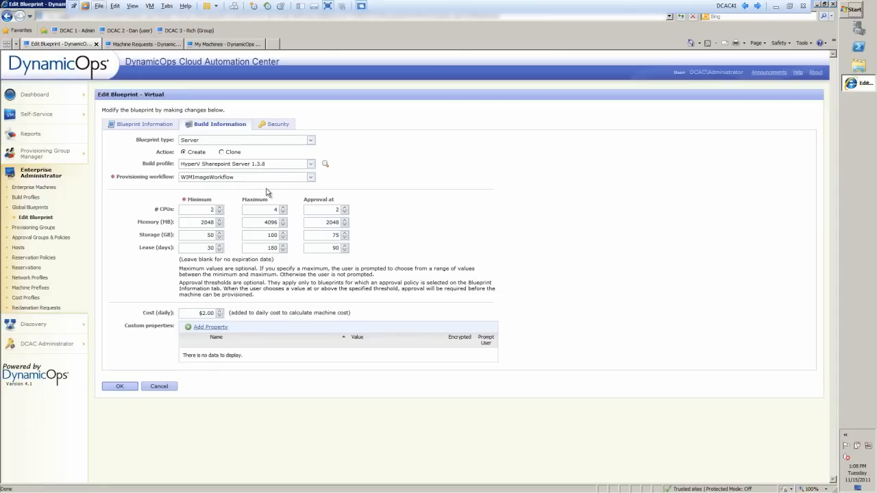
pyautogui.moveTo(212, 165)
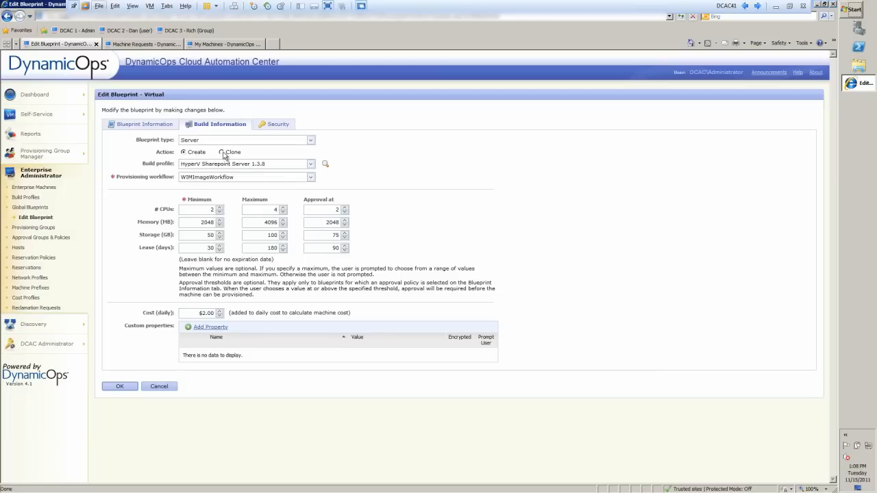
pyautogui.moveTo(316, 181)
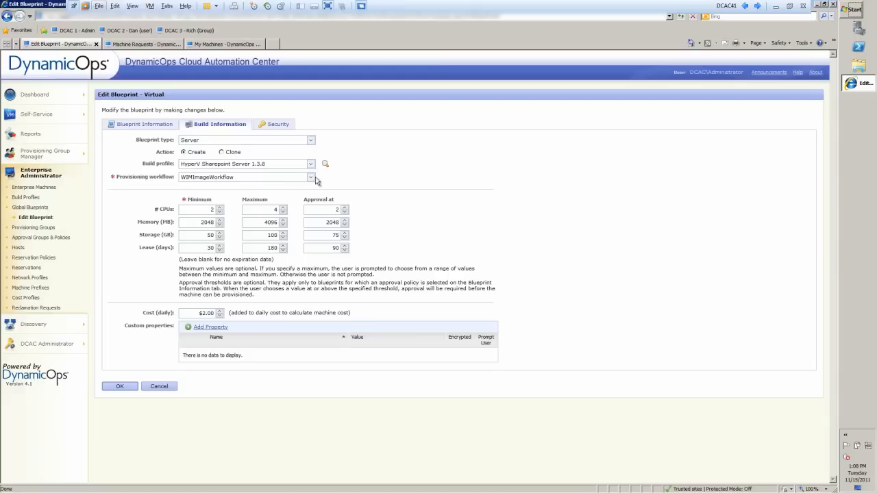
pyautogui.click(311, 176)
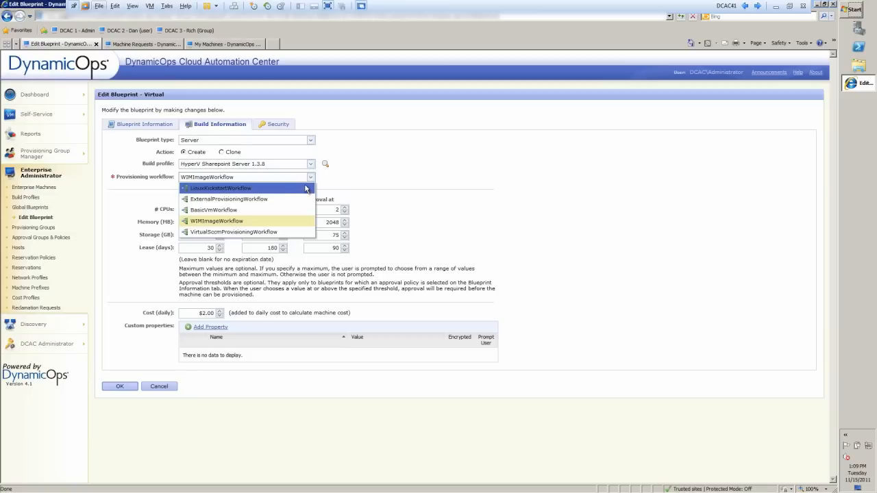
pyautogui.click(216, 221)
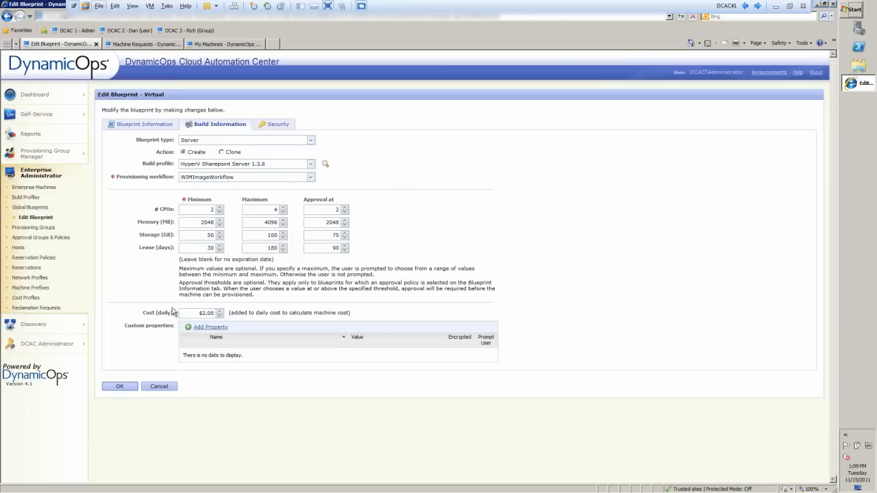
pyautogui.click(273, 124)
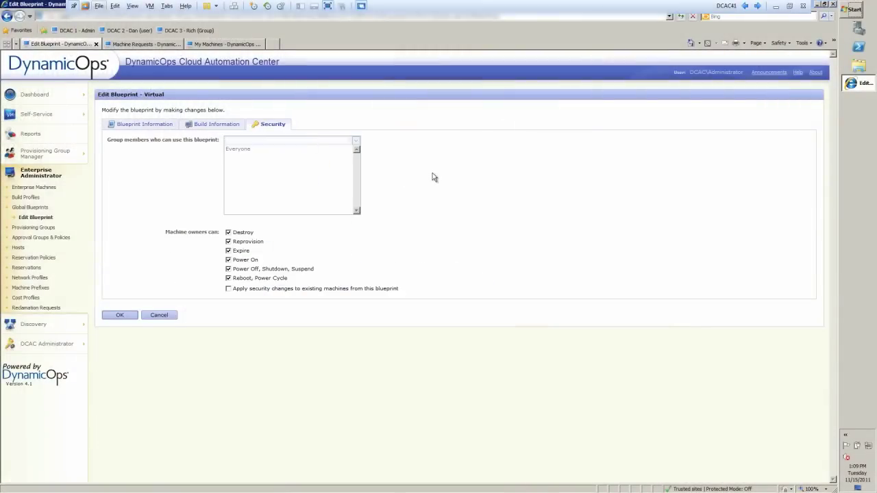
pyautogui.moveTo(260, 227)
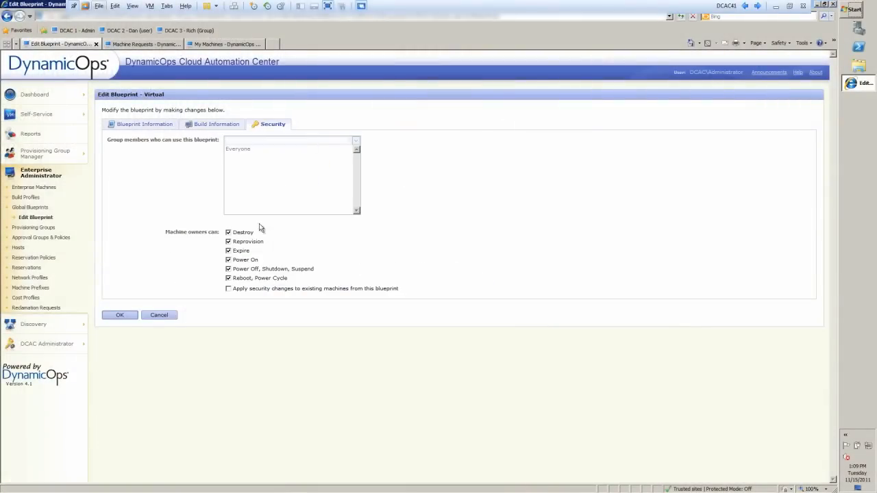
pyautogui.moveTo(408, 278)
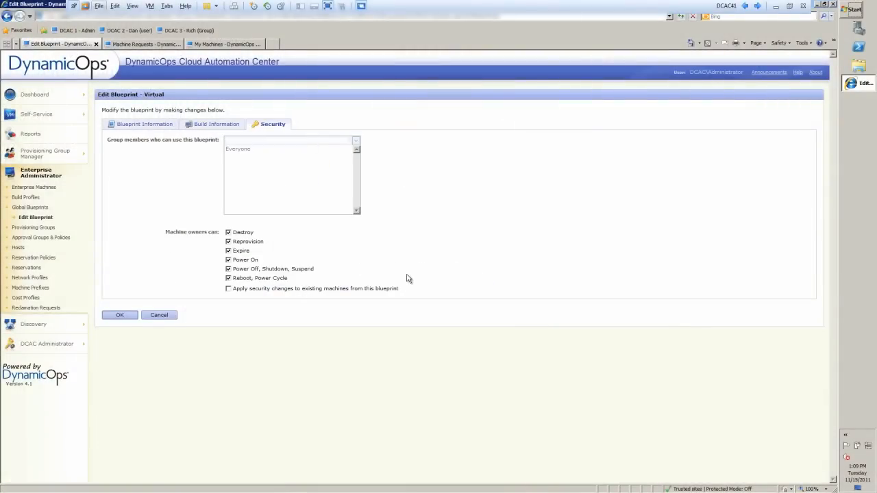
pyautogui.moveTo(318, 256)
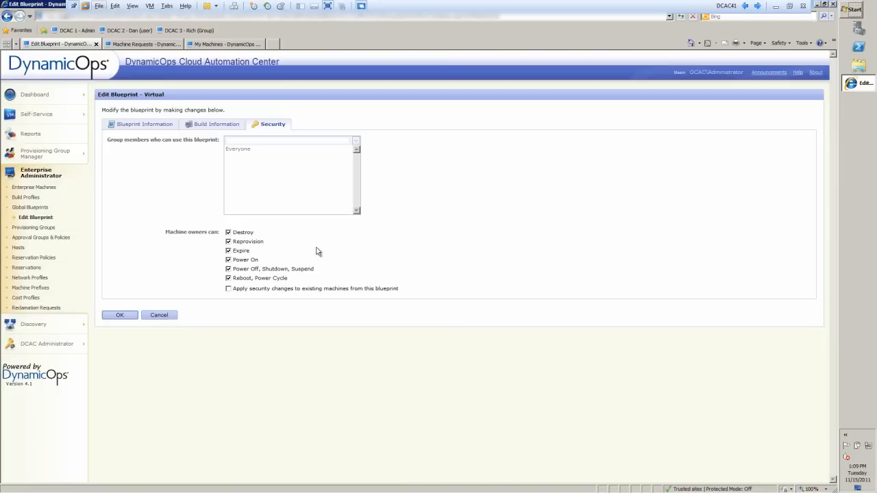
pyautogui.moveTo(346, 250)
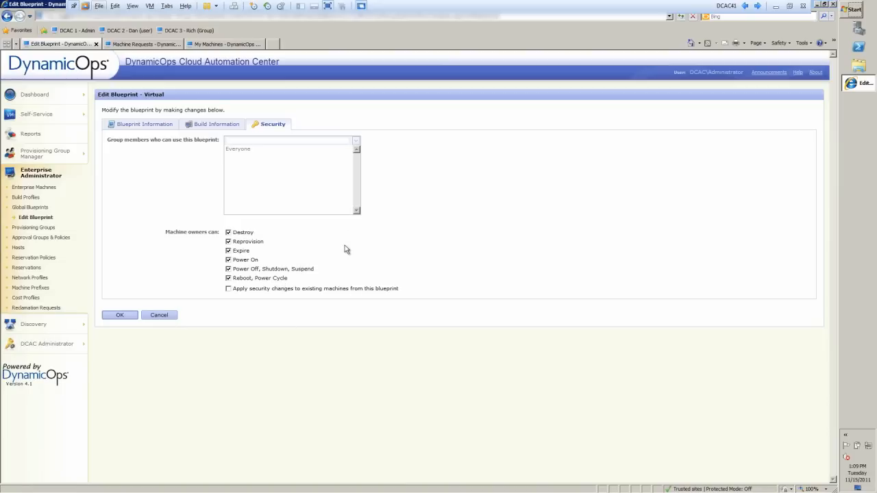
pyautogui.moveTo(334, 274)
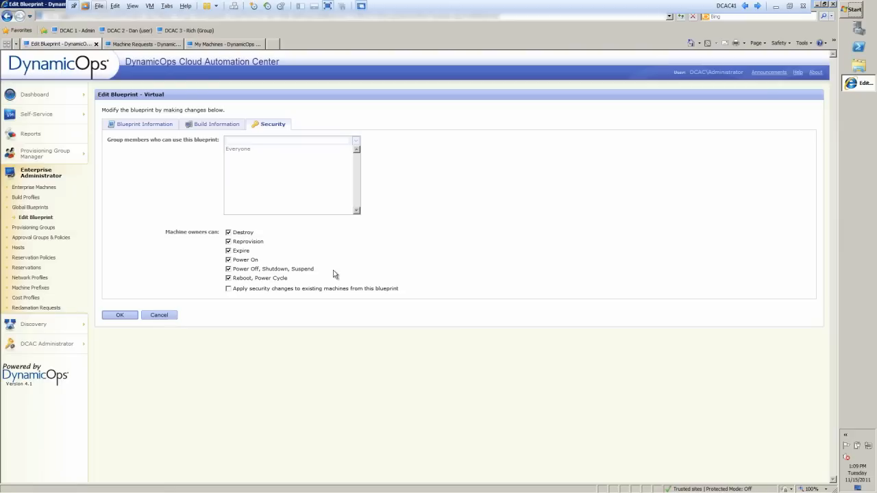
pyautogui.moveTo(242, 277)
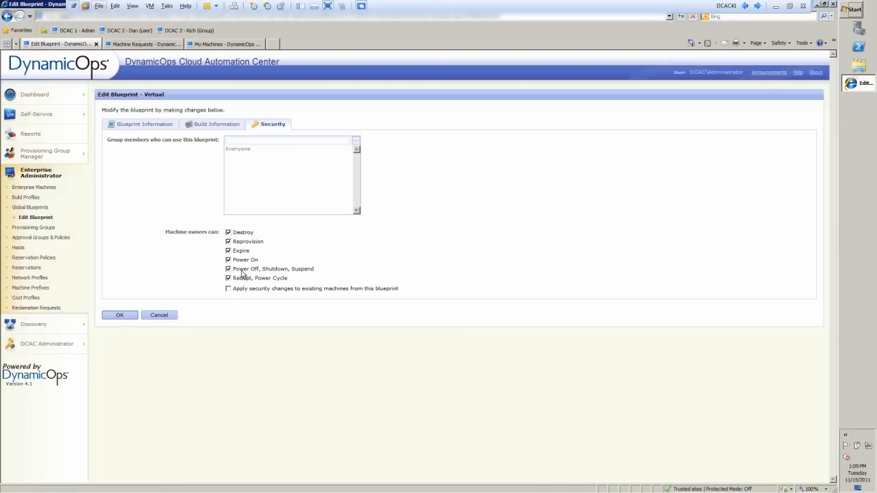
pyautogui.moveTo(384, 282)
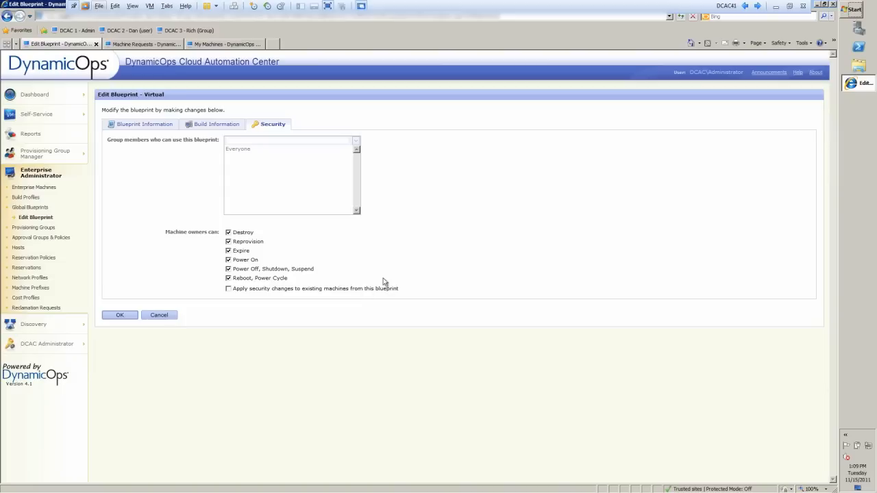
pyautogui.moveTo(404, 247)
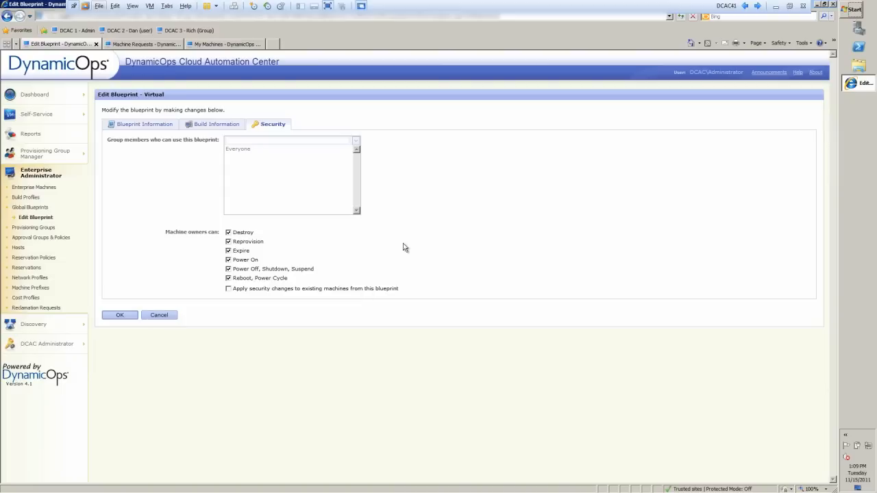
pyautogui.moveTo(181, 150)
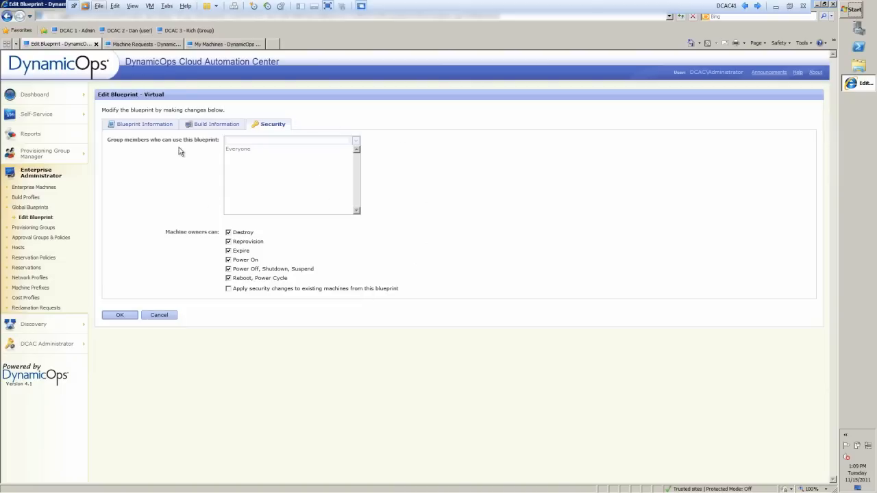
# Switch to the user's My Machines view and expand the Consulting Services blueprints.
pyautogui.click(222, 43)
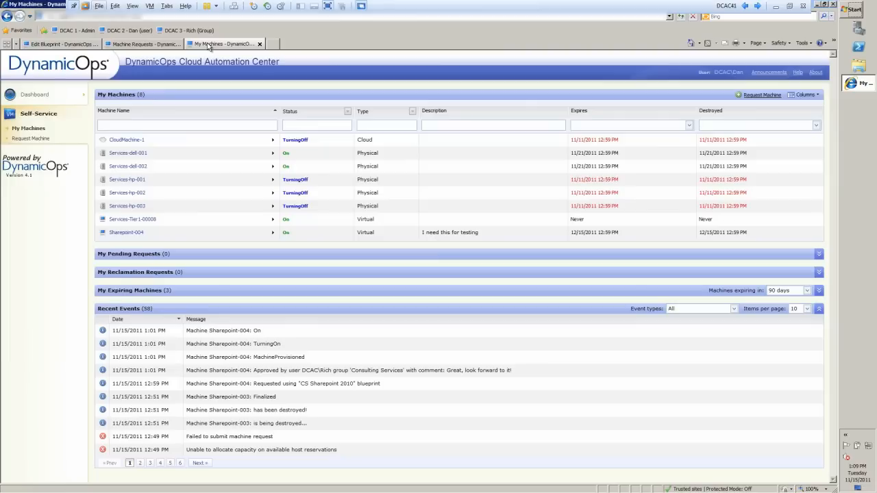
pyautogui.moveTo(29, 129)
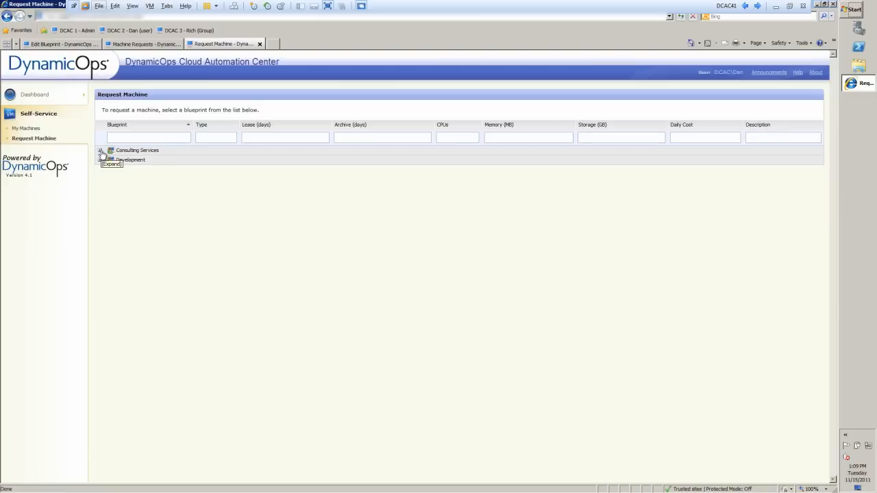
pyautogui.click(101, 150)
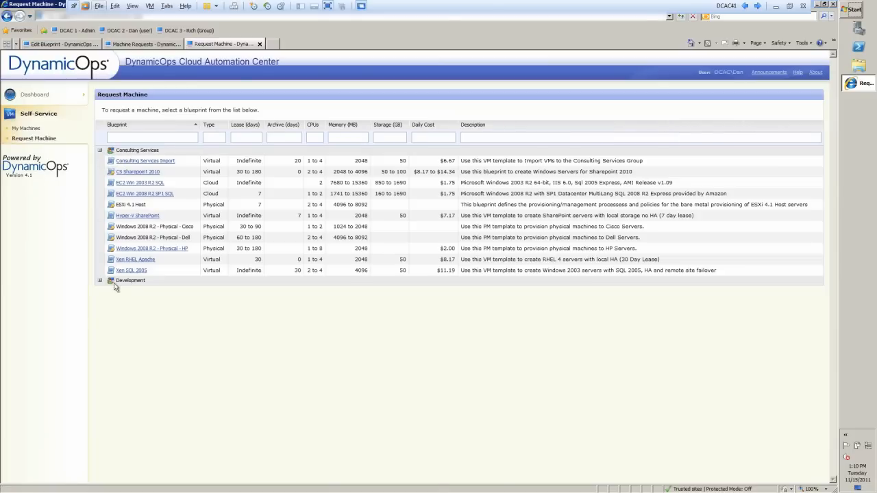
pyautogui.moveTo(120, 178)
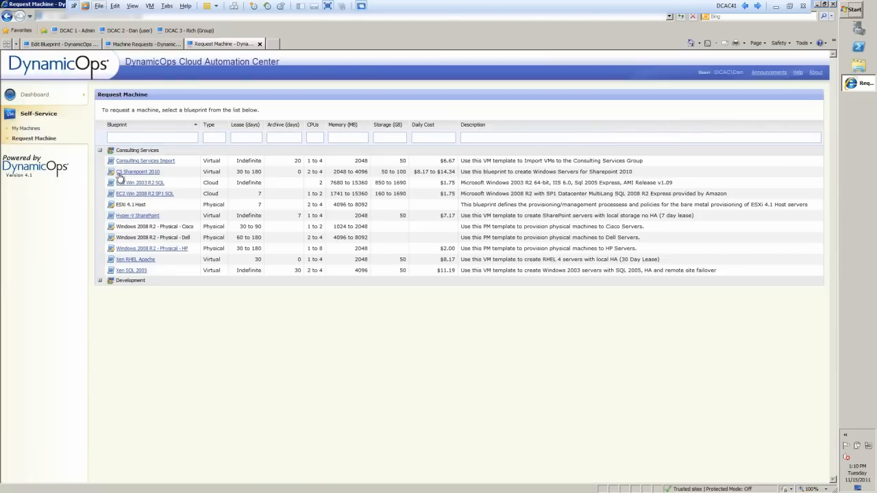
pyautogui.moveTo(157, 259)
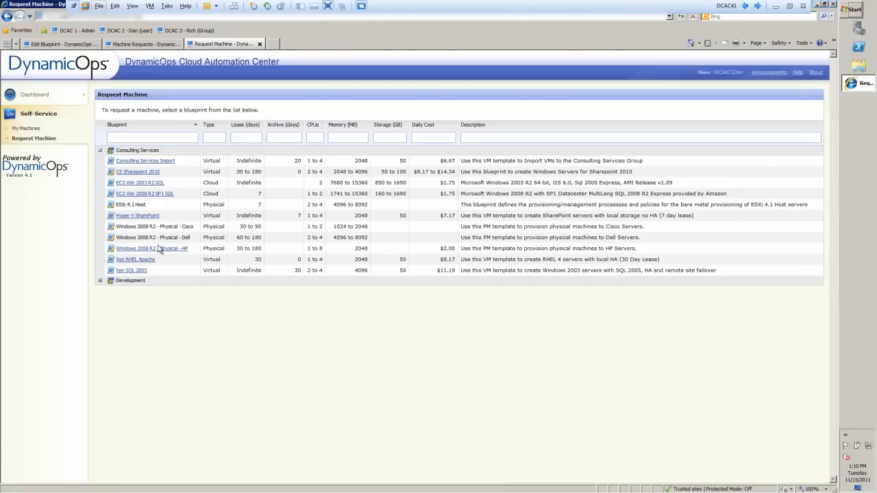
pyautogui.moveTo(103, 66)
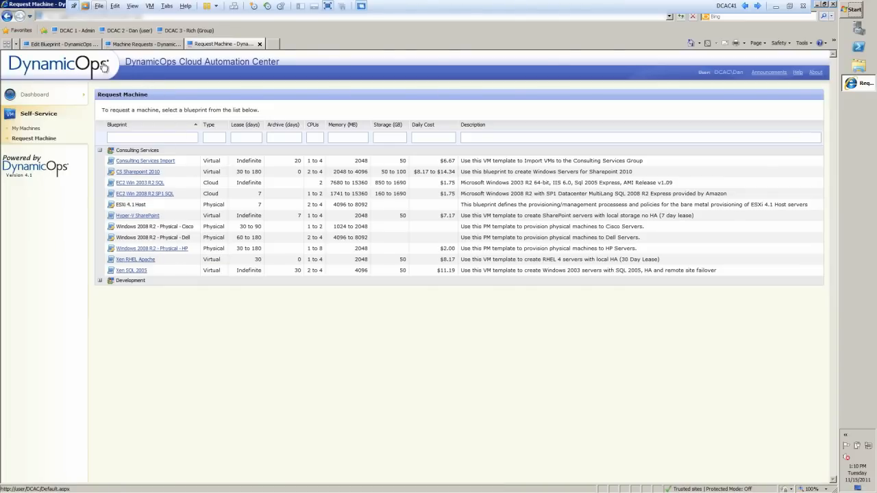
# Return to the administrator's Edit Blueprint view and open the Executive Summary Virtual report.
pyautogui.click(57, 44)
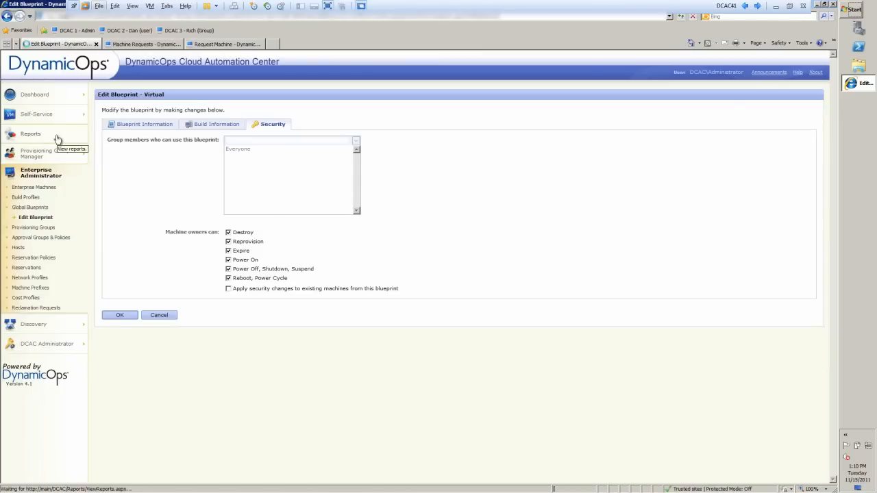
pyautogui.moveTo(20, 137)
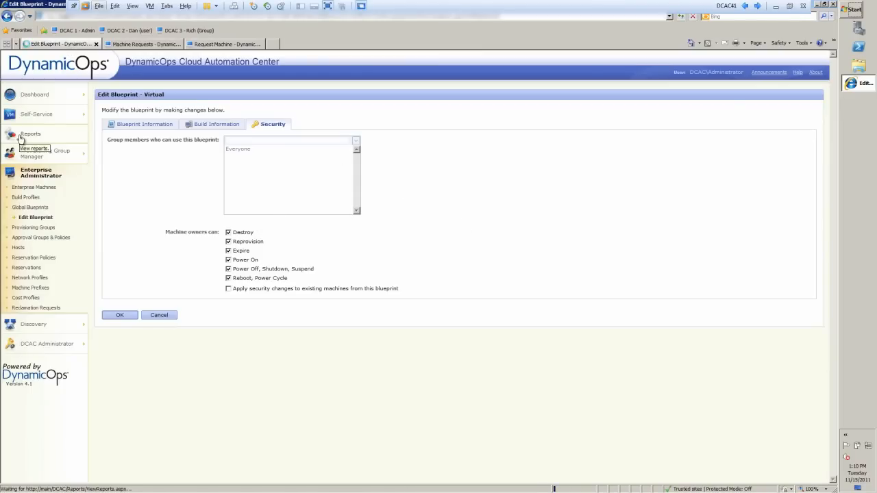
pyautogui.click(32, 148)
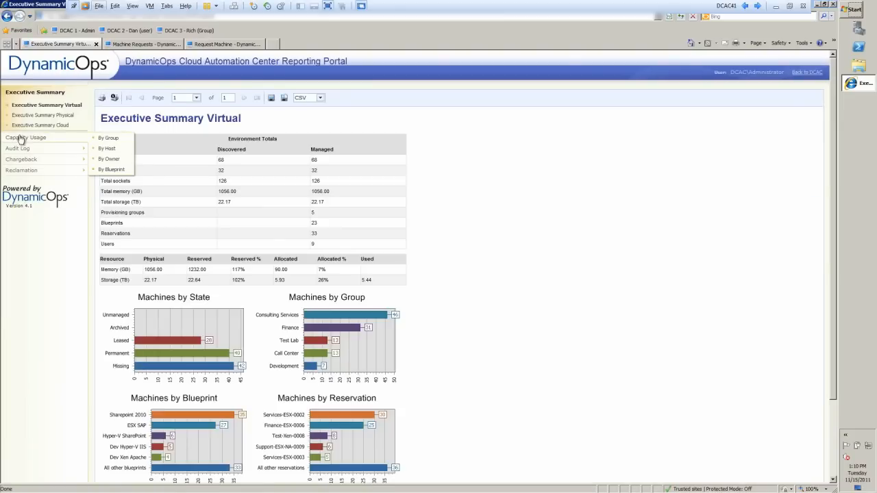
pyautogui.scroll(-3)
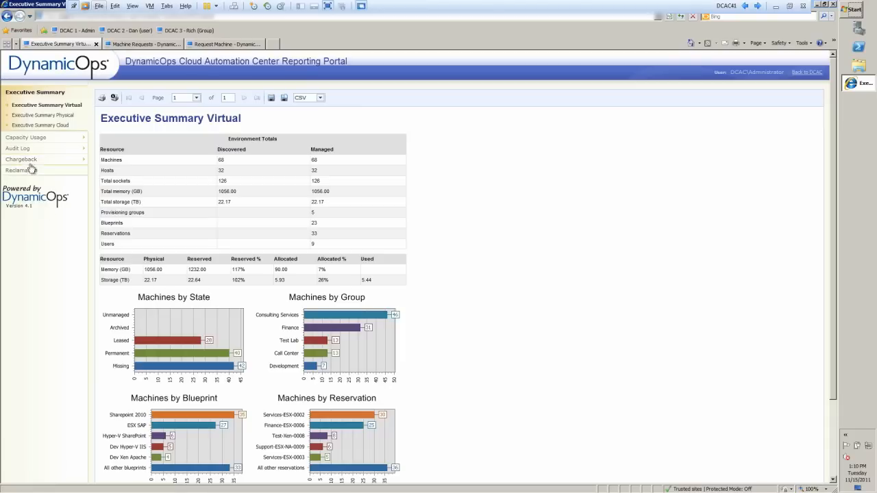
pyautogui.moveTo(554, 256)
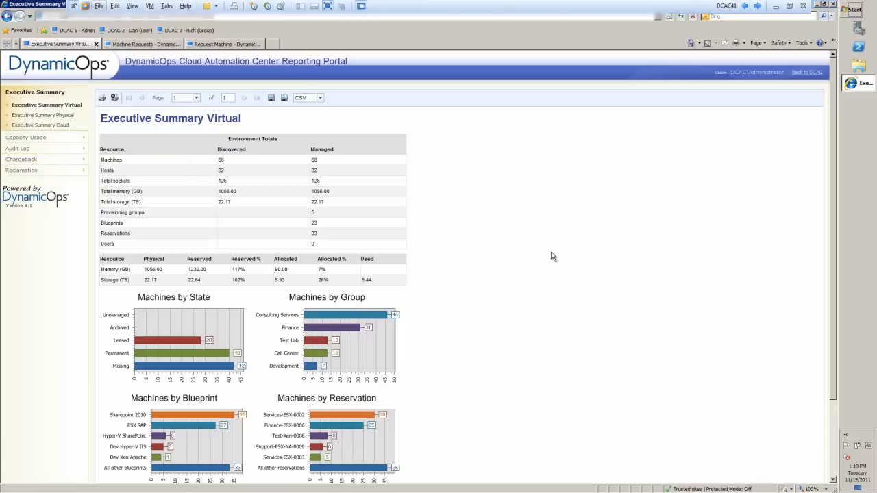
pyautogui.moveTo(561, 258)
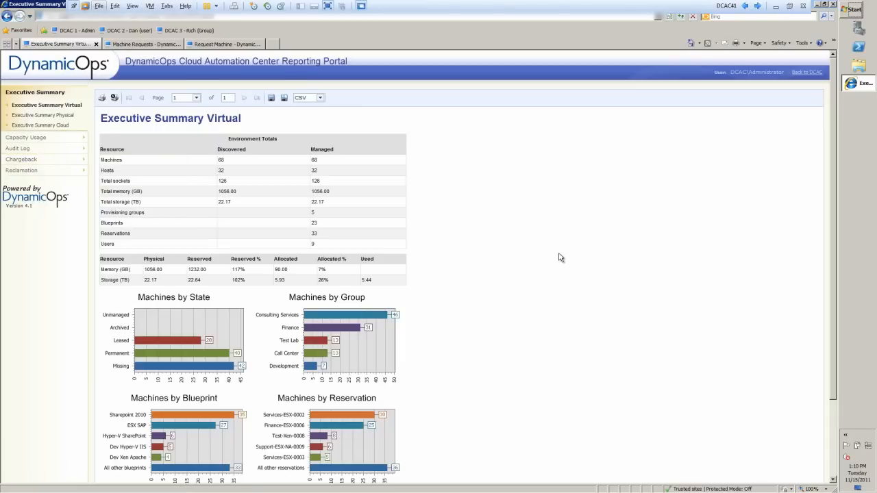